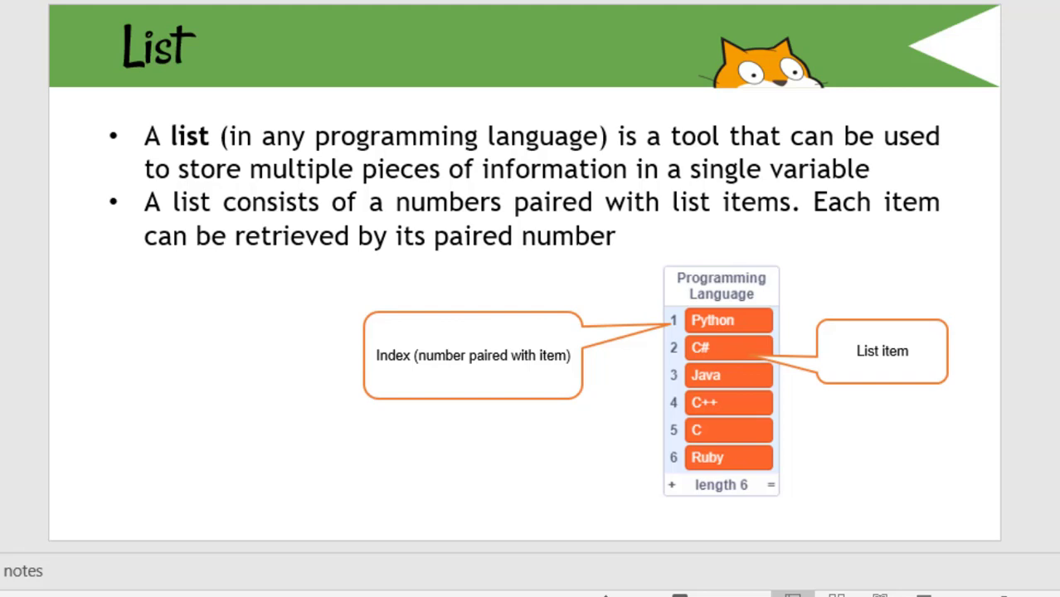
pyautogui.moveTo(720, 230)
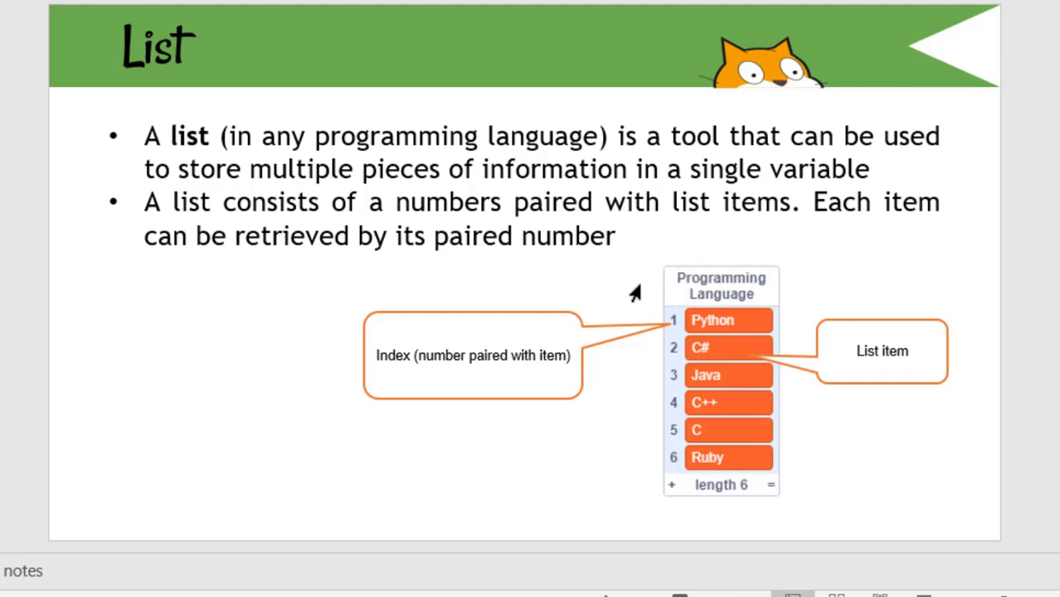
pyautogui.moveTo(673, 209)
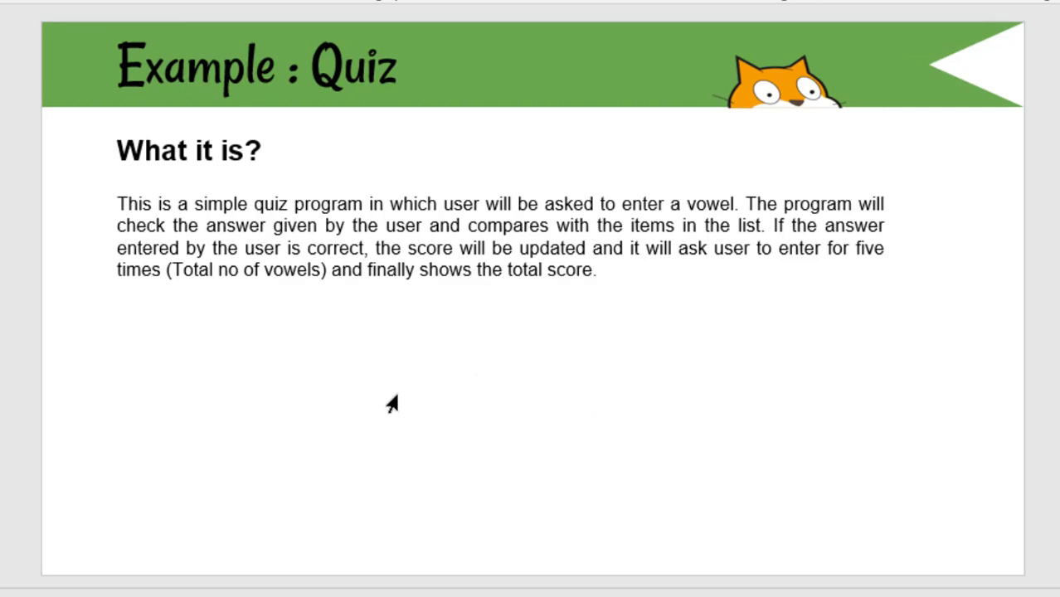
pyautogui.moveTo(346, 411)
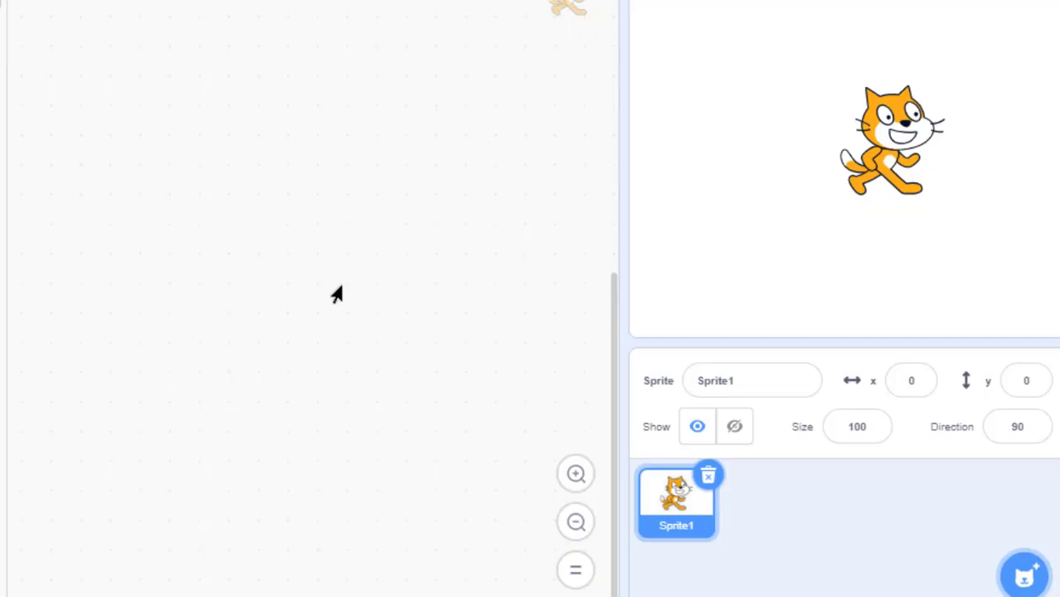
pyautogui.moveTo(322, 246)
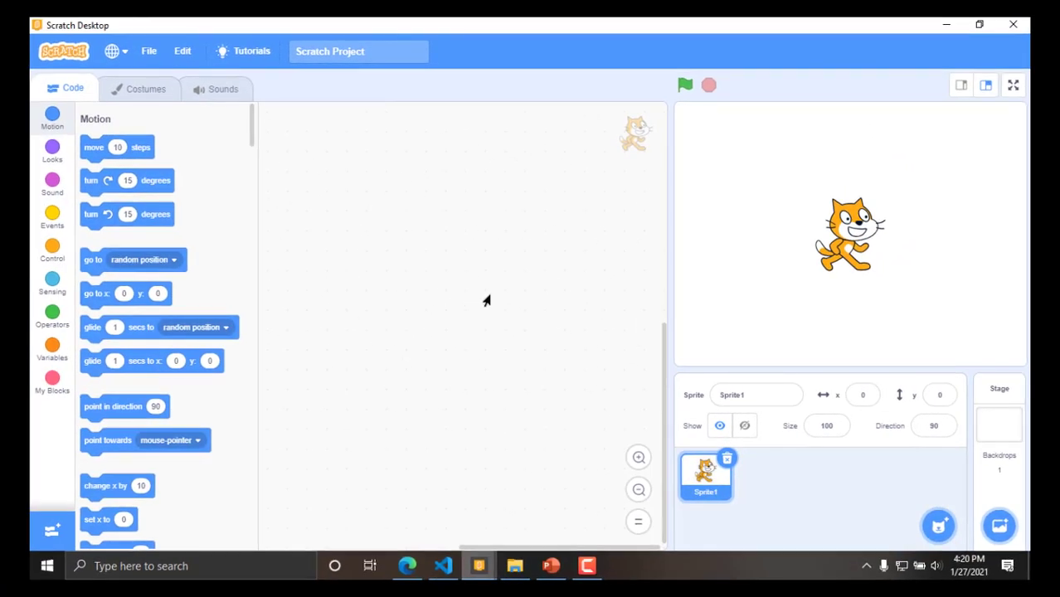
pyautogui.moveTo(484, 335)
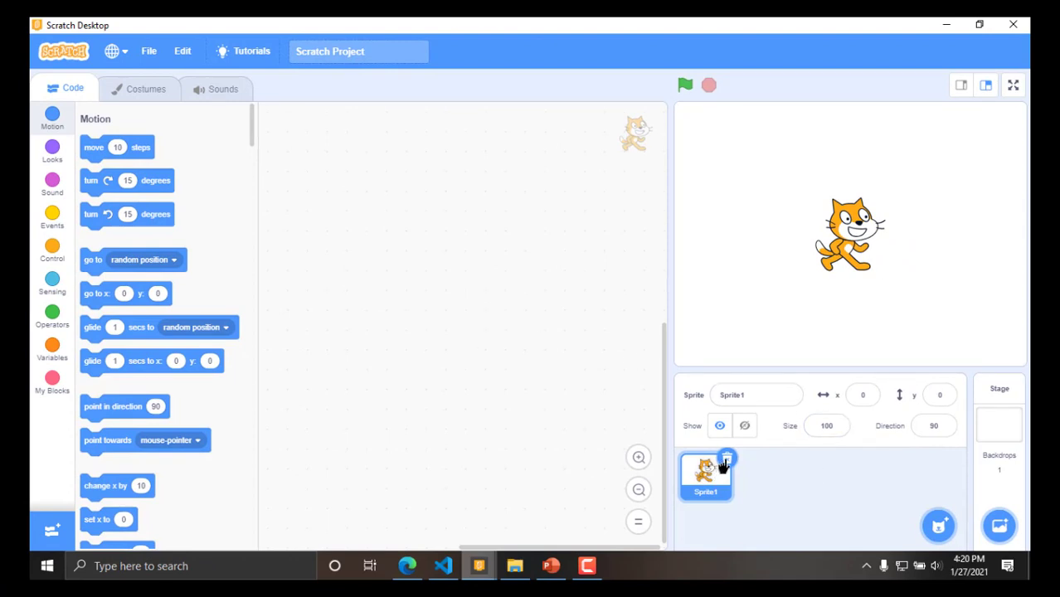
pyautogui.moveTo(700, 479)
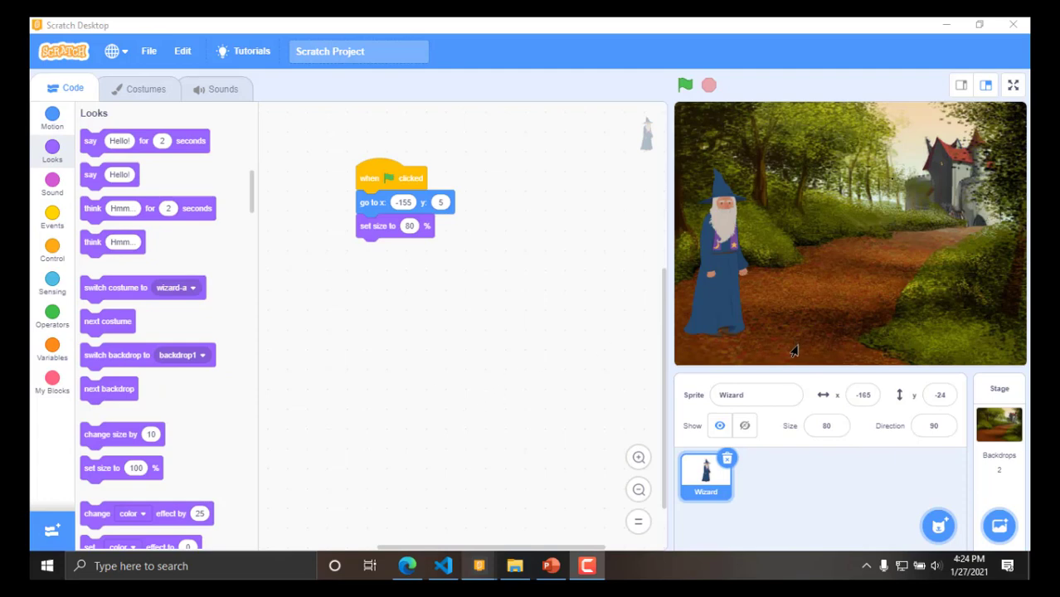
pyautogui.moveTo(484, 370)
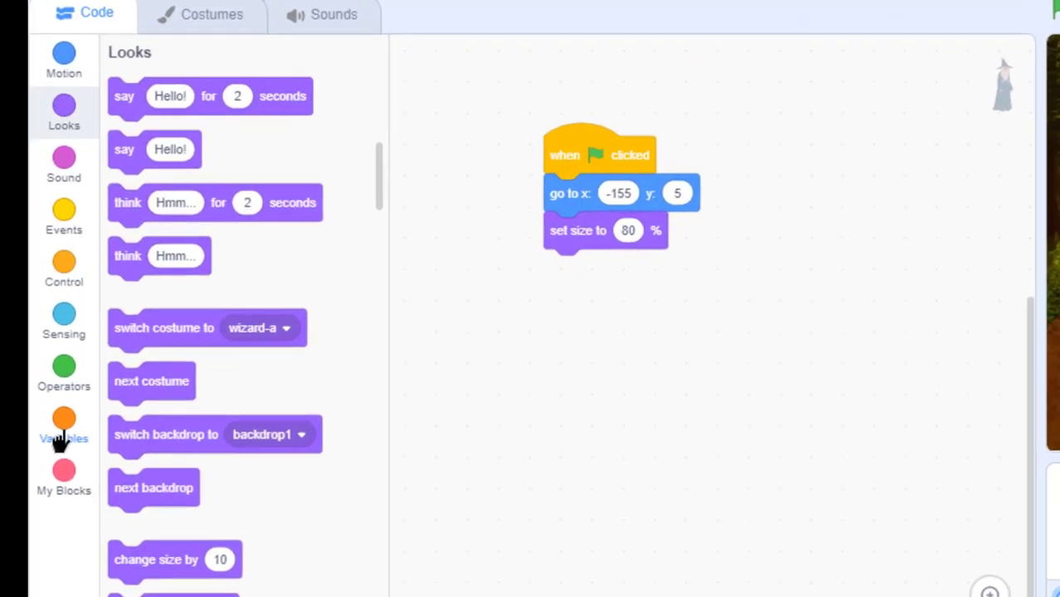
# - Switch the block palette to the Variables category to show variable and list blocks
pyautogui.click(63, 437)
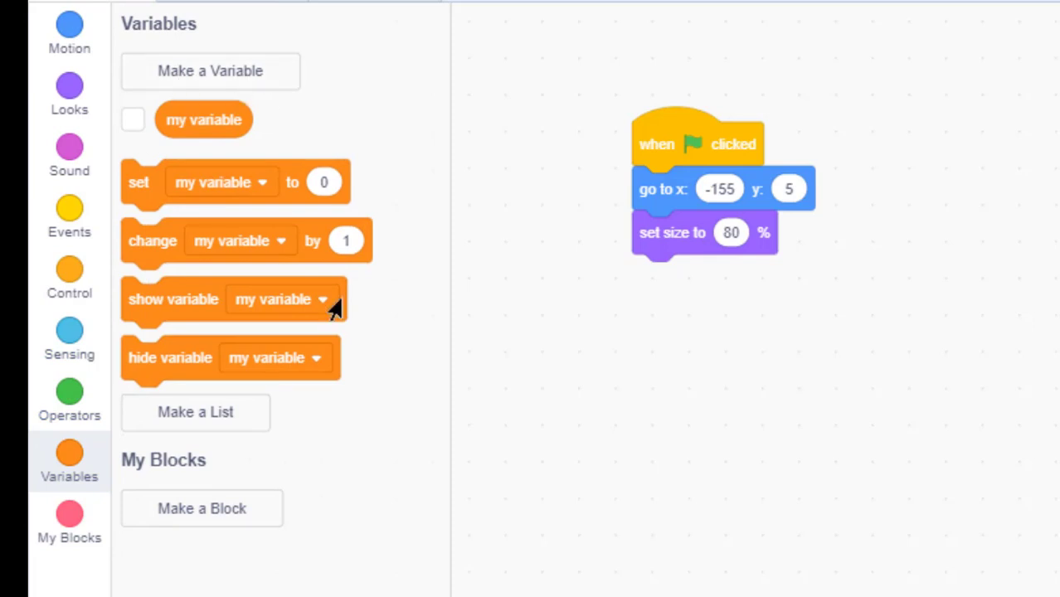
pyautogui.moveTo(174, 427)
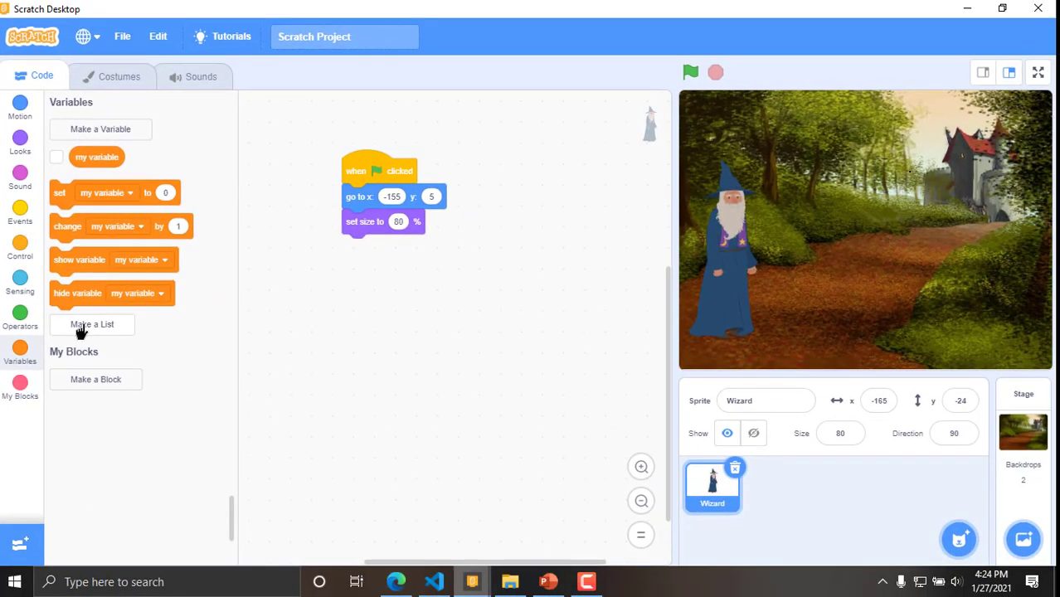
# - Create a new list named Vowels, available to all sprites
pyautogui.click(92, 324)
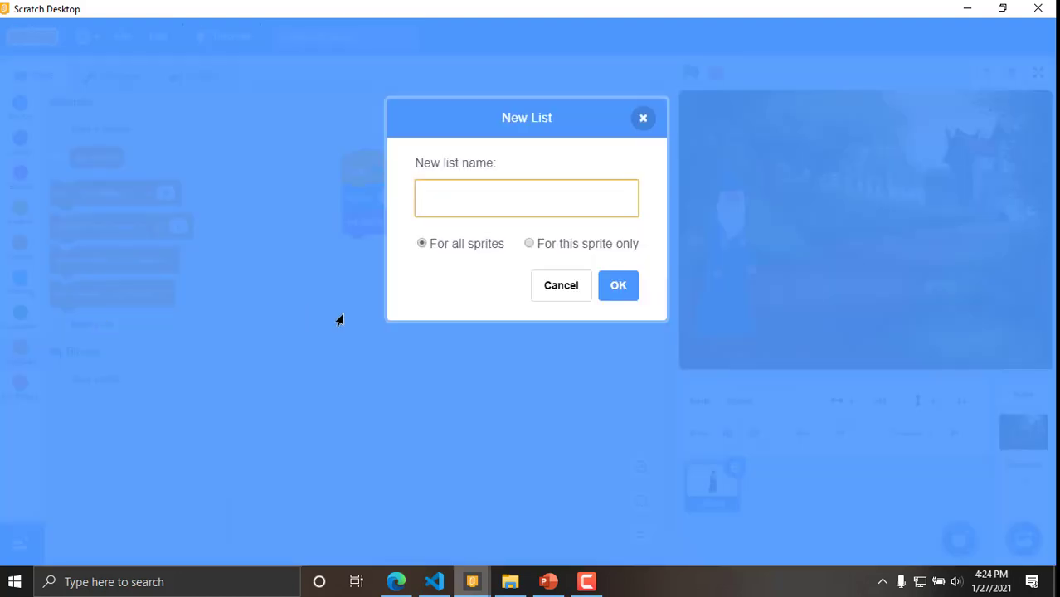
pyautogui.moveTo(398, 323)
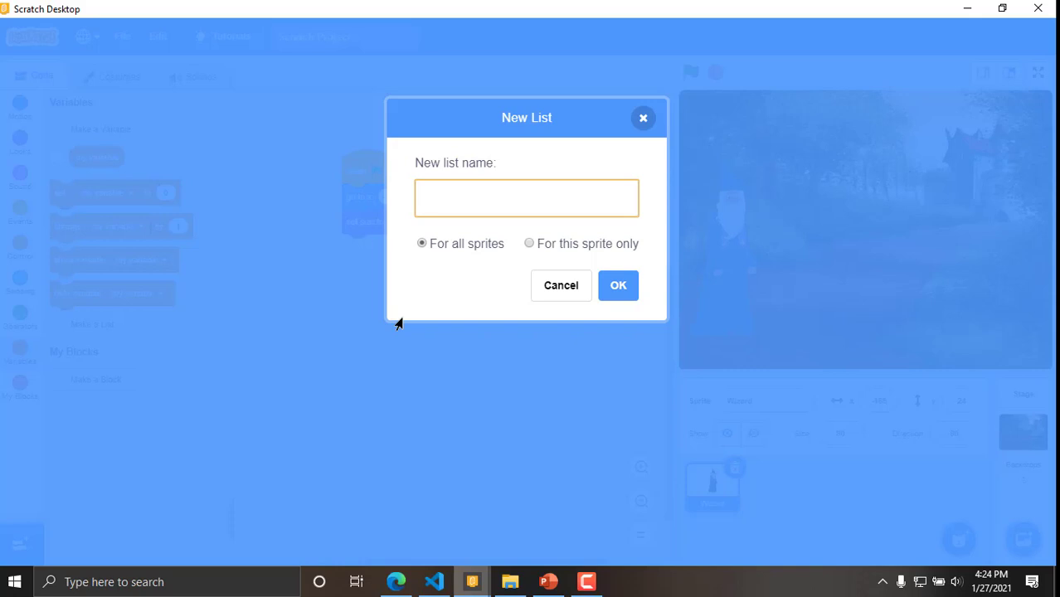
pyautogui.write('Vowels')
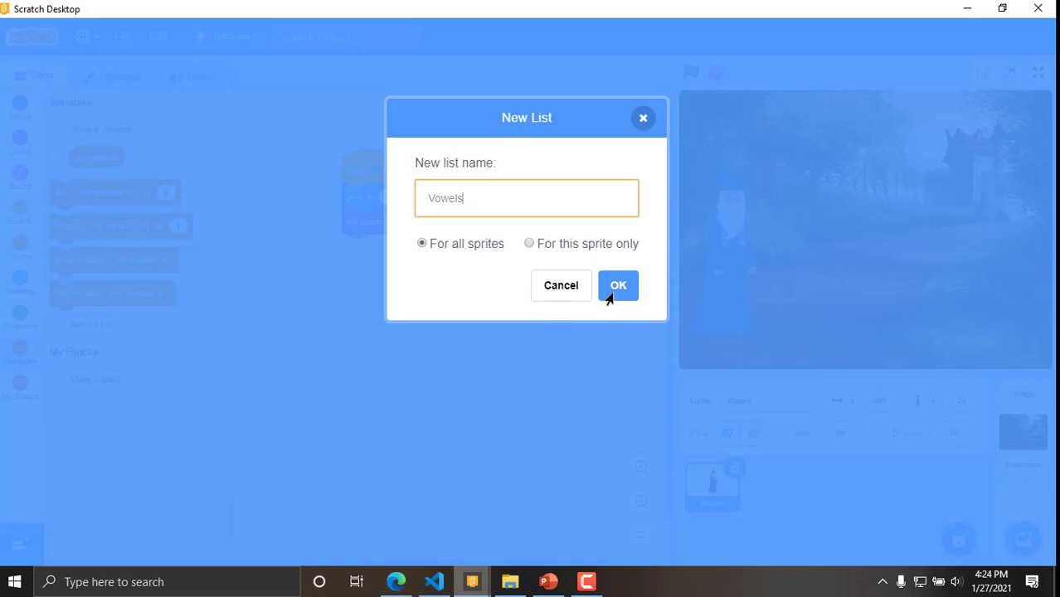
pyautogui.click(617, 285)
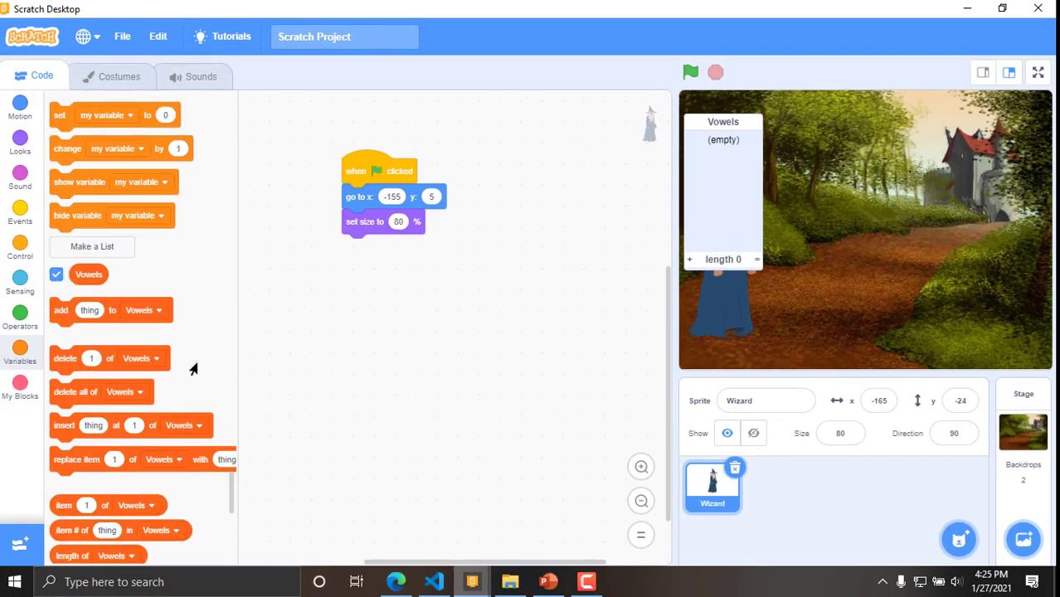
pyautogui.scroll(-3)
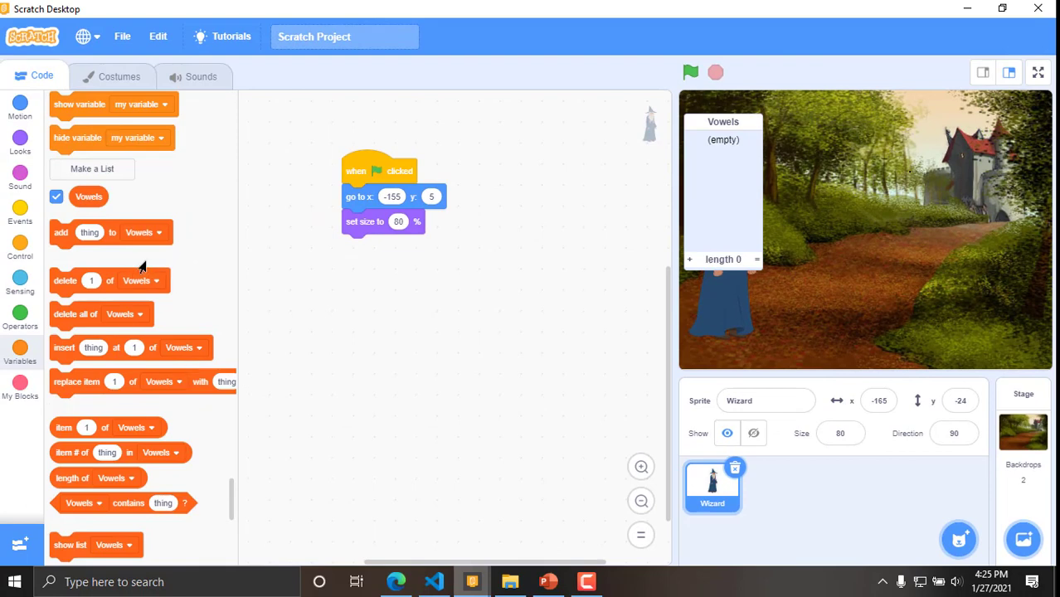
pyautogui.moveTo(181, 262)
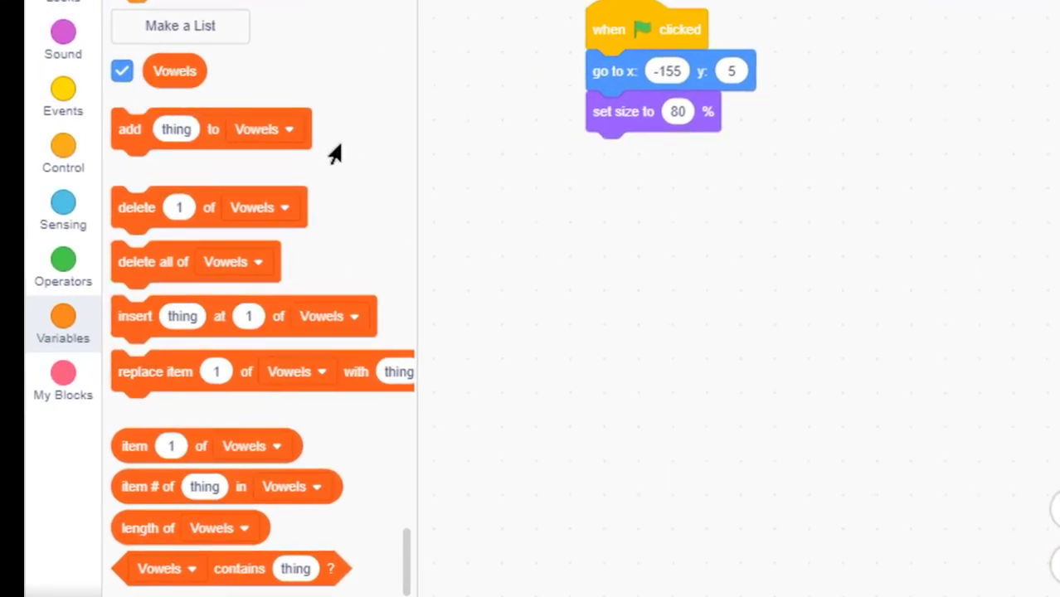
pyautogui.moveTo(368, 219)
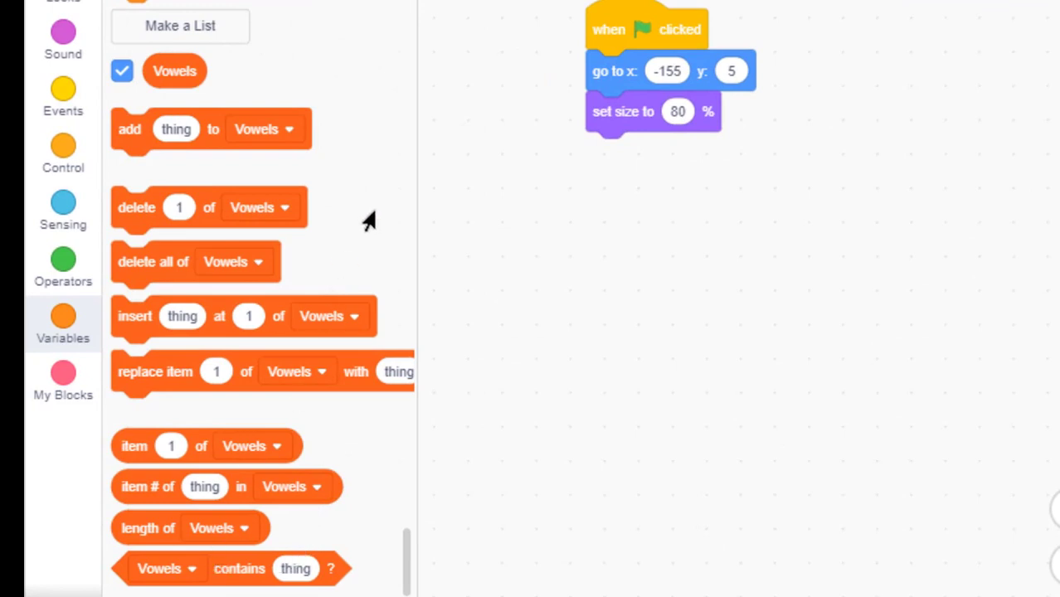
pyautogui.moveTo(129, 146)
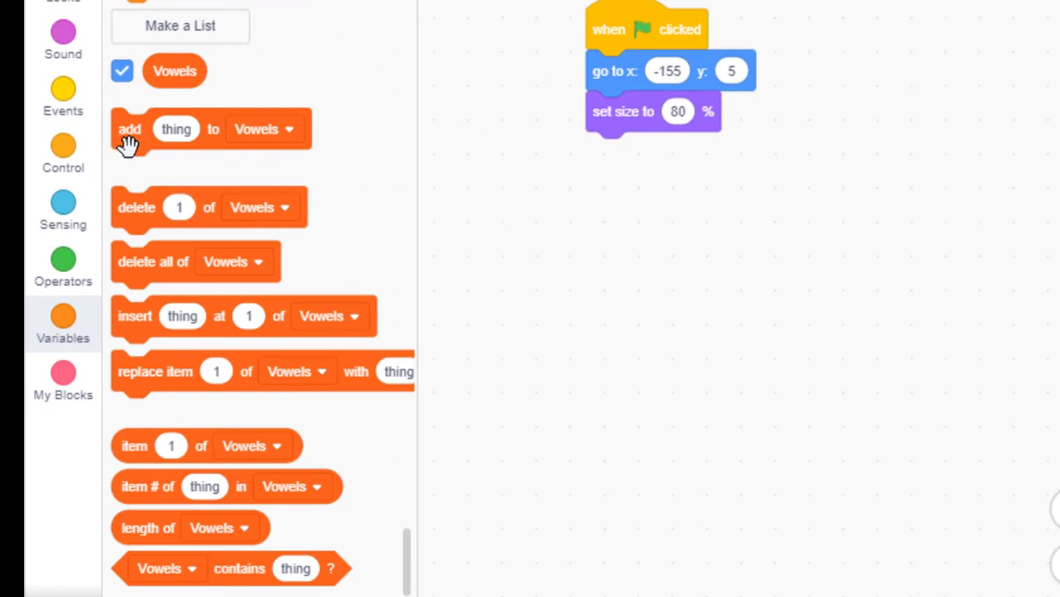
pyautogui.moveTo(309, 140)
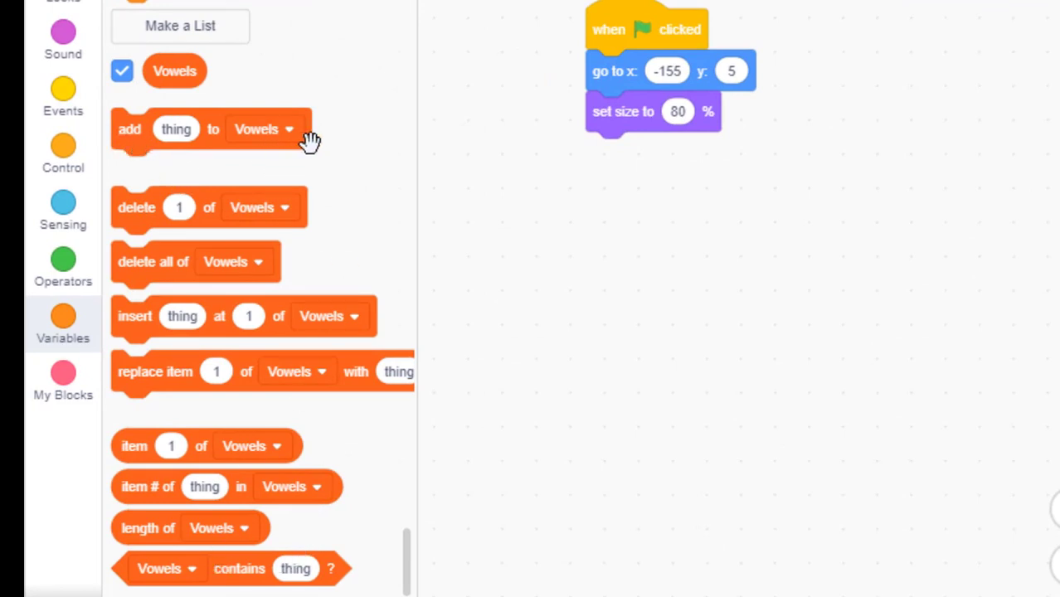
pyautogui.moveTo(307, 157)
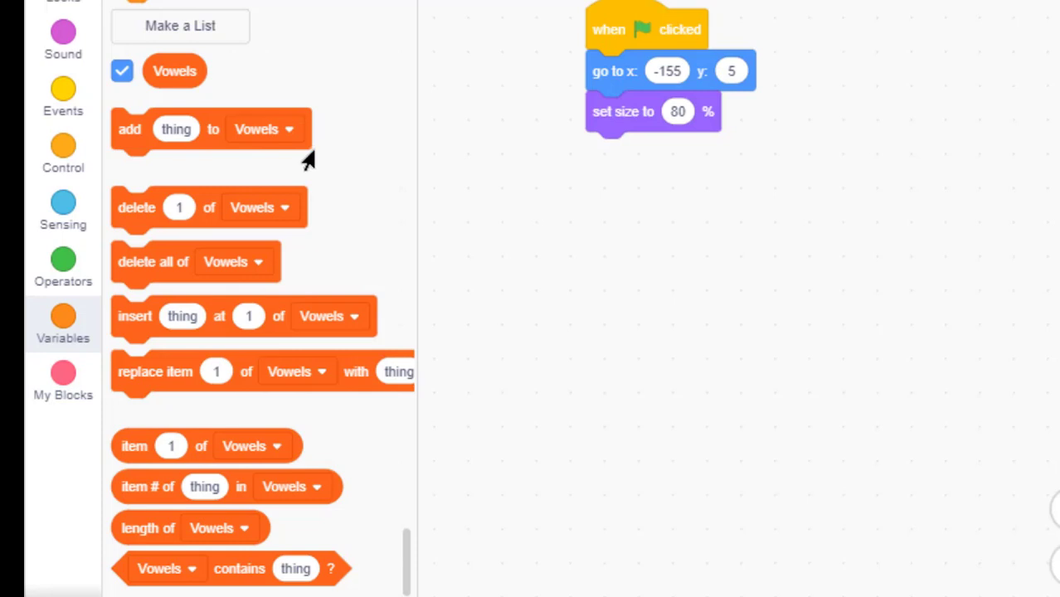
pyautogui.moveTo(331, 148)
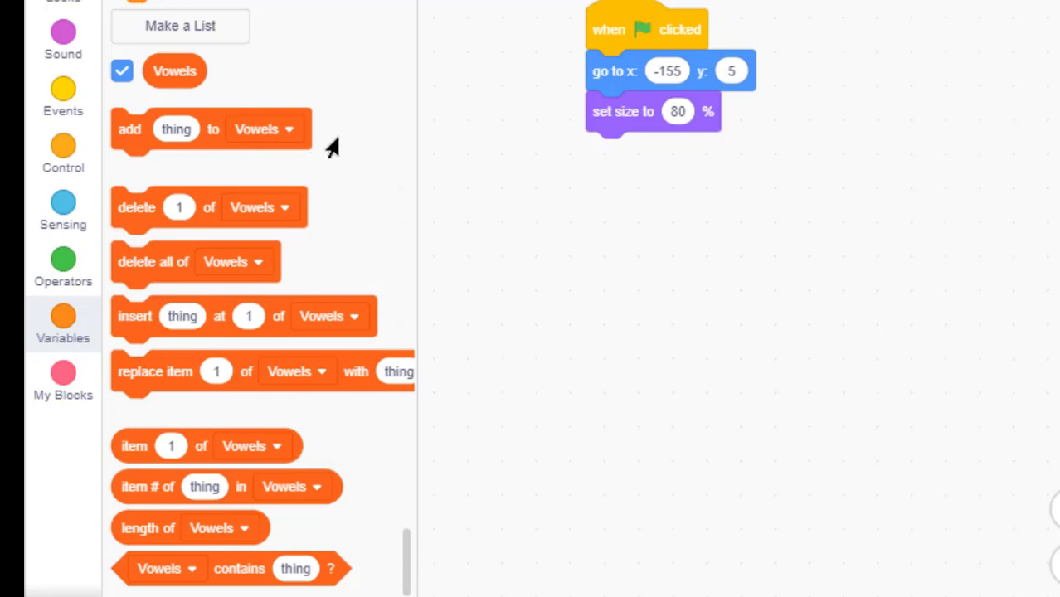
pyautogui.moveTo(335, 168)
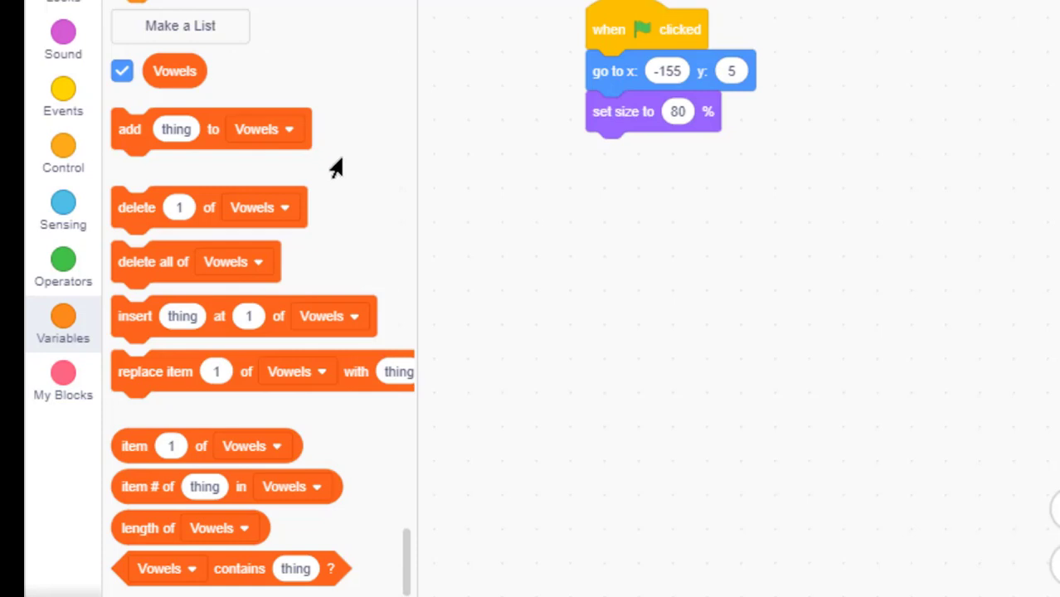
pyautogui.moveTo(159, 148)
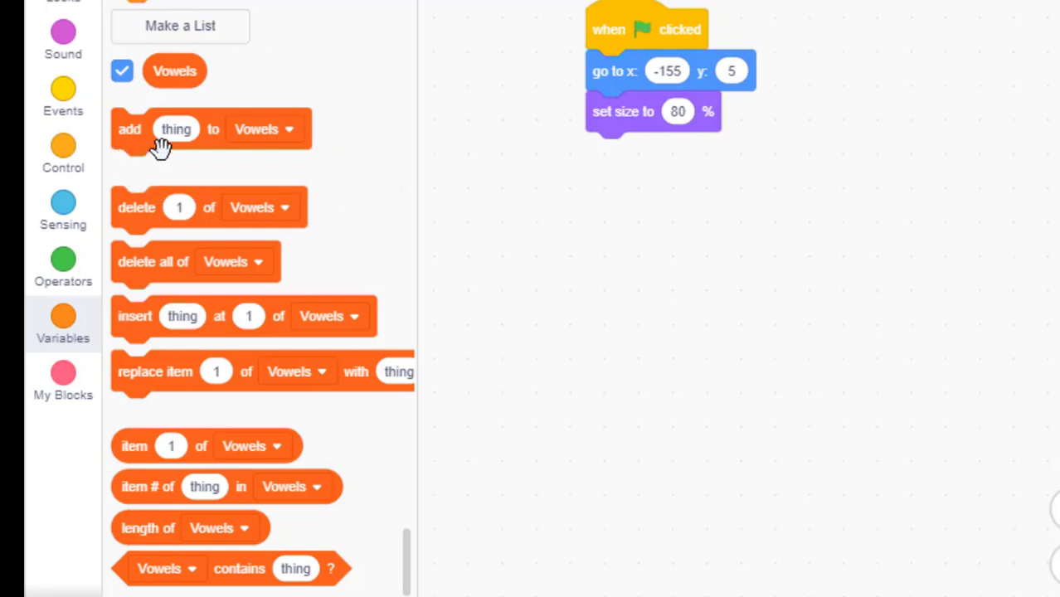
pyautogui.moveTo(122, 139)
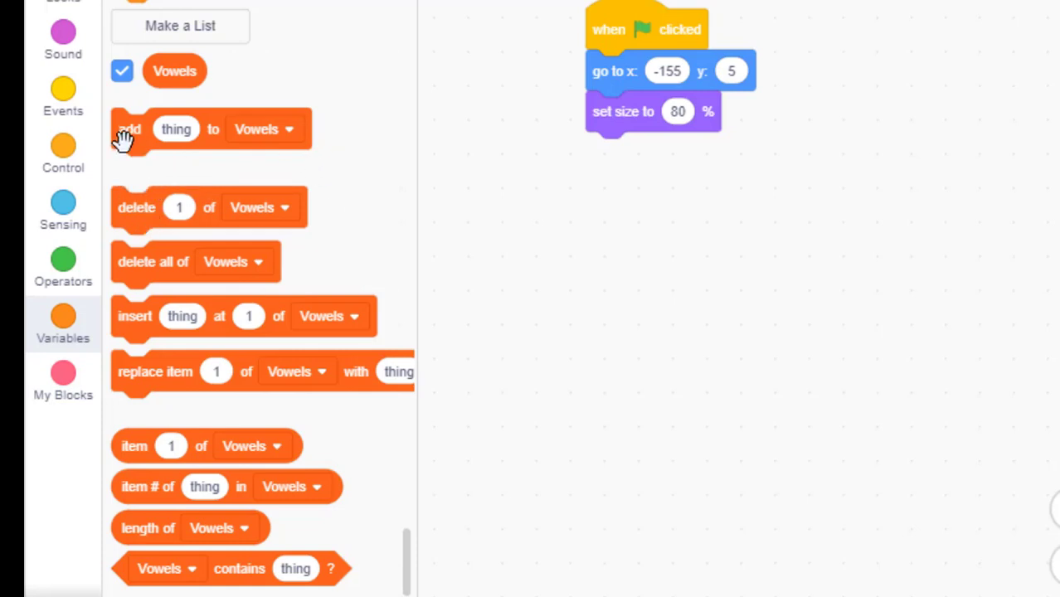
pyautogui.moveTo(279, 148)
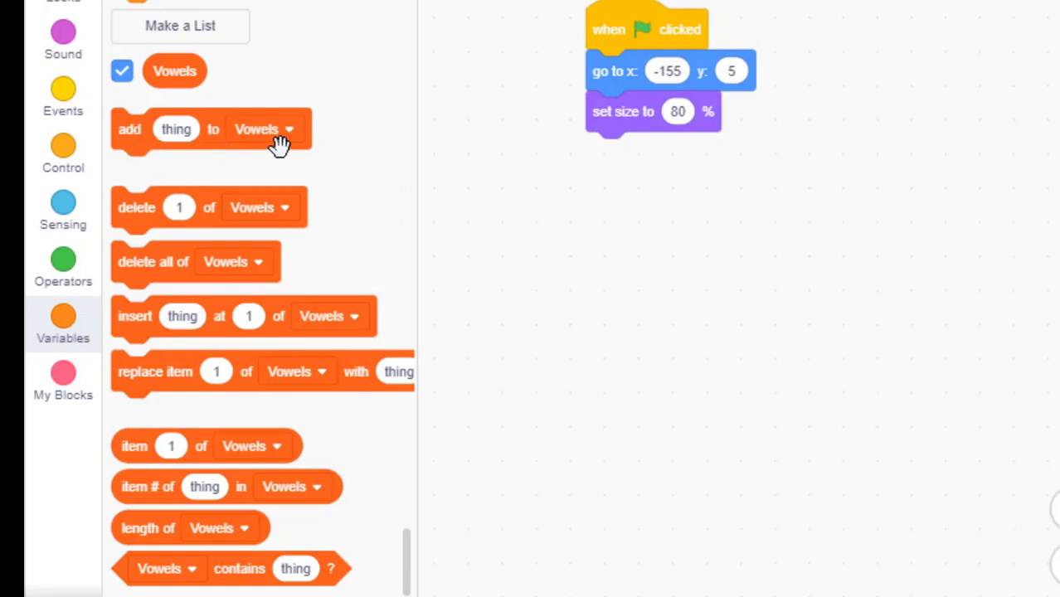
pyautogui.moveTo(173, 146)
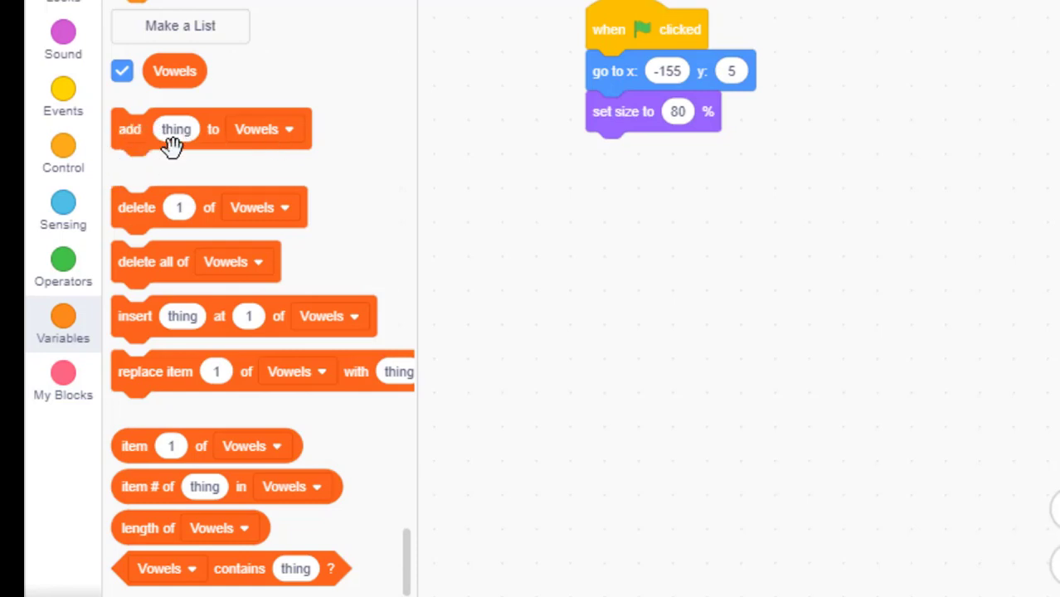
pyautogui.moveTo(255, 162)
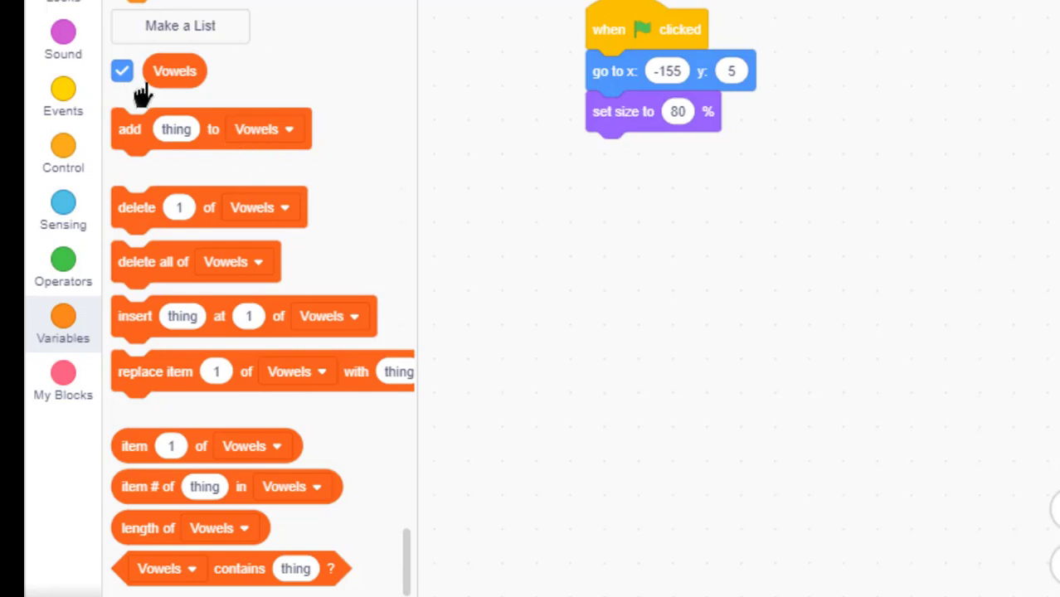
pyautogui.moveTo(136, 212)
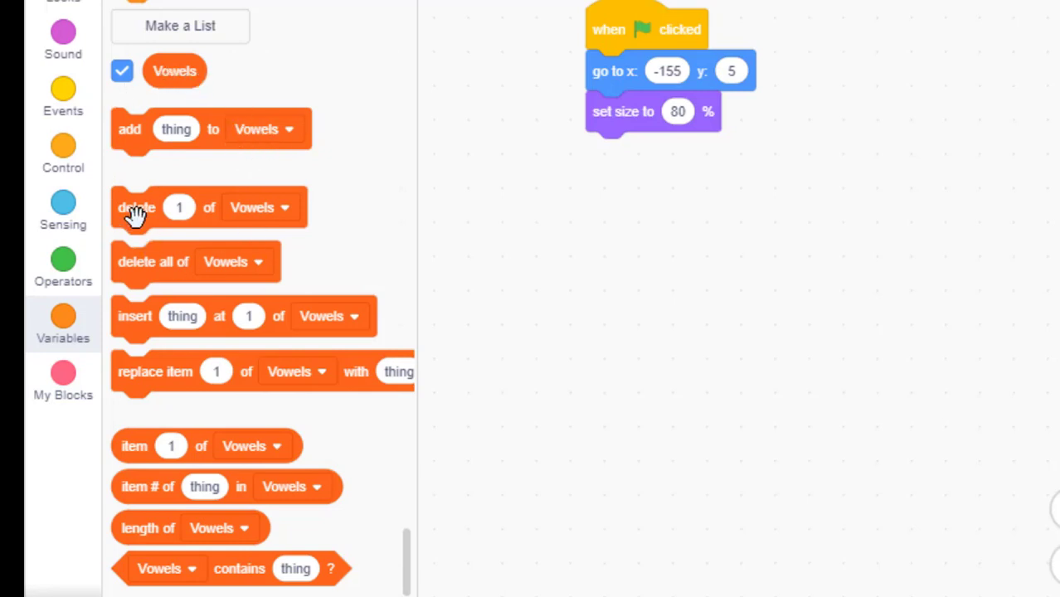
pyautogui.moveTo(285, 225)
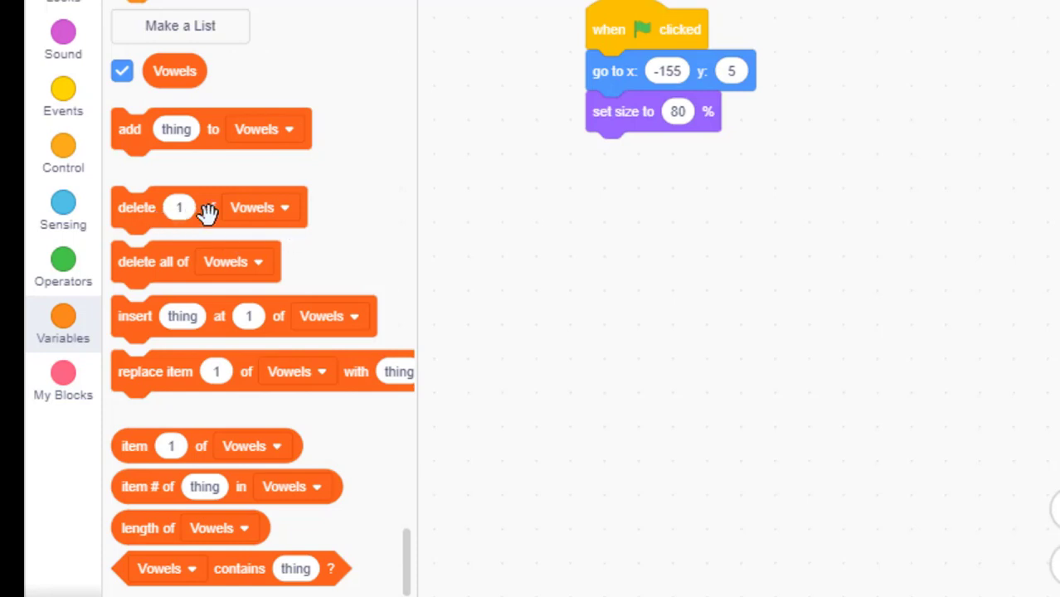
pyautogui.moveTo(176, 277)
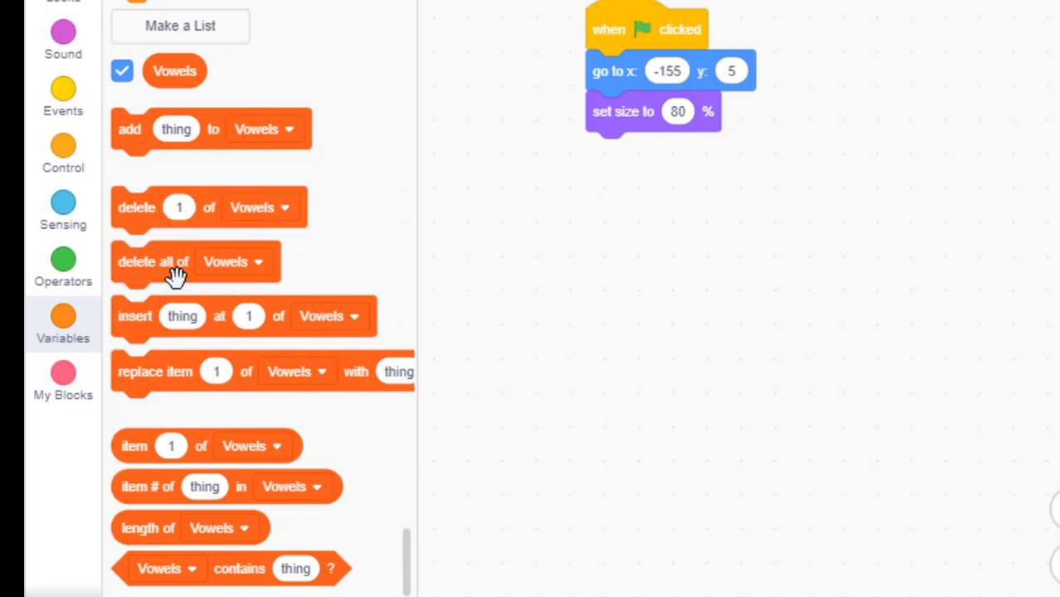
pyautogui.moveTo(228, 278)
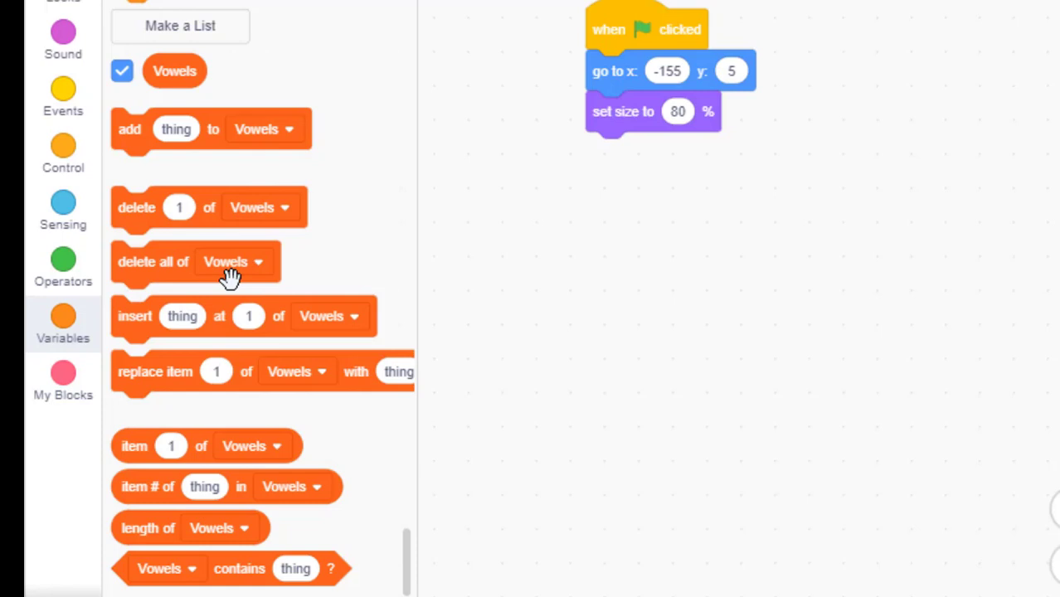
pyautogui.moveTo(109, 323)
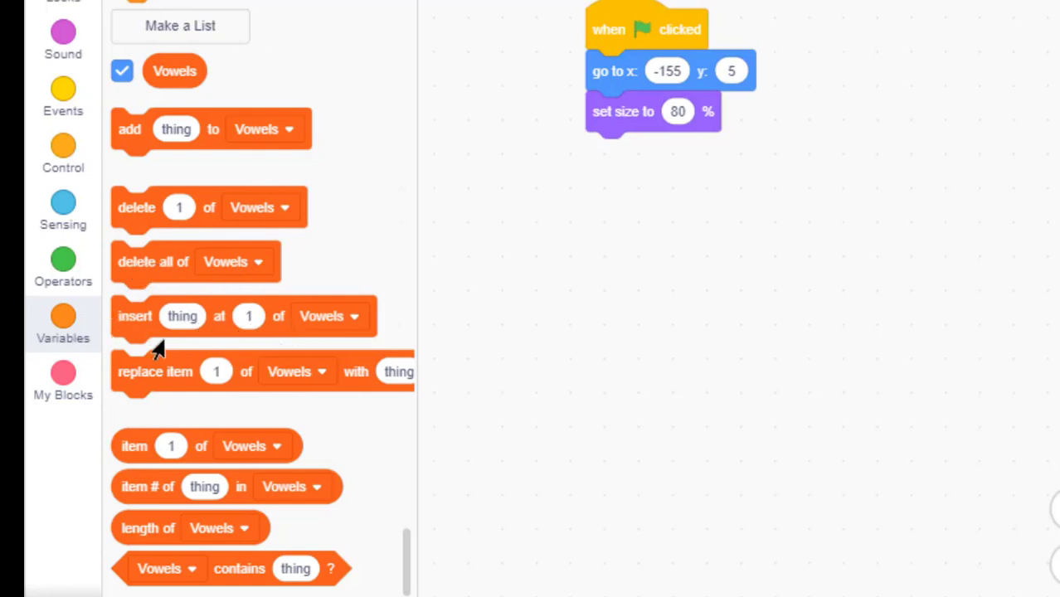
pyautogui.moveTo(141, 322)
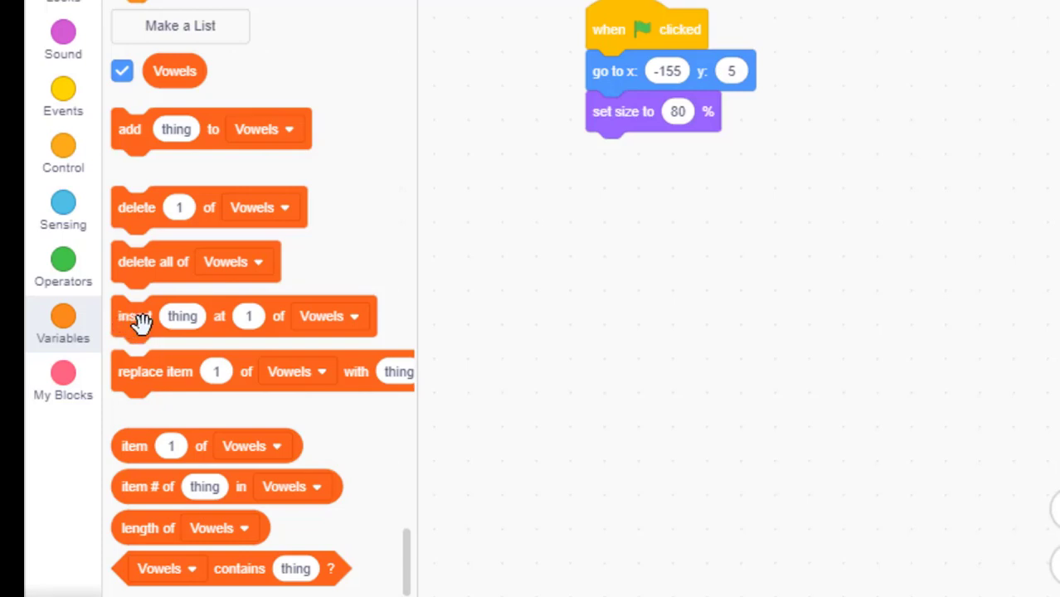
pyautogui.moveTo(180, 322)
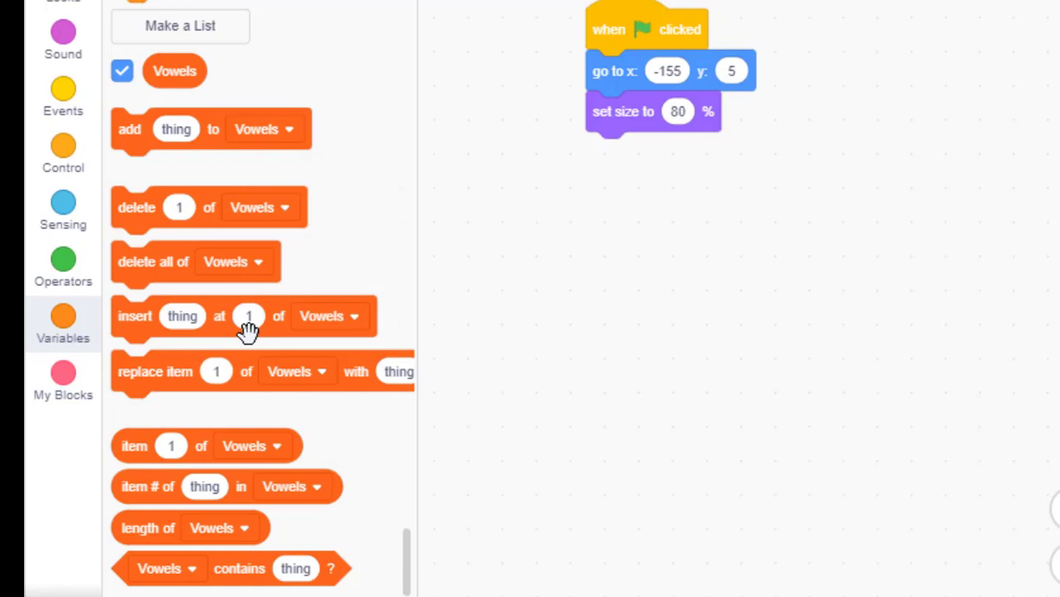
pyautogui.moveTo(146, 343)
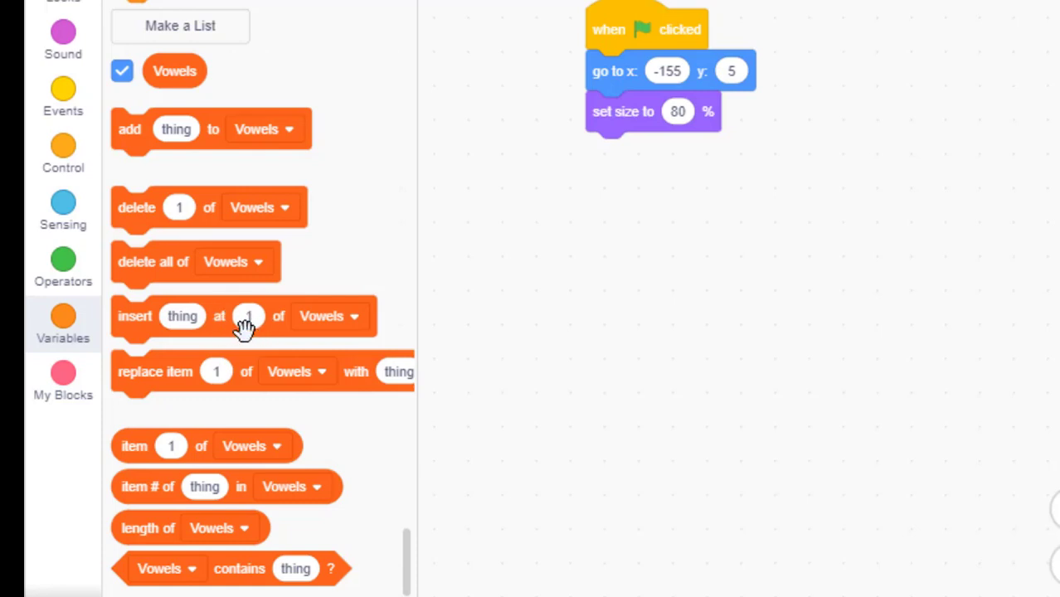
pyautogui.moveTo(182, 324)
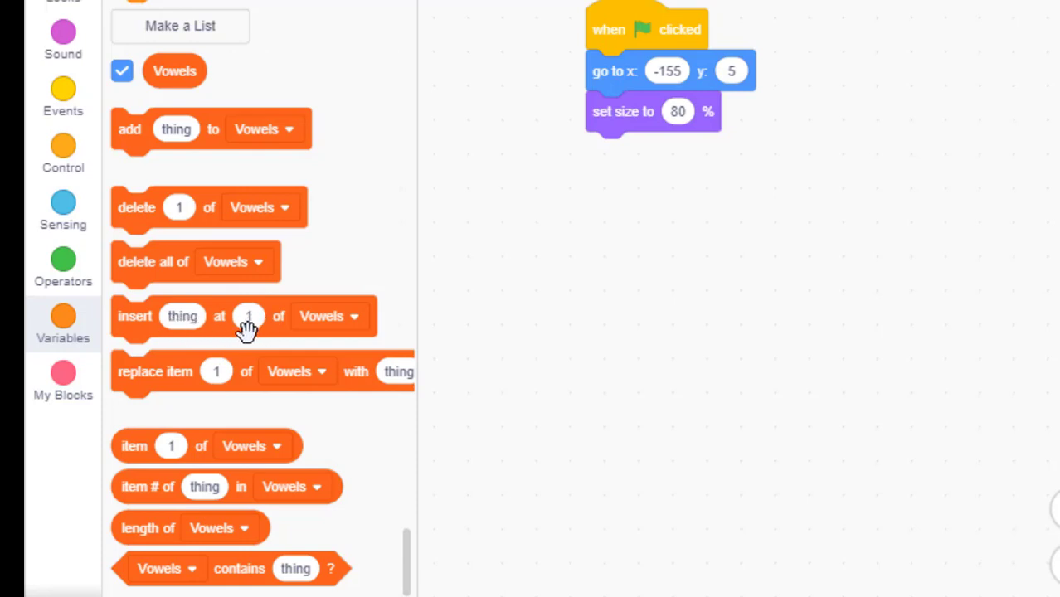
pyautogui.moveTo(181, 583)
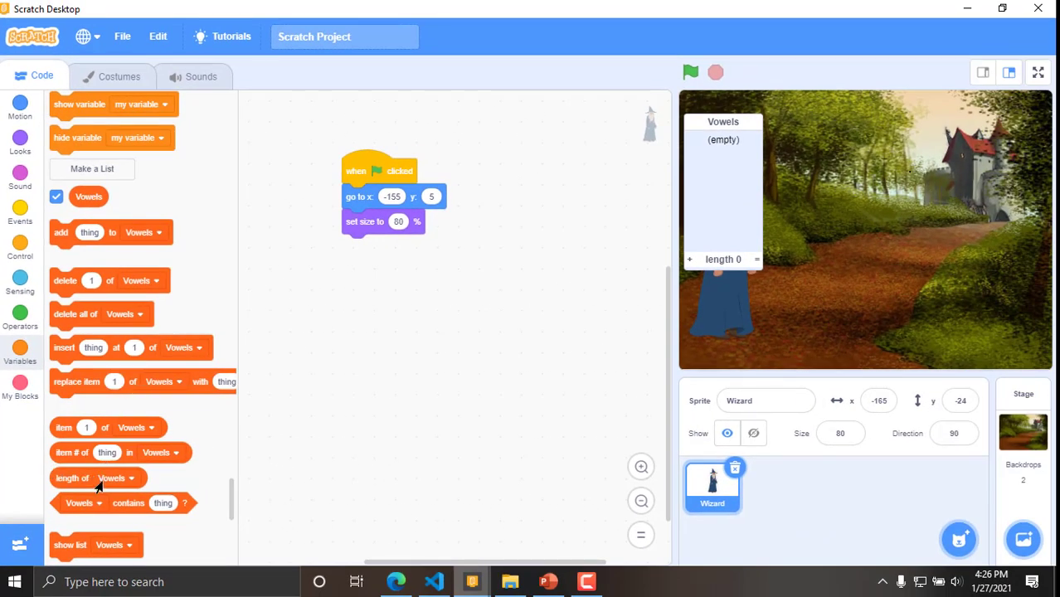
pyautogui.moveTo(184, 428)
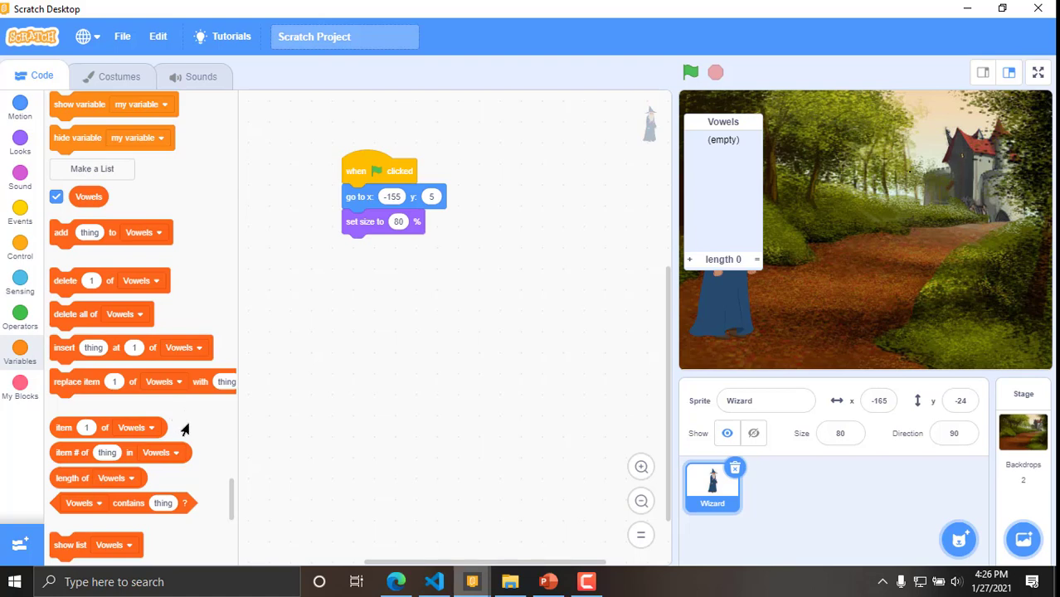
pyautogui.moveTo(68, 484)
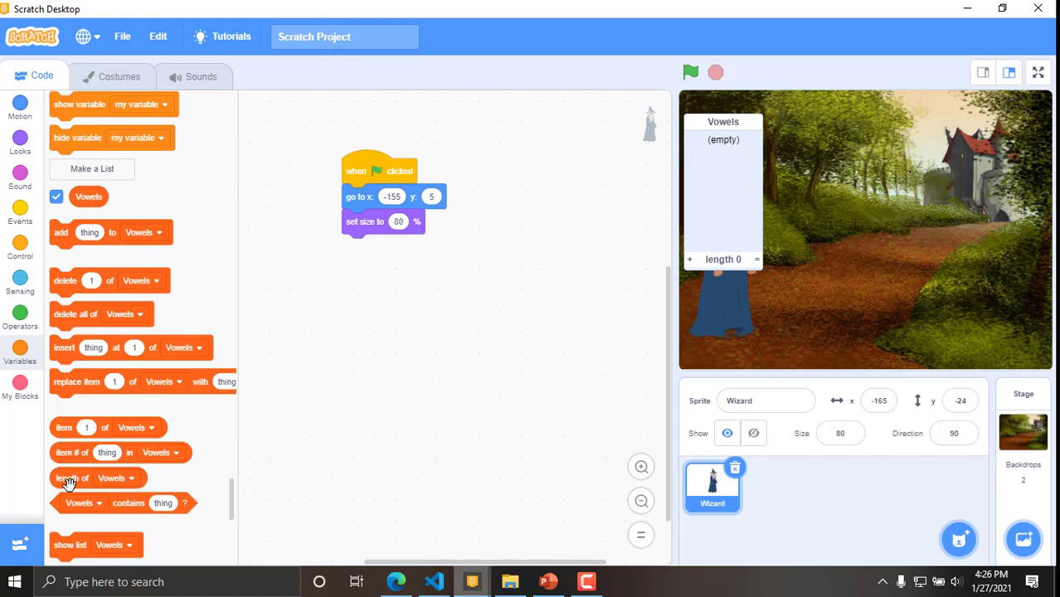
pyautogui.moveTo(185, 437)
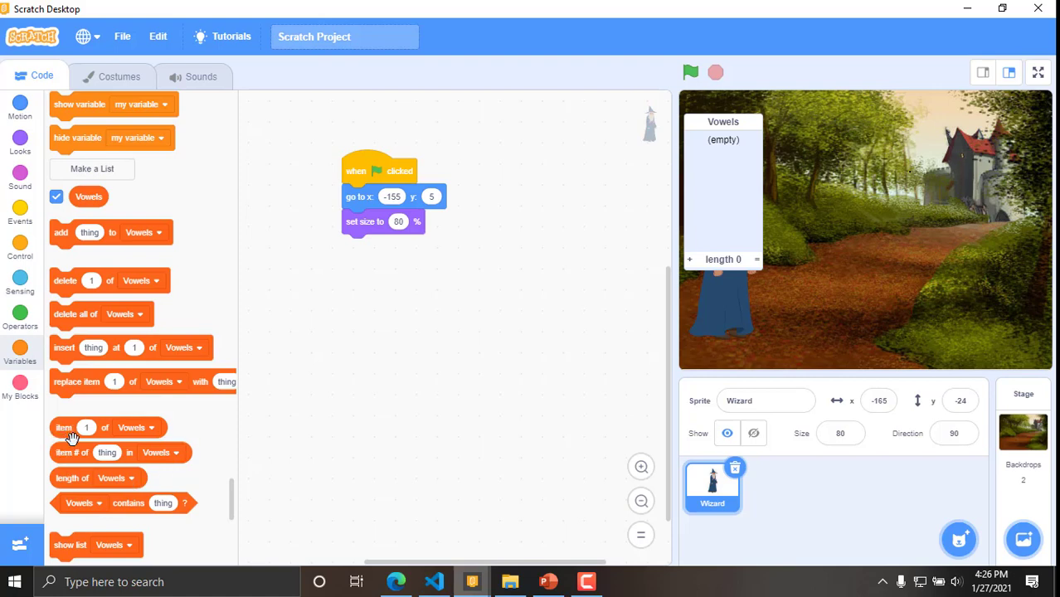
pyautogui.moveTo(75, 511)
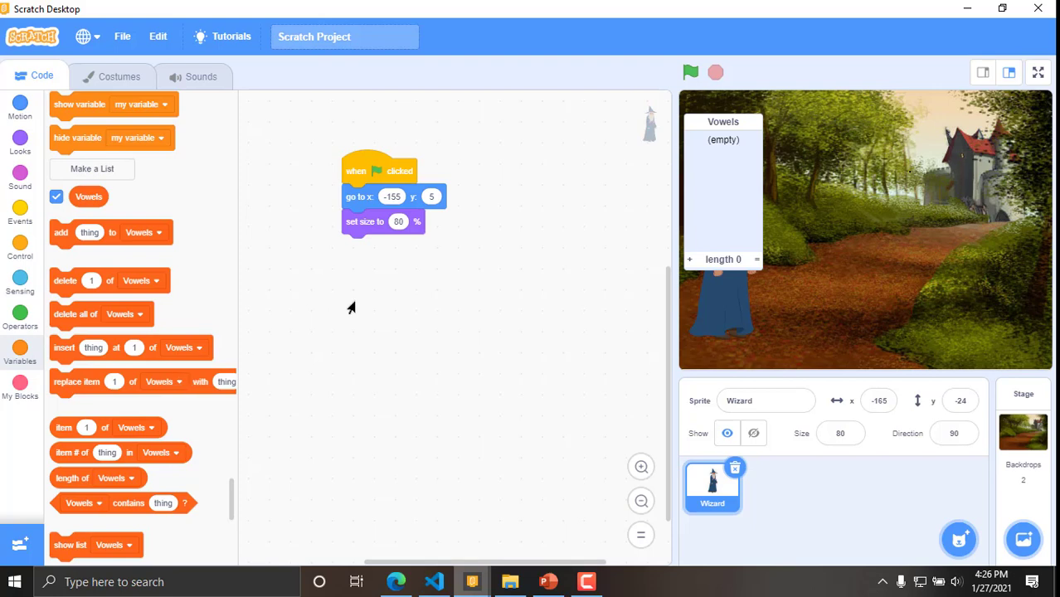
pyautogui.moveTo(251, 255)
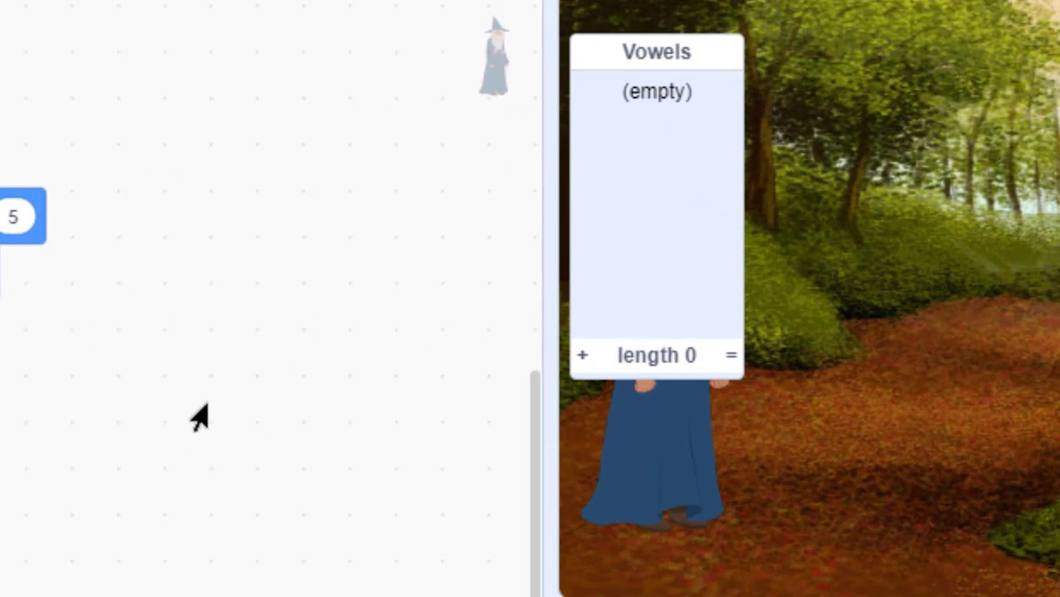
pyautogui.moveTo(580, 355)
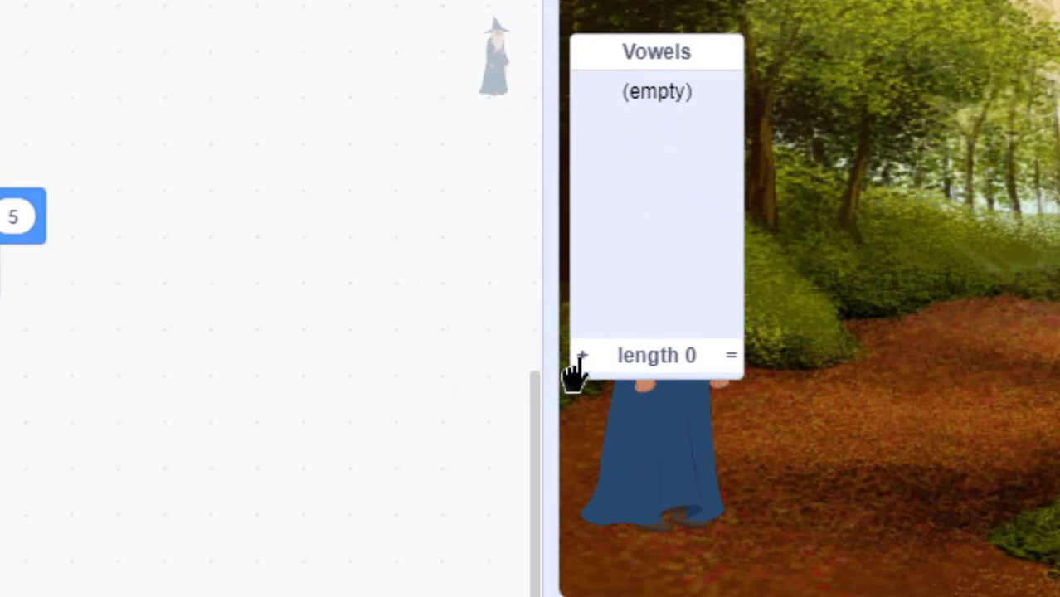
# - Add items a and A to the Vowels list monitor on the stage
pyautogui.click(581, 355)
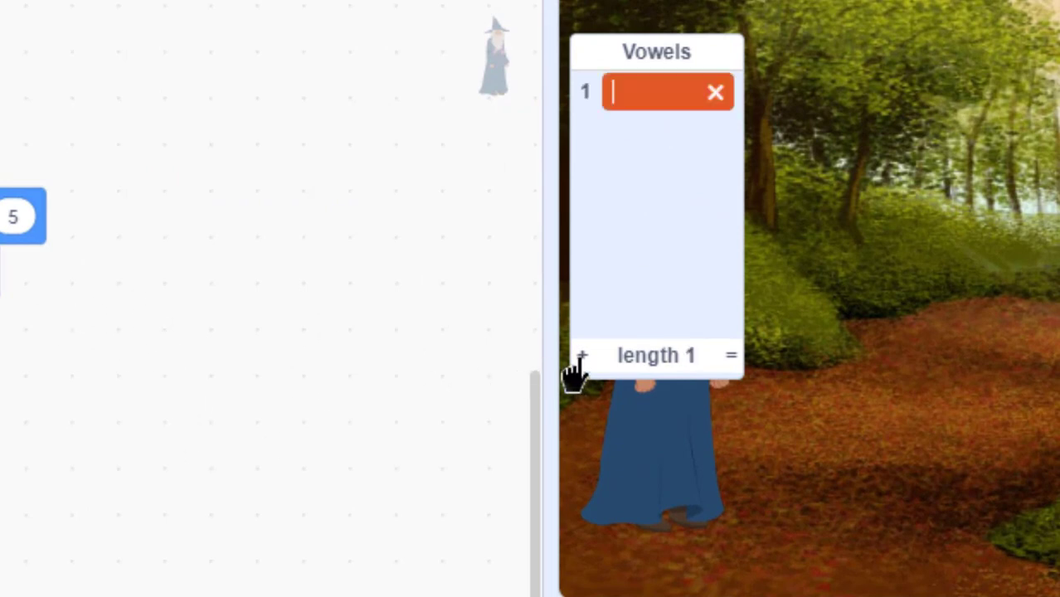
pyautogui.moveTo(630, 301)
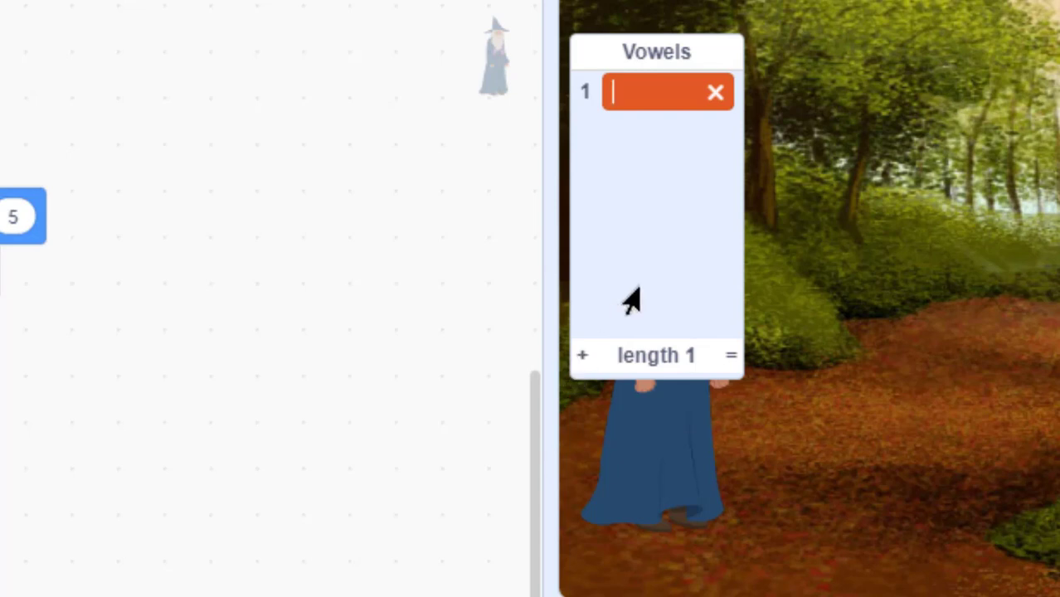
pyautogui.write('a')
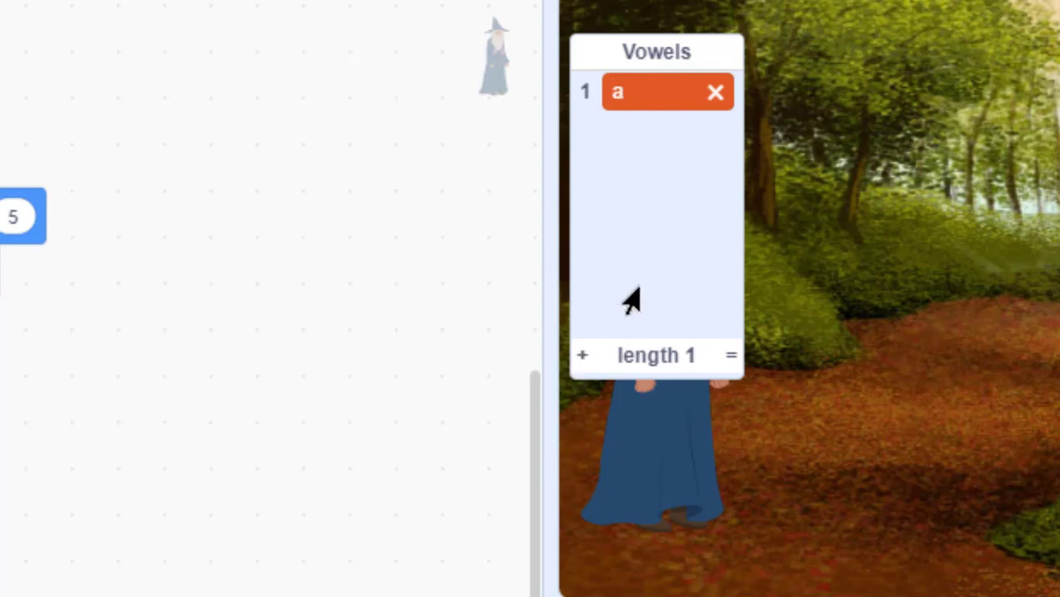
pyautogui.click(581, 354)
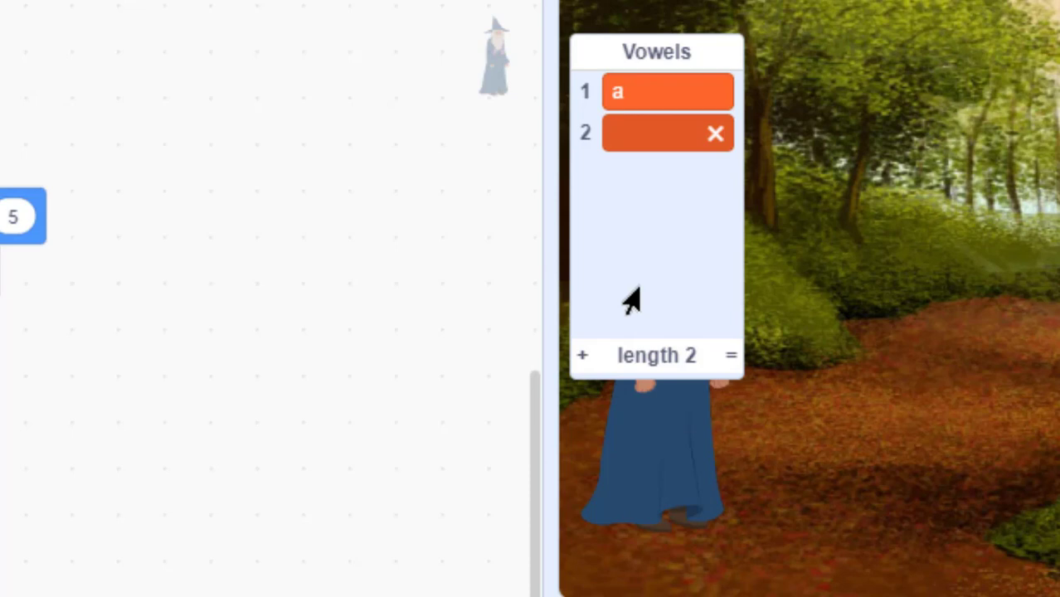
pyautogui.write('A')
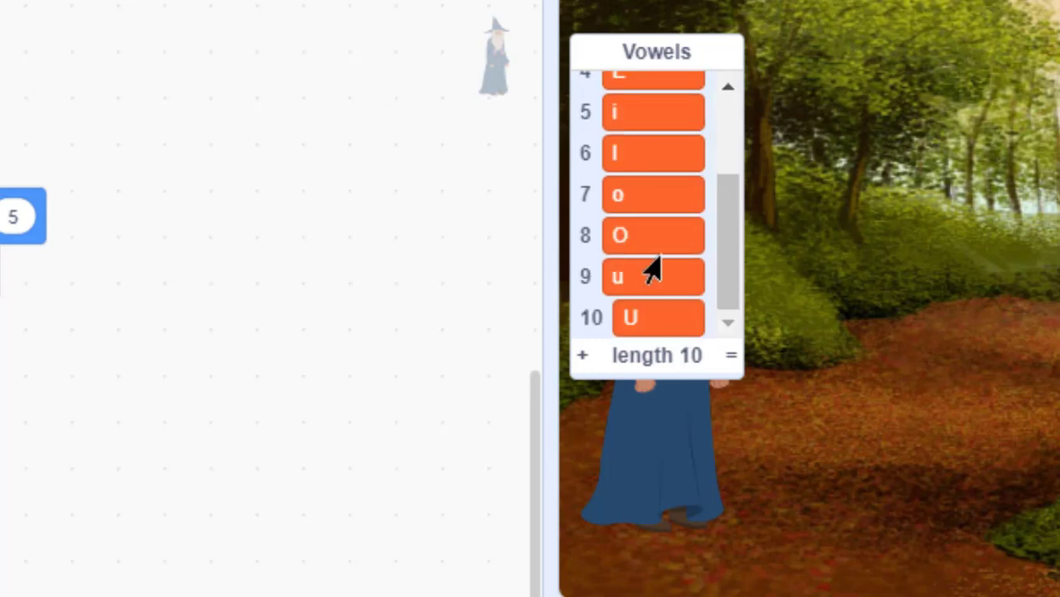
pyautogui.moveTo(667, 189)
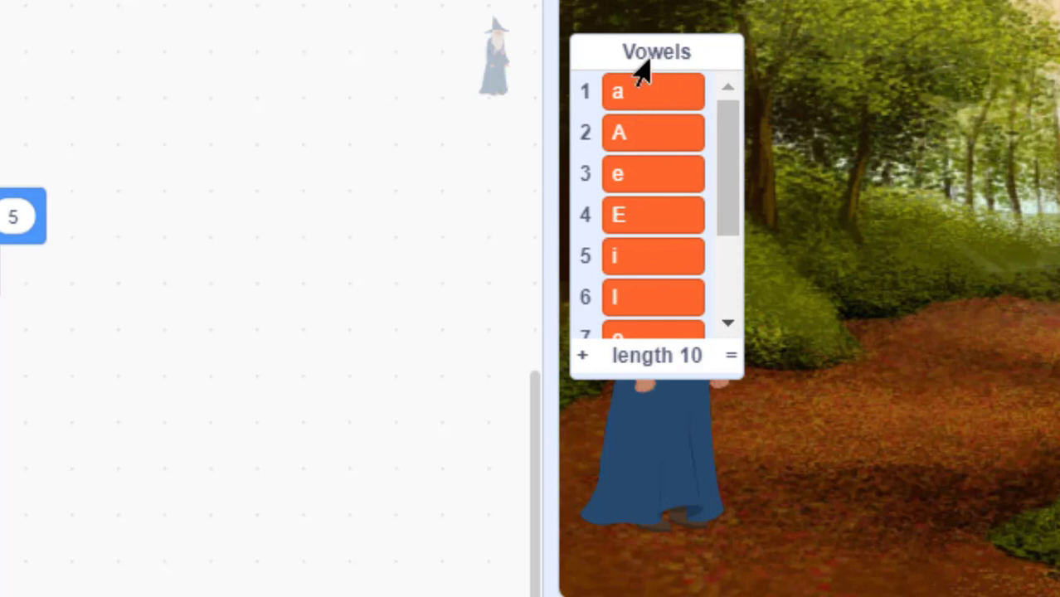
pyautogui.moveTo(677, 95)
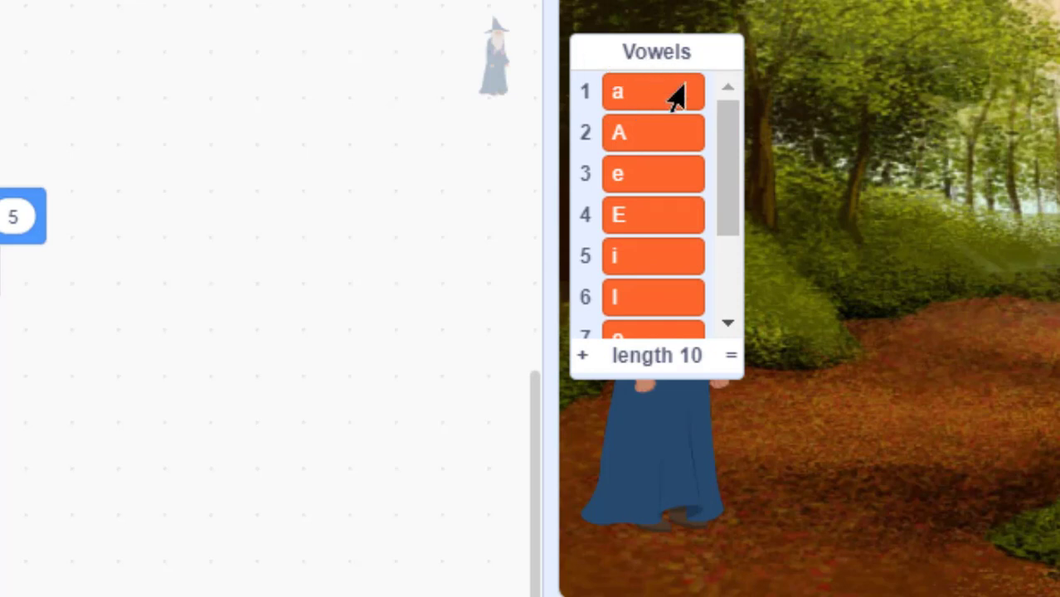
pyautogui.moveTo(637, 235)
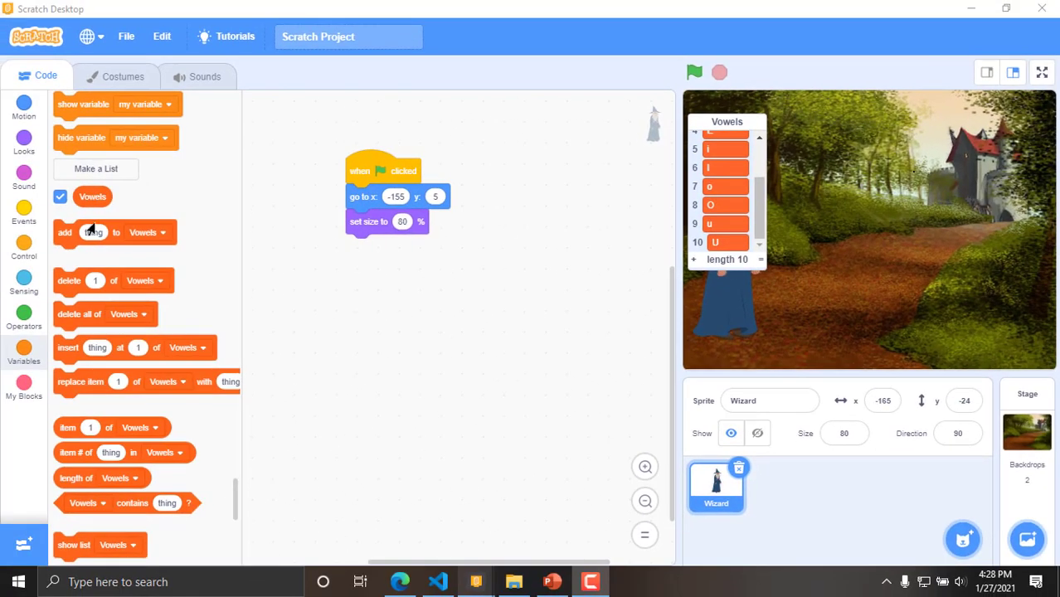
pyautogui.moveTo(399, 269)
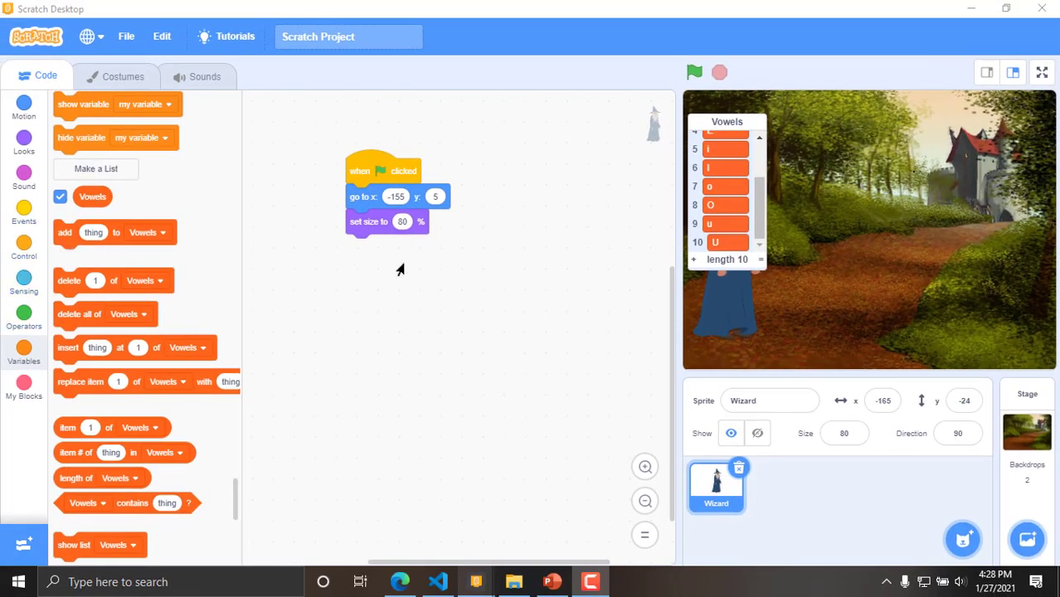
pyautogui.moveTo(196, 216)
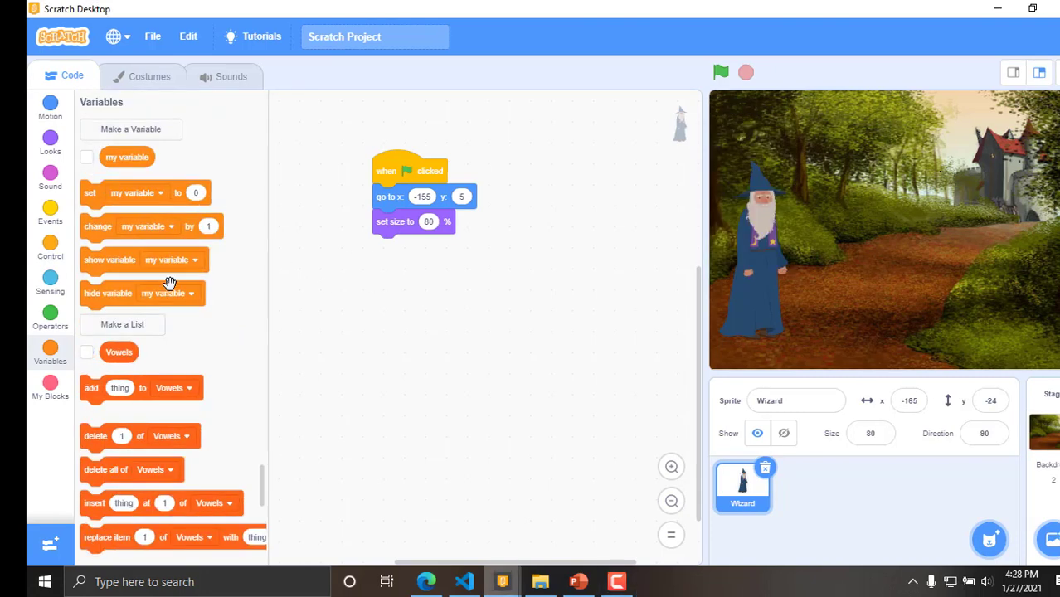
# - Create a Score variable for all sprites, shown on the stage
pyautogui.scroll(-3)
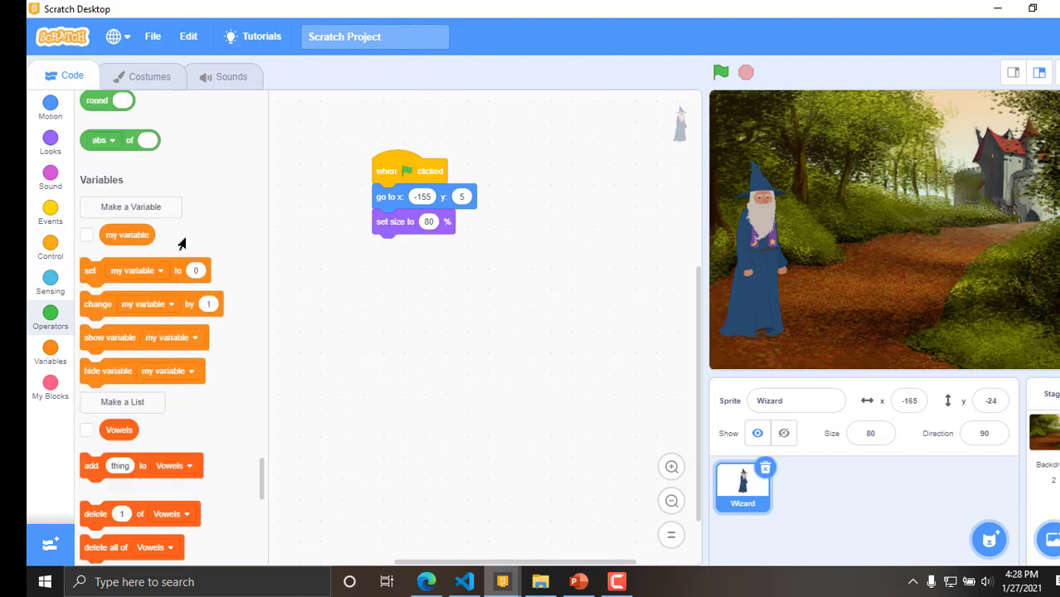
pyautogui.click(129, 206)
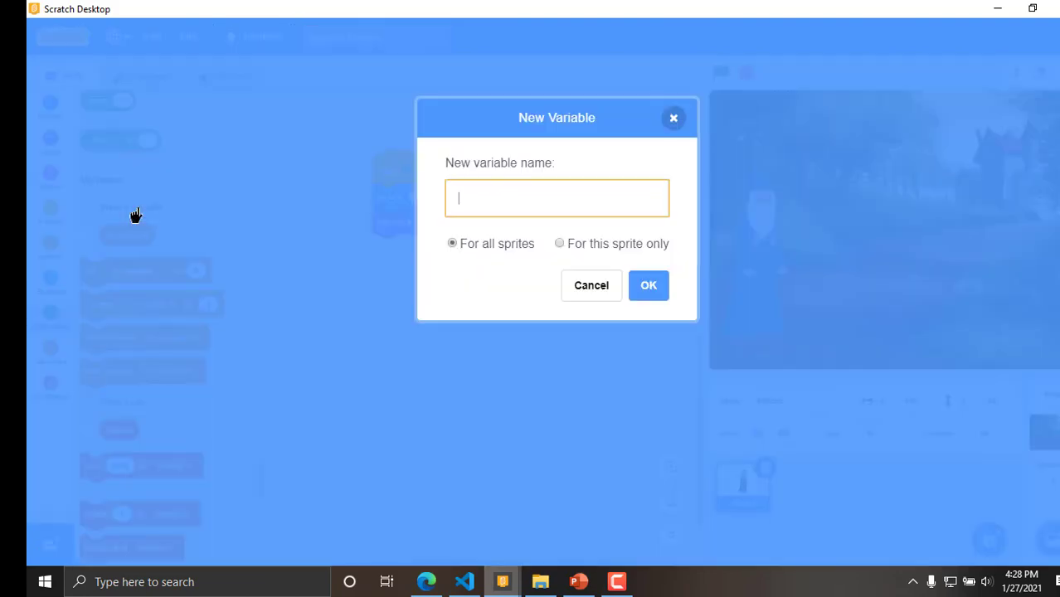
pyautogui.moveTo(313, 236)
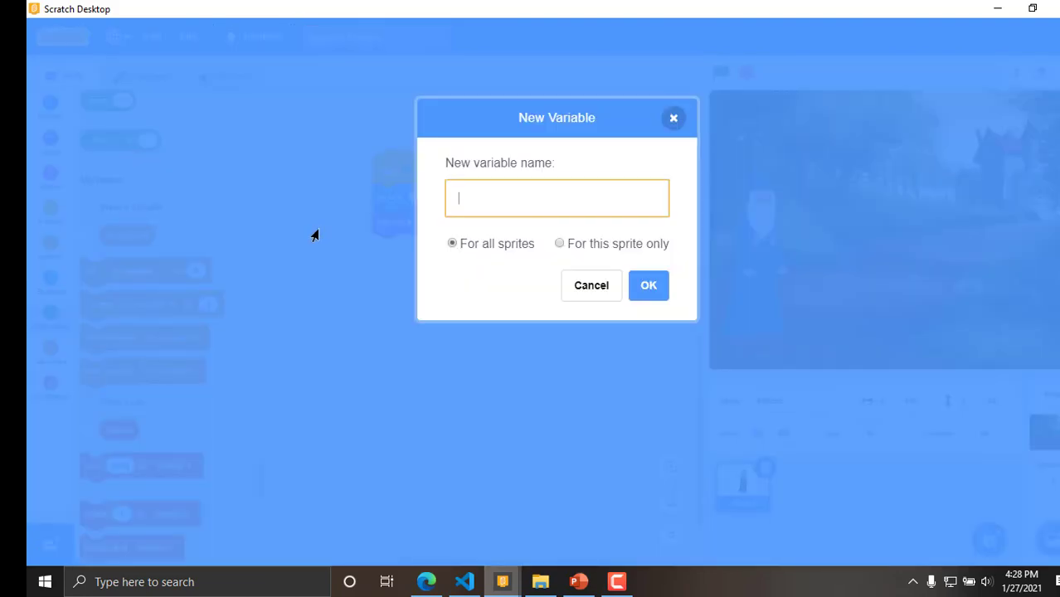
pyautogui.write('Score')
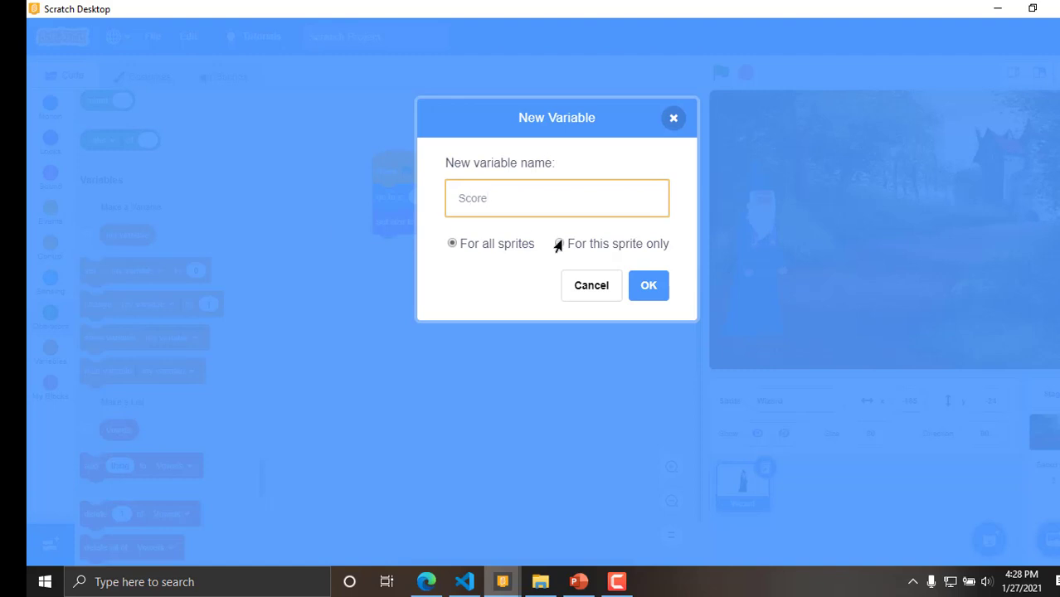
pyautogui.click(649, 285)
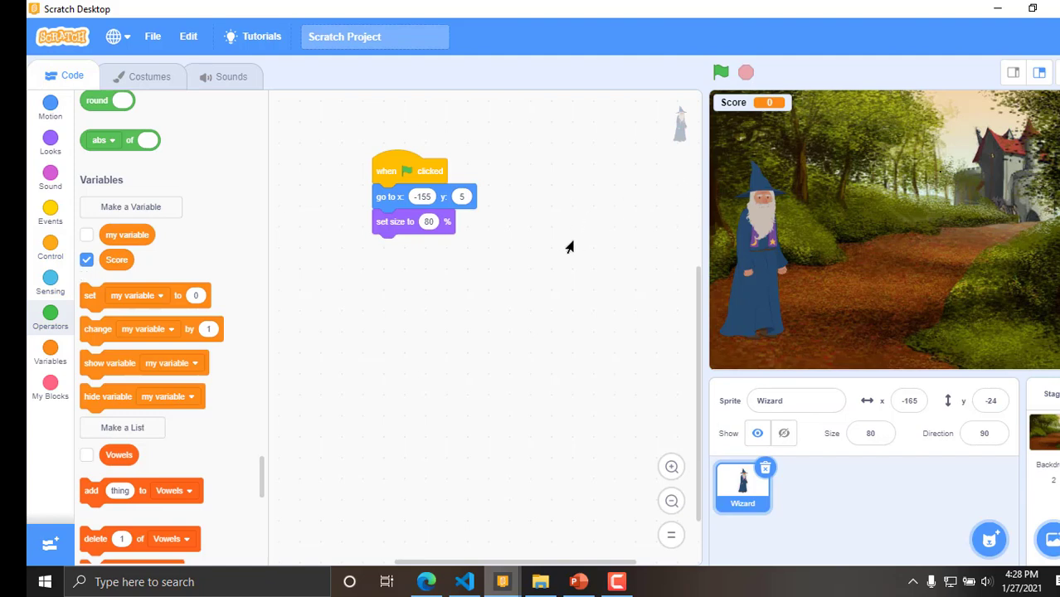
pyautogui.moveTo(551, 279)
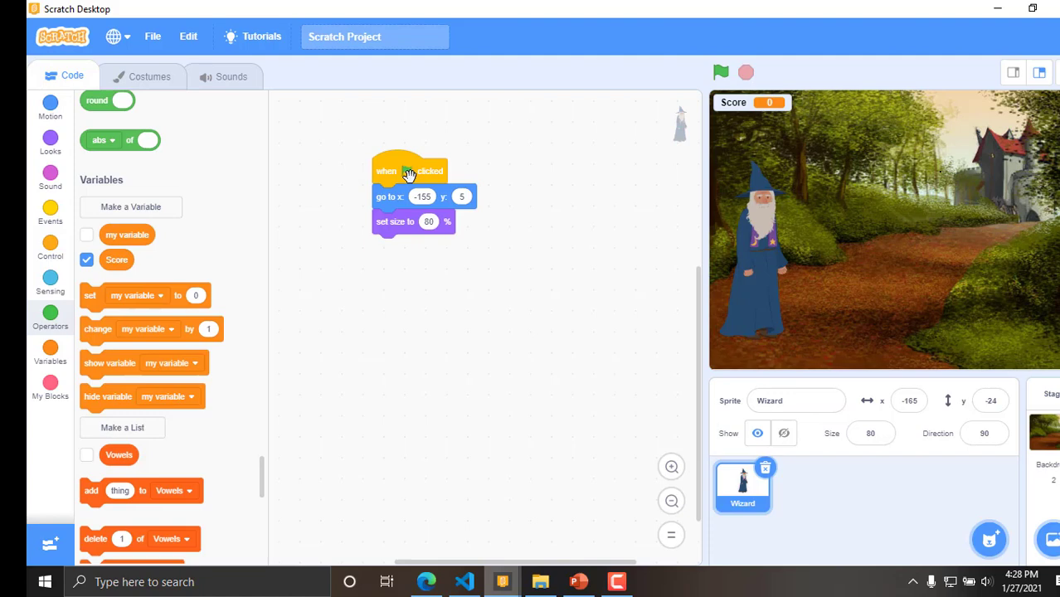
pyautogui.moveTo(411, 280)
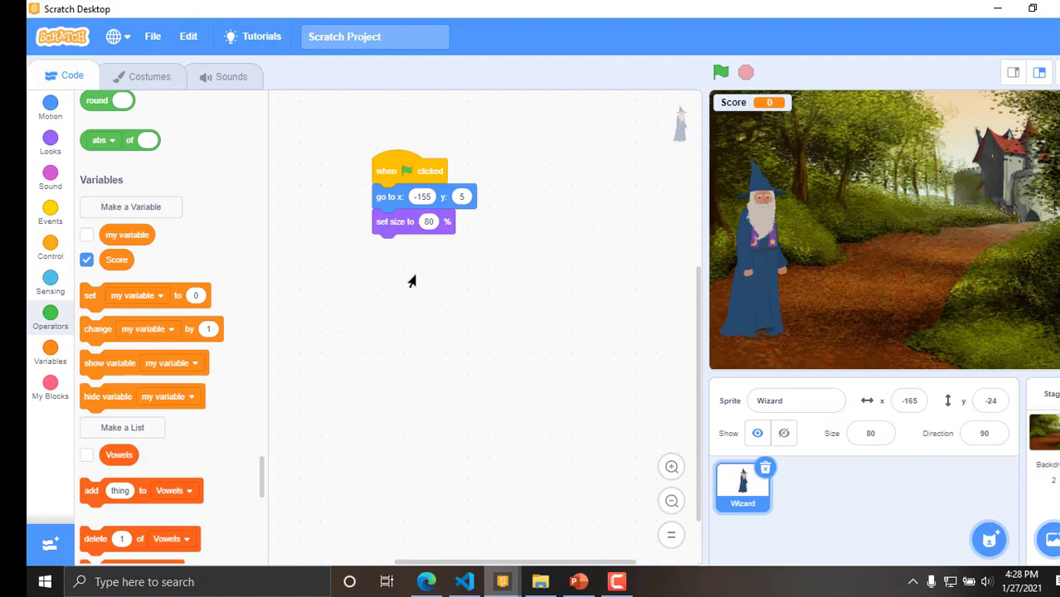
pyautogui.moveTo(226, 264)
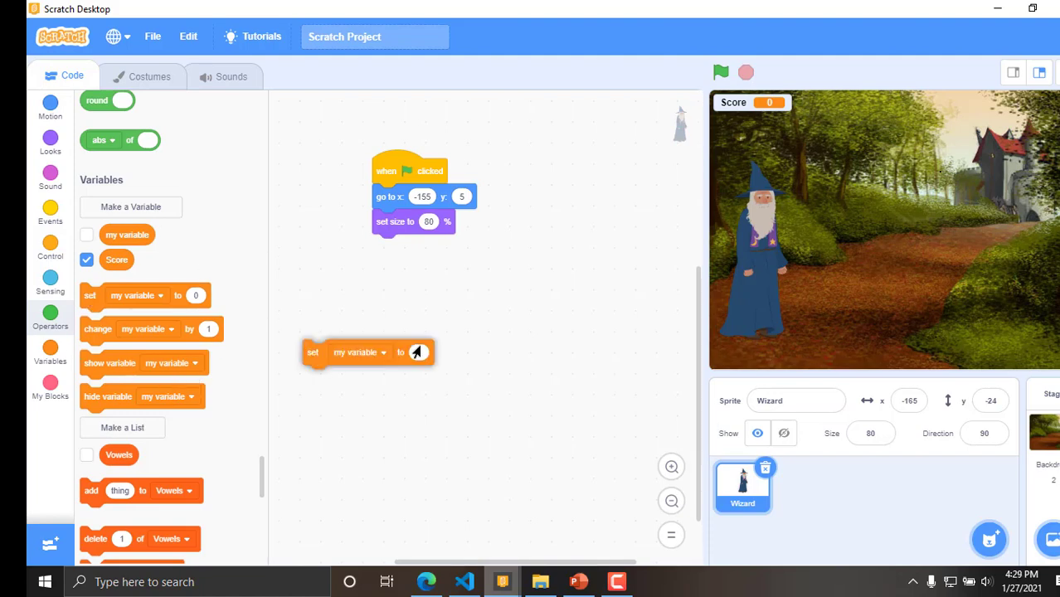
# - Attach a set Score to 0 block below set size to 80 % in the green-flag script
pyautogui.moveTo(365, 351); pyautogui.dragTo(434, 245)
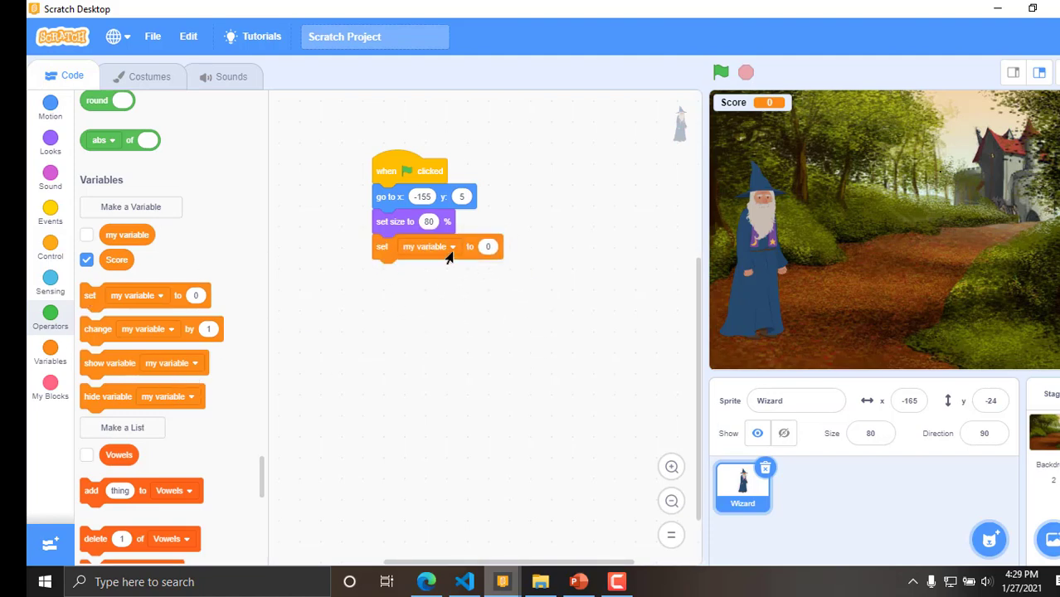
pyautogui.click(428, 245)
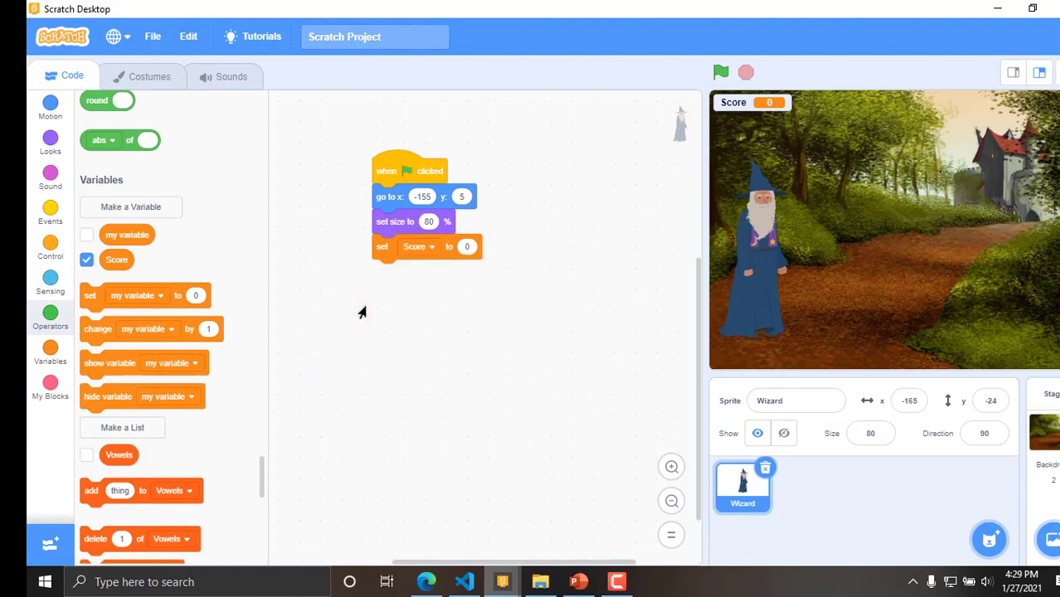
pyautogui.moveTo(390, 335)
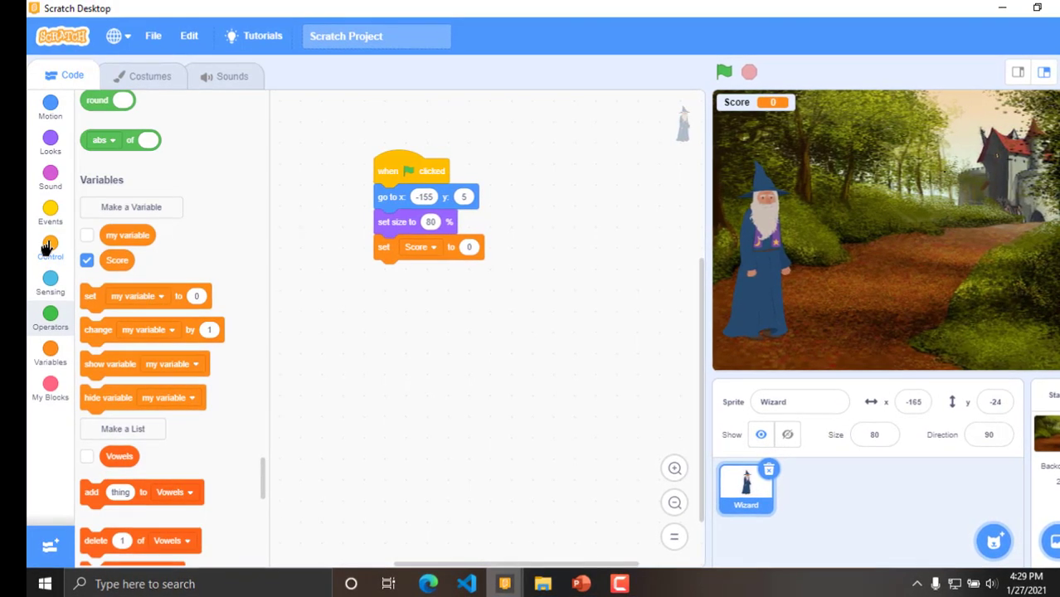
# - Bring up the Control blocks for the repeat loop, then the Looks blocks for speech
pyautogui.click(50, 245)
pyautogui.write('5')
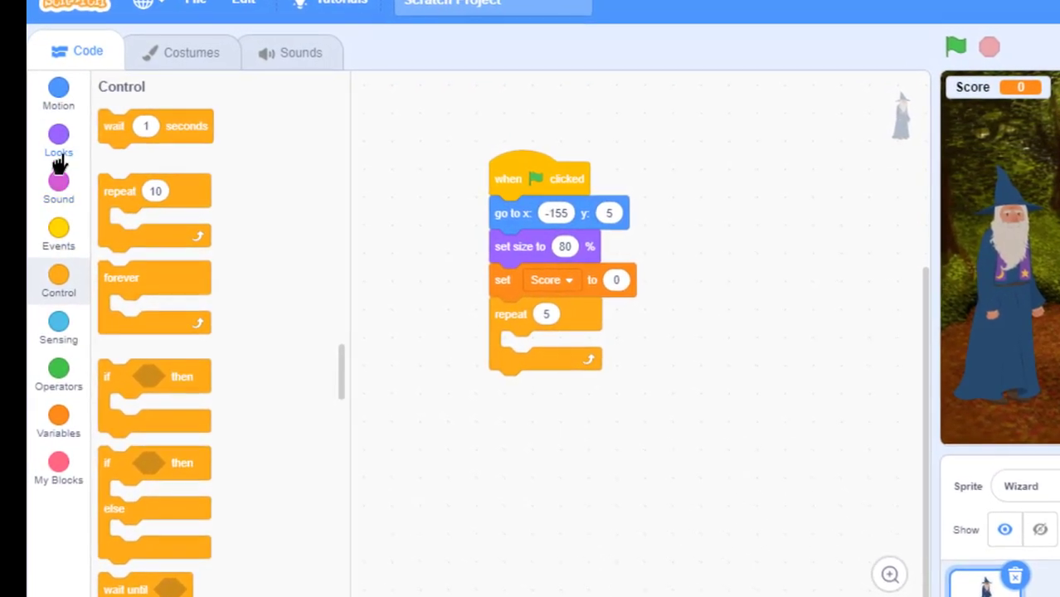
pyautogui.click(58, 141)
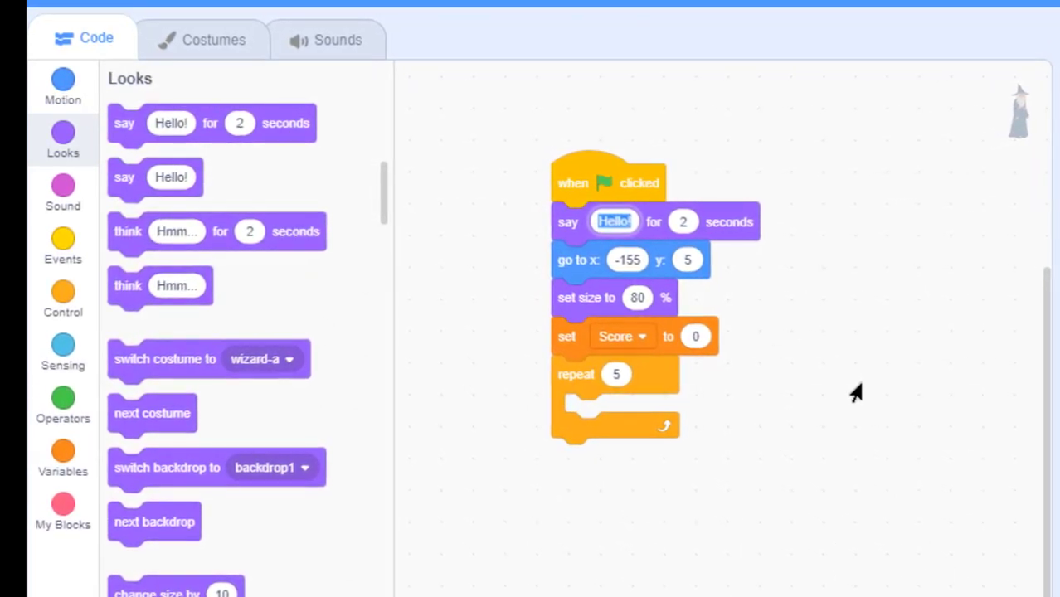
# - Make the wizard say 'Lets begin the quiz' then 'Enter the vowel', each for 2 seconds
pyautogui.write('Lets begin the quiz')
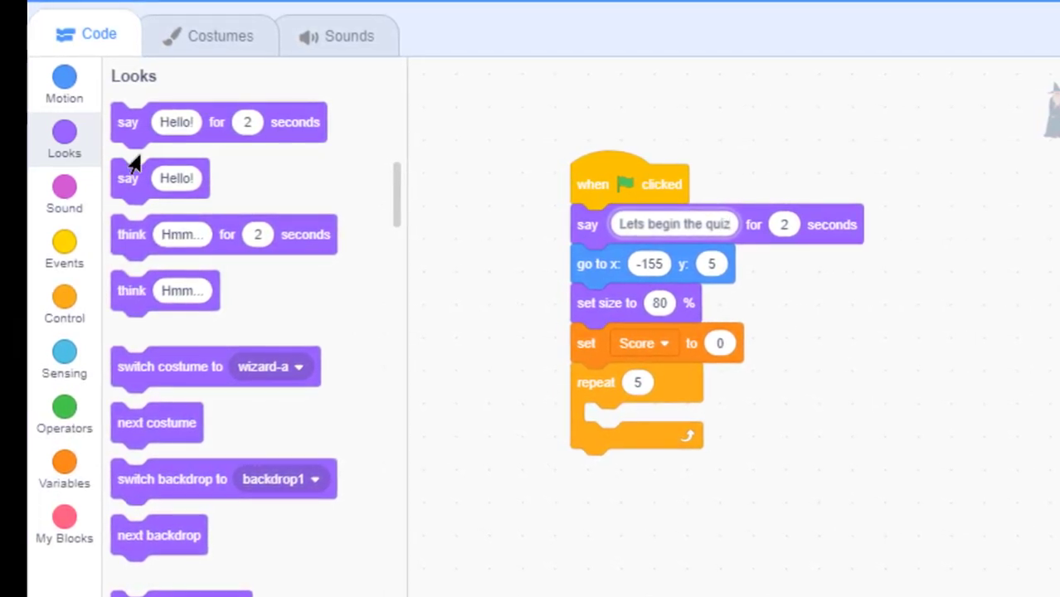
pyautogui.moveTo(127, 123); pyautogui.dragTo(491, 120)
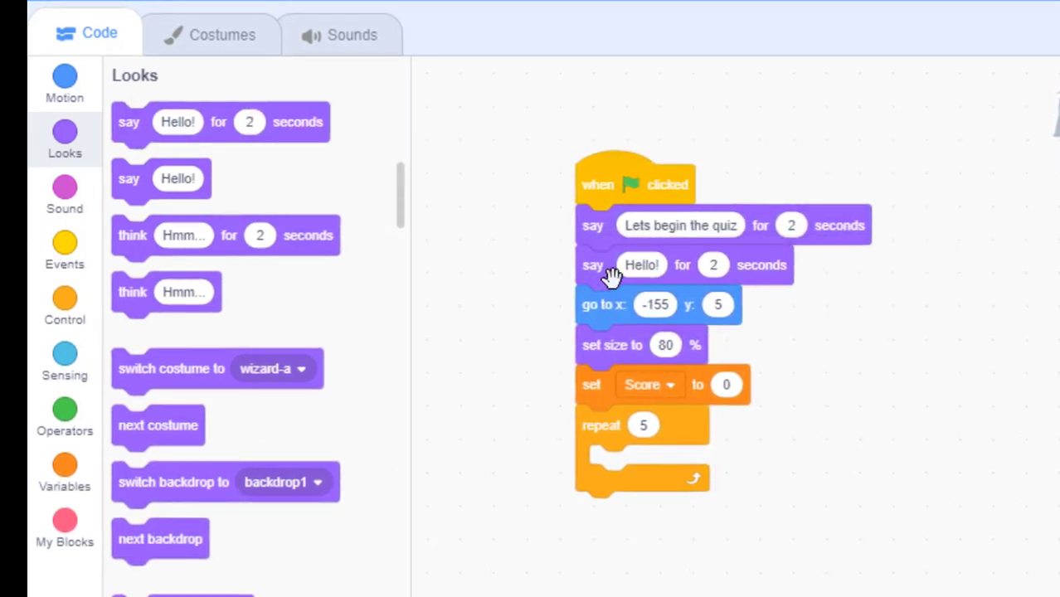
pyautogui.click(642, 265)
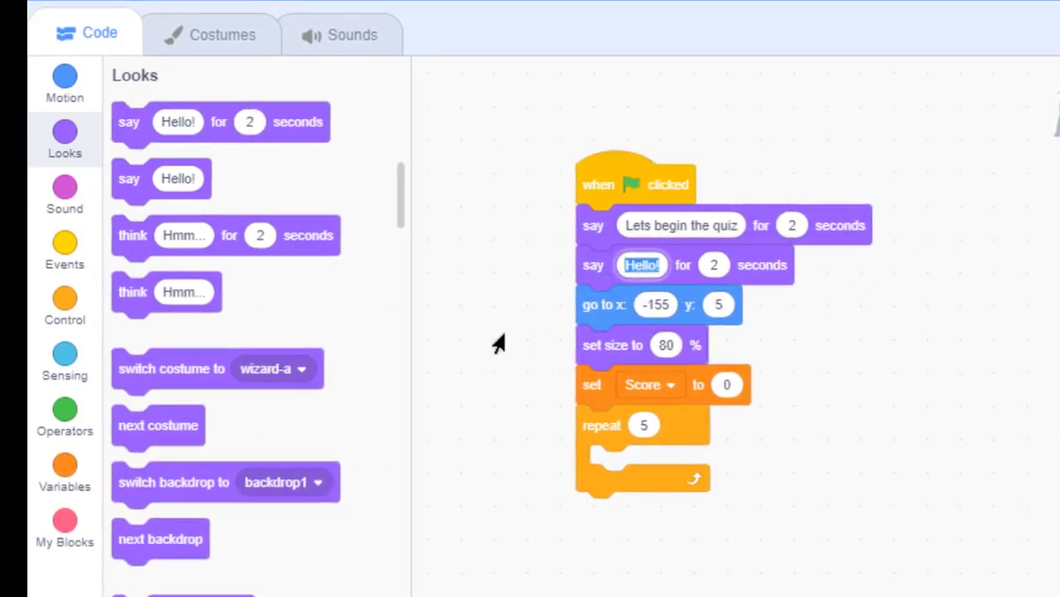
pyautogui.write('Enter the')
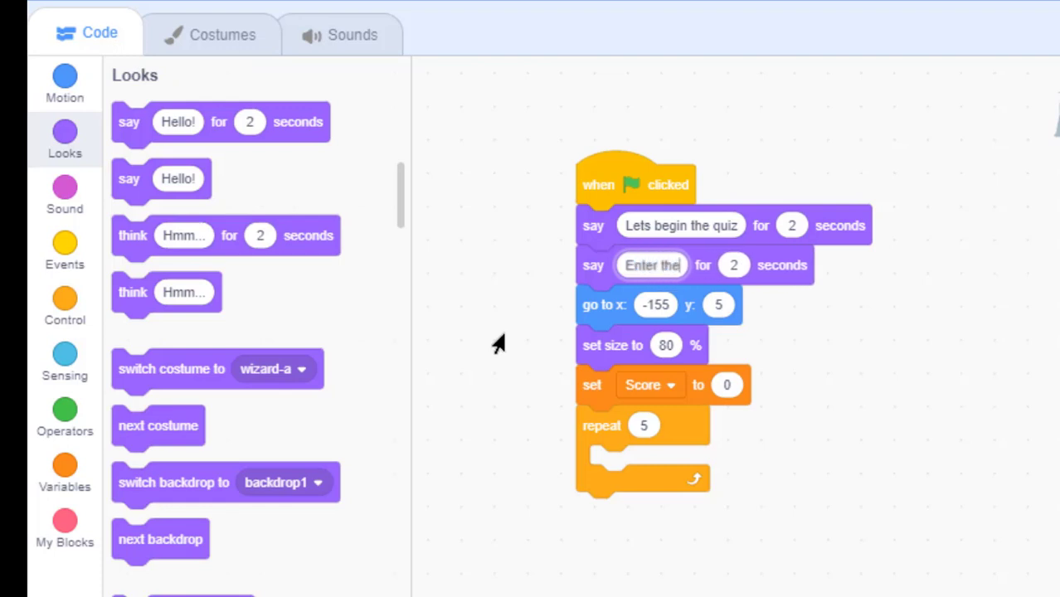
pyautogui.write('vowel')
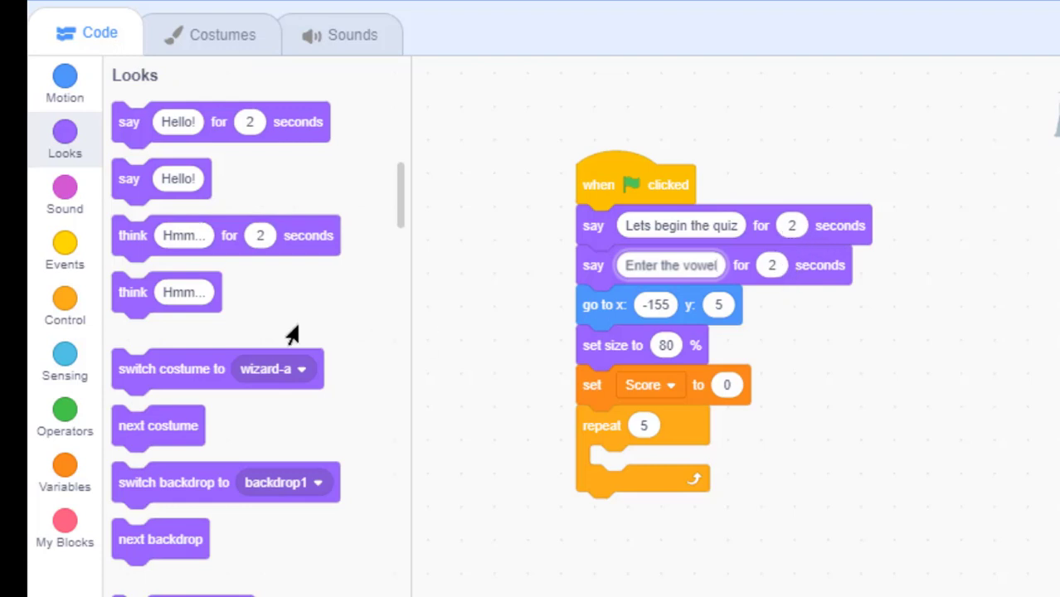
pyautogui.moveTo(667, 464)
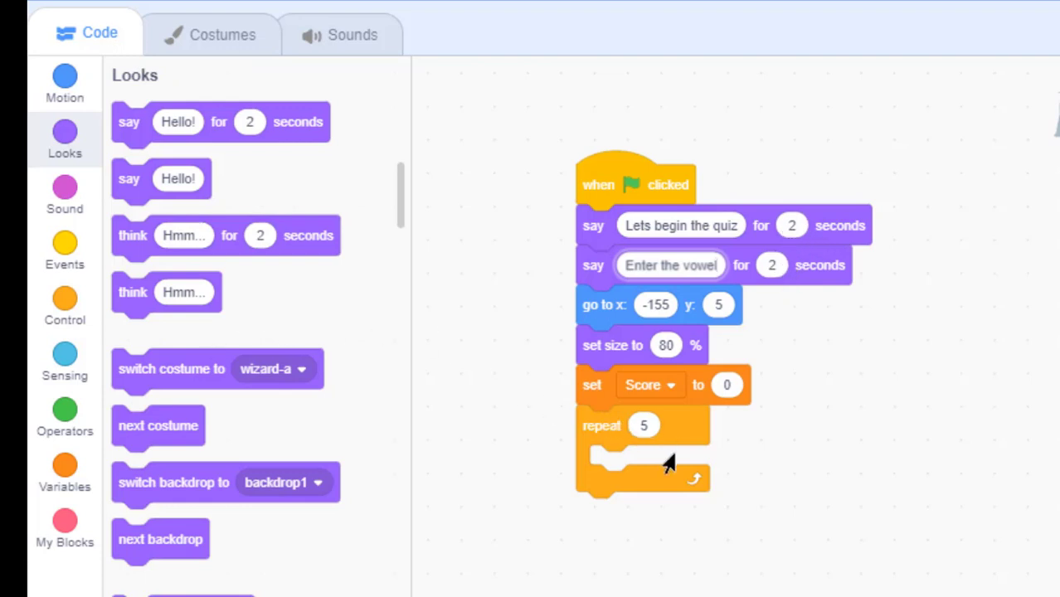
pyautogui.moveTo(882, 368)
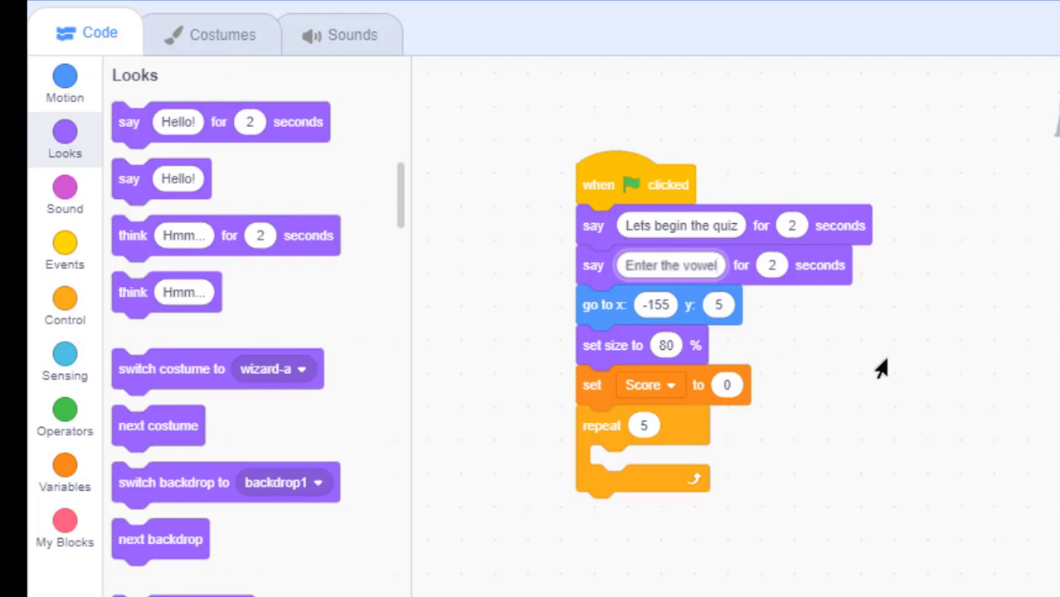
pyautogui.moveTo(738, 219)
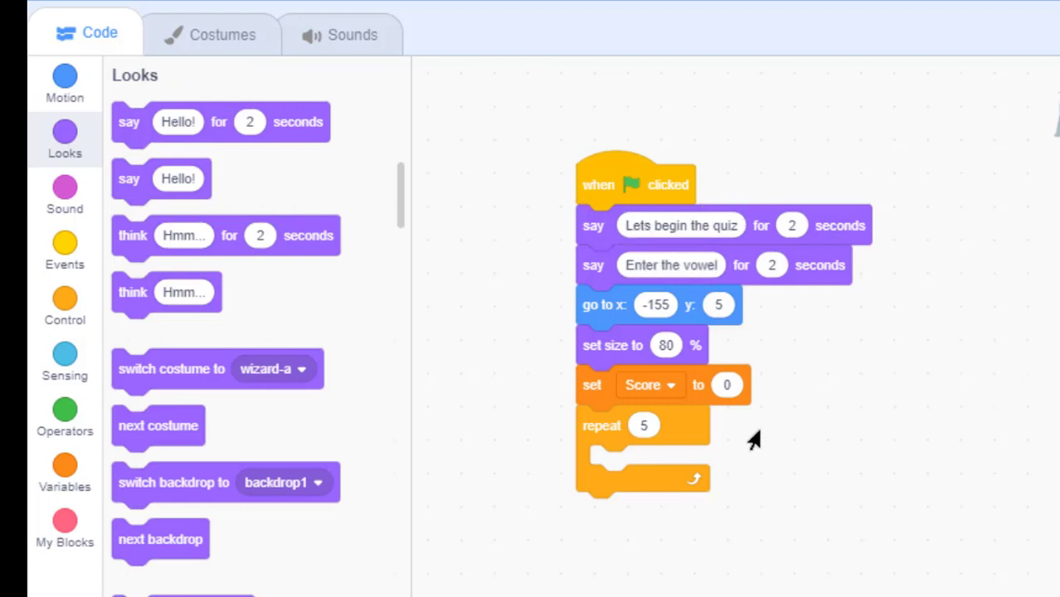
pyautogui.moveTo(759, 305)
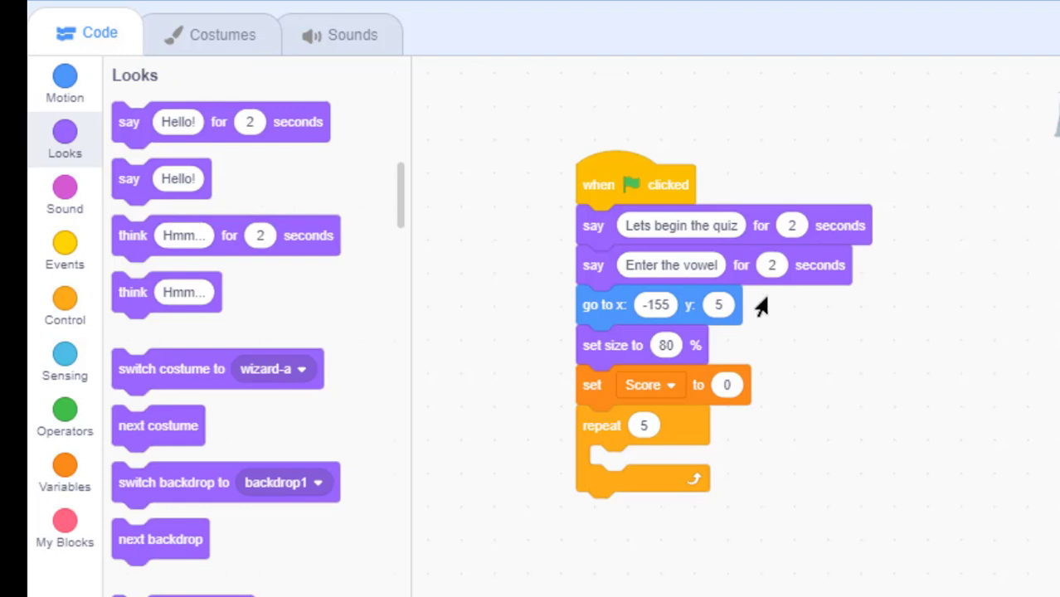
pyautogui.moveTo(506, 310)
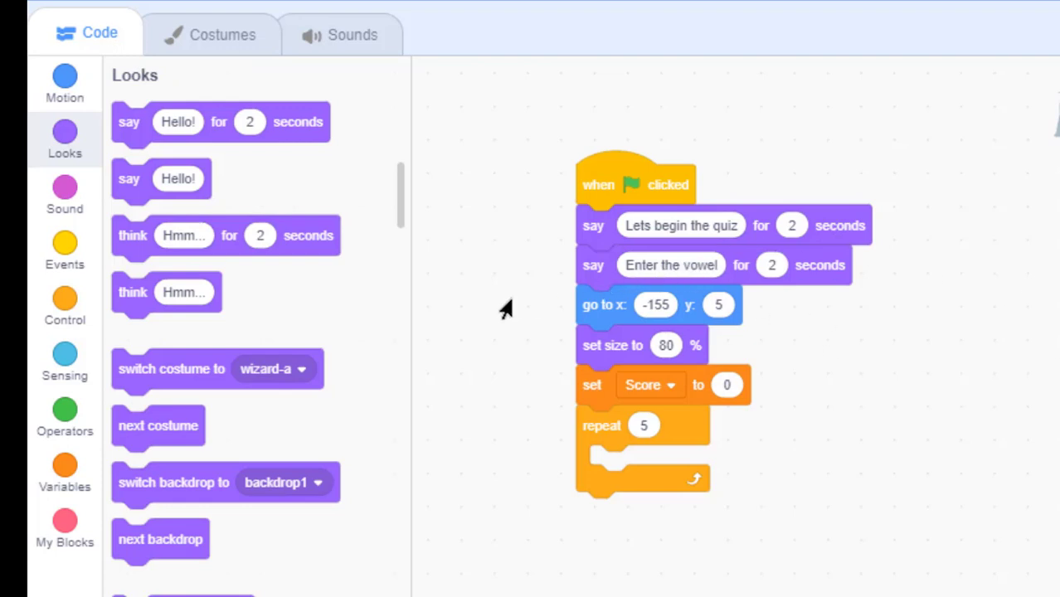
pyautogui.moveTo(786, 417)
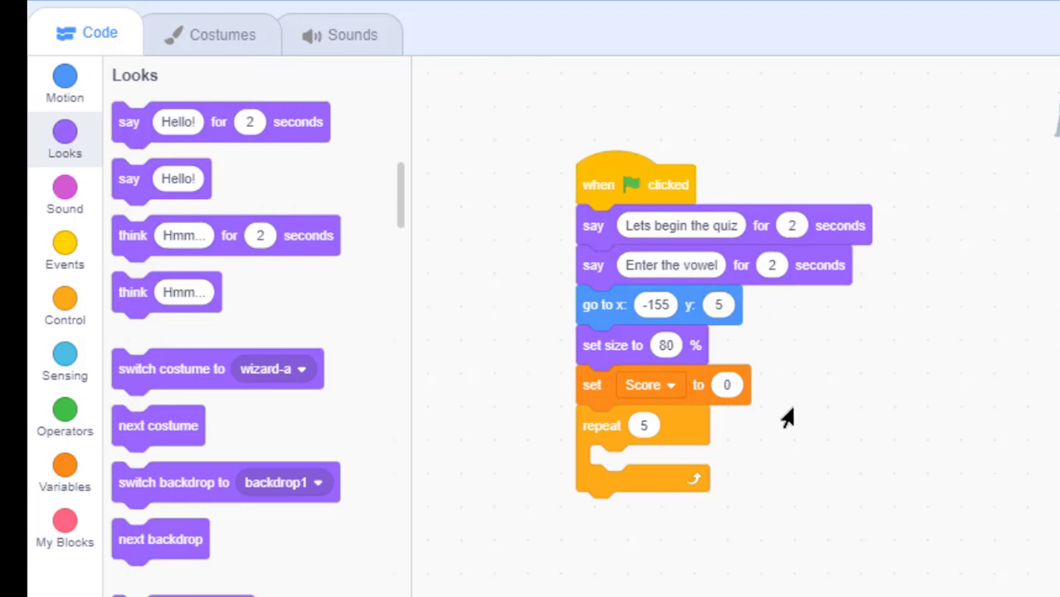
pyautogui.moveTo(738, 312)
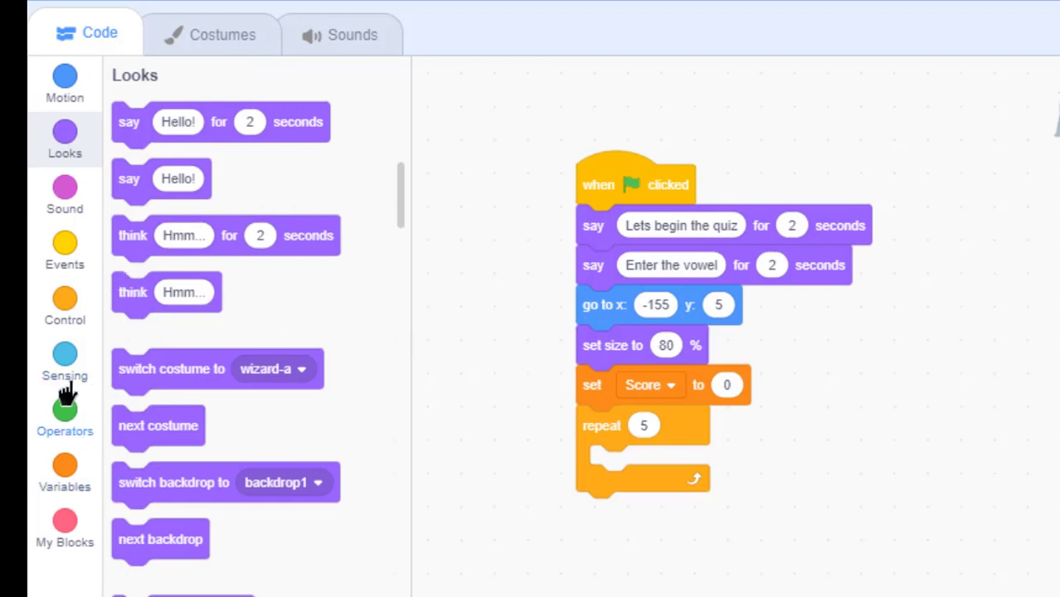
# - Add an ask-and-wait block prompting 'Answer' inside the repeat loop from Sensing
pyautogui.click(64, 362)
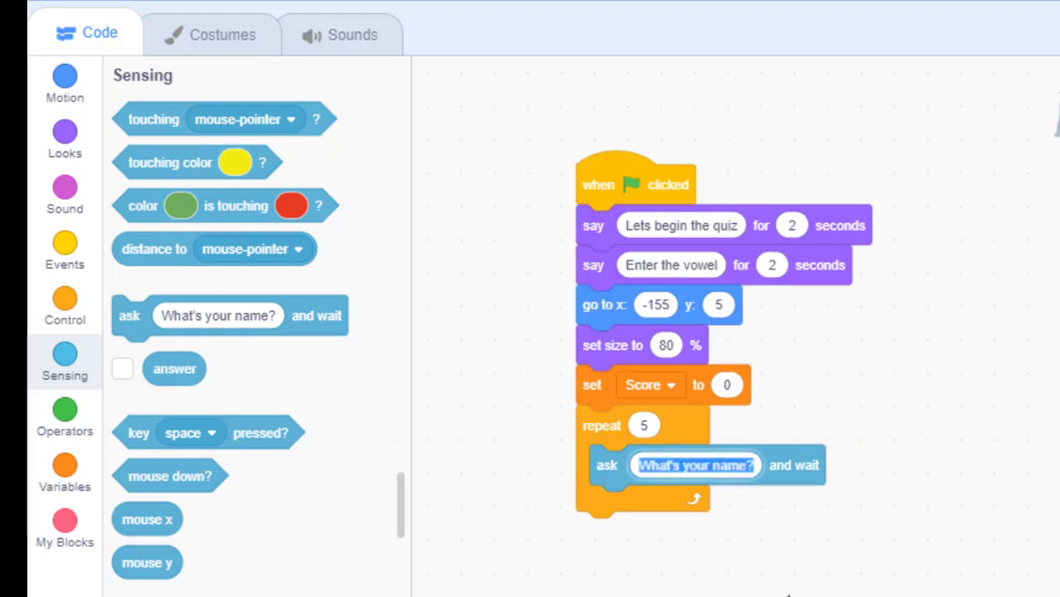
pyautogui.write('Answer')
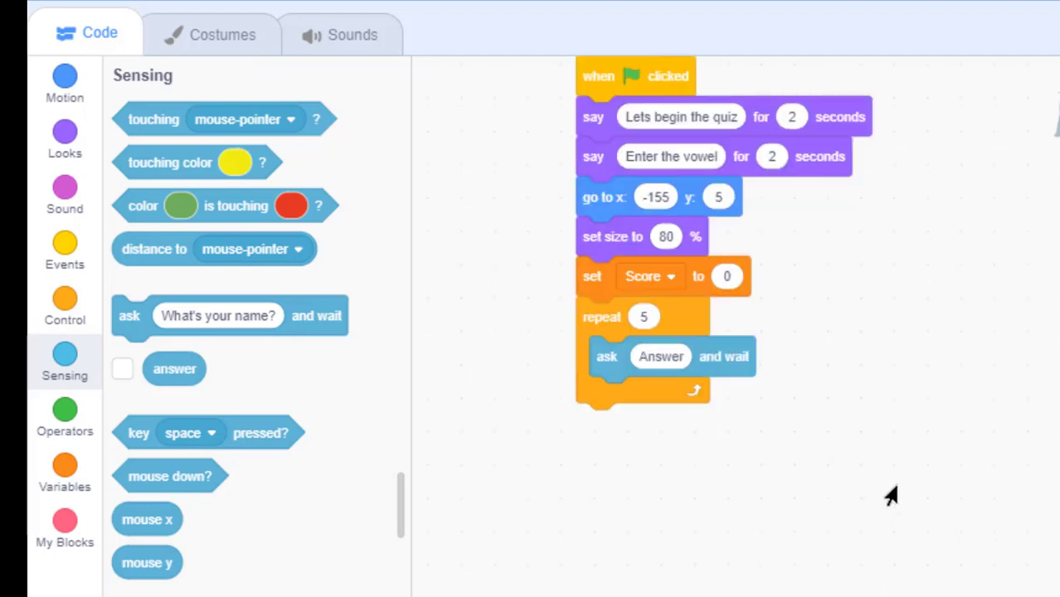
pyautogui.moveTo(836, 488)
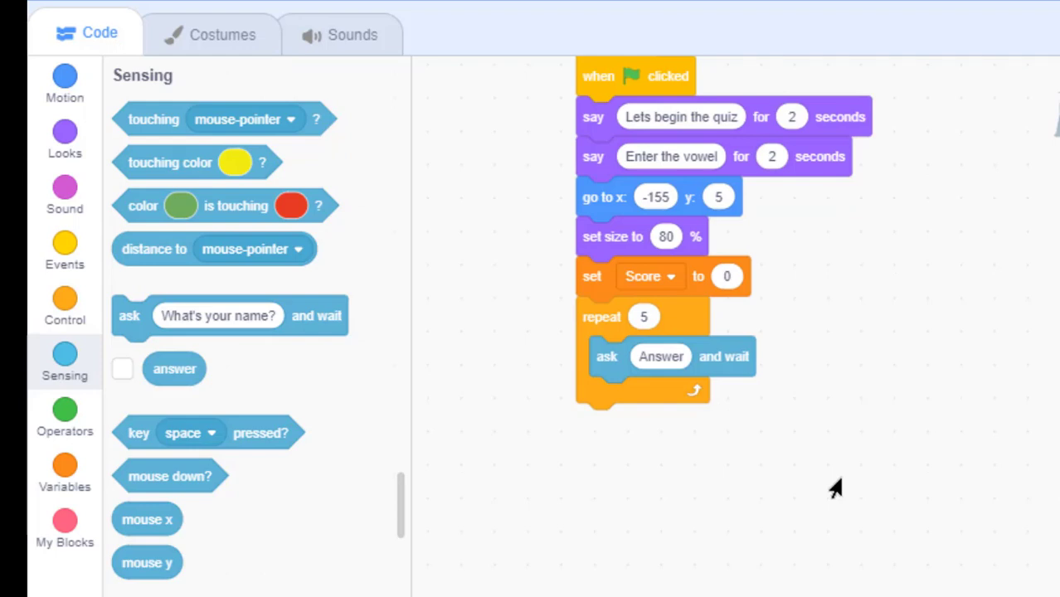
pyautogui.moveTo(839, 444)
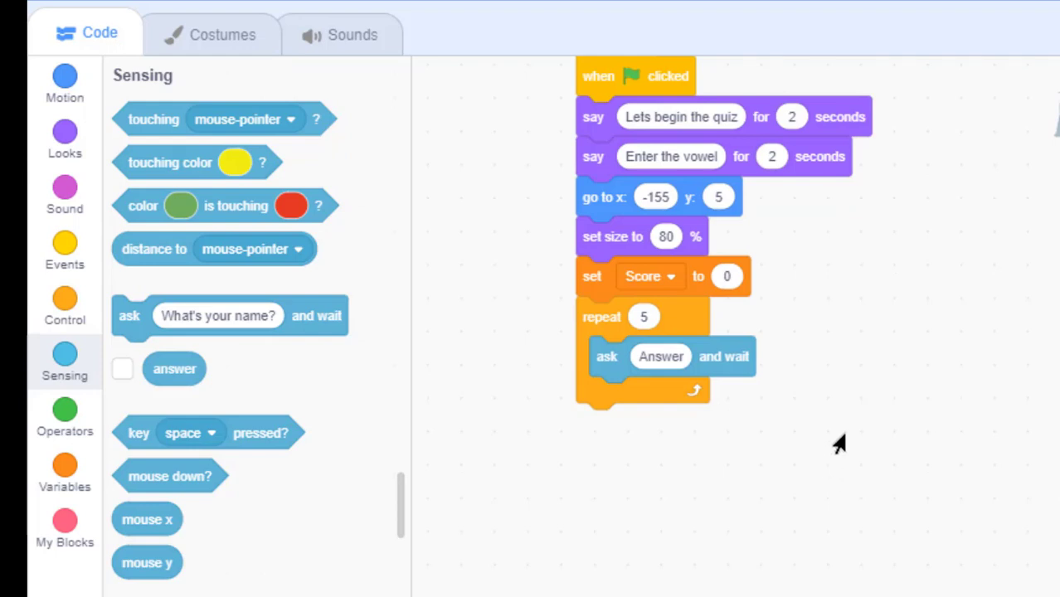
pyautogui.moveTo(836, 463)
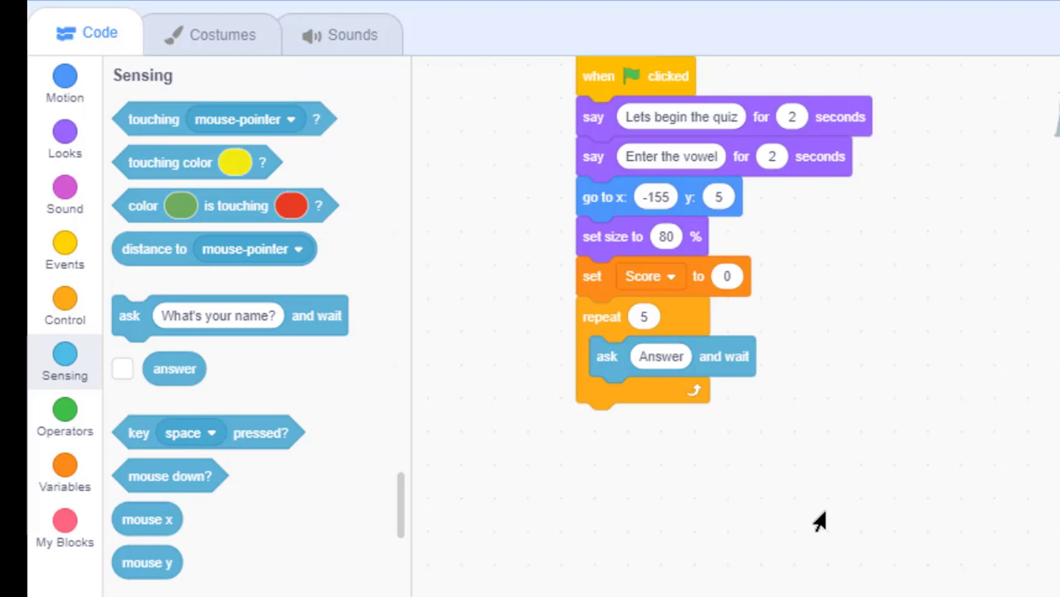
pyautogui.moveTo(790, 504)
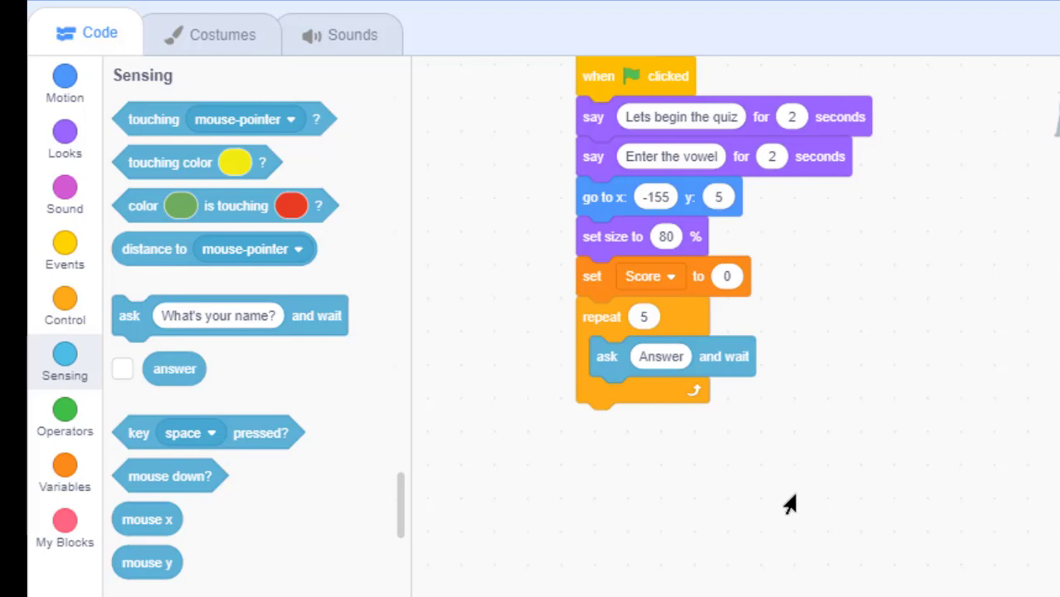
pyautogui.moveTo(783, 506)
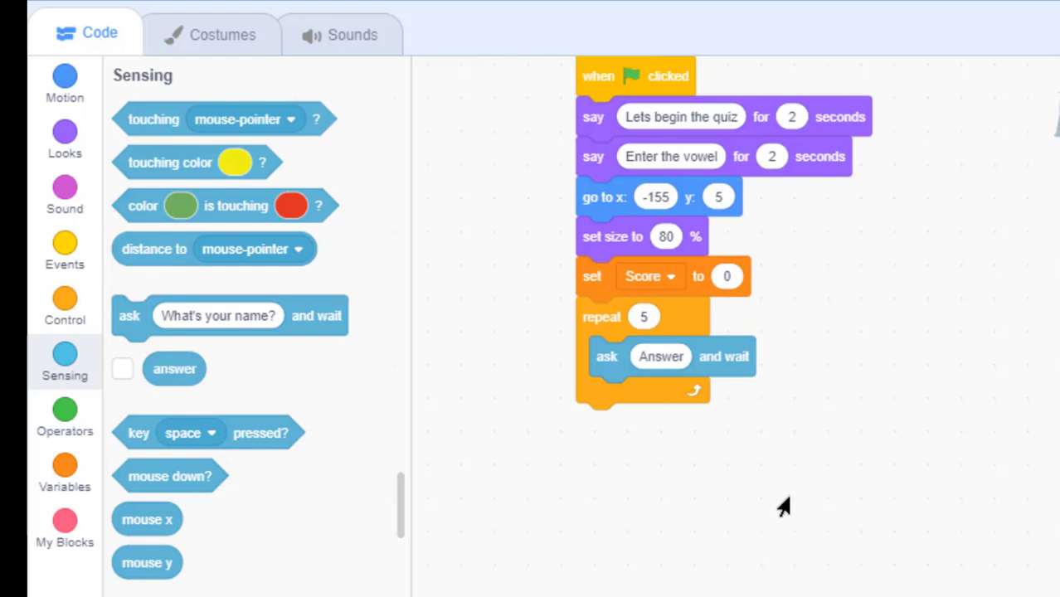
pyautogui.moveTo(750, 516)
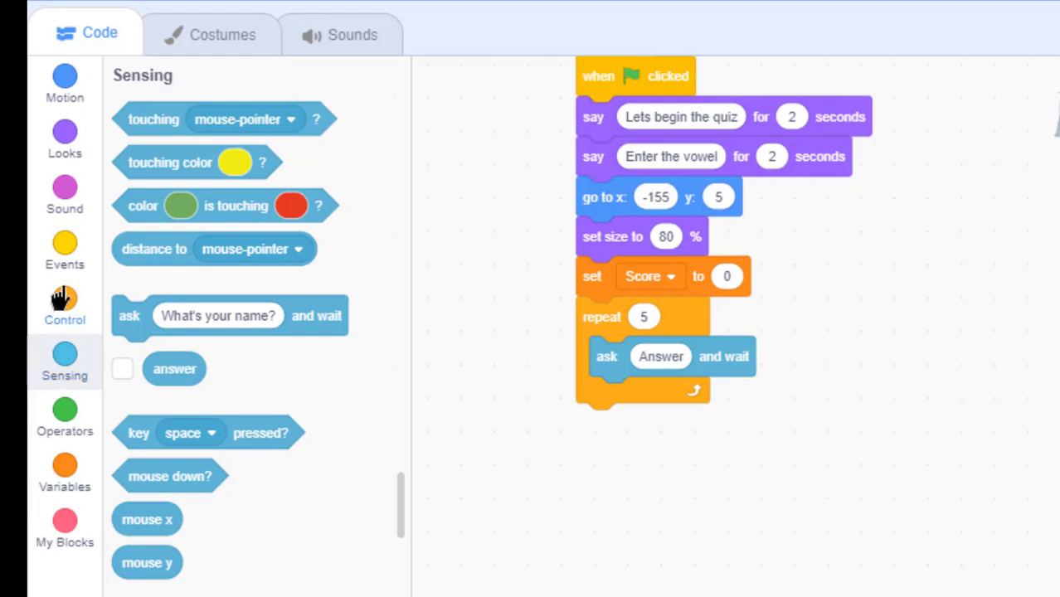
# - Place an if-then-else block inside the repeat 5 loop below ask Answer and wait
pyautogui.click(65, 305)
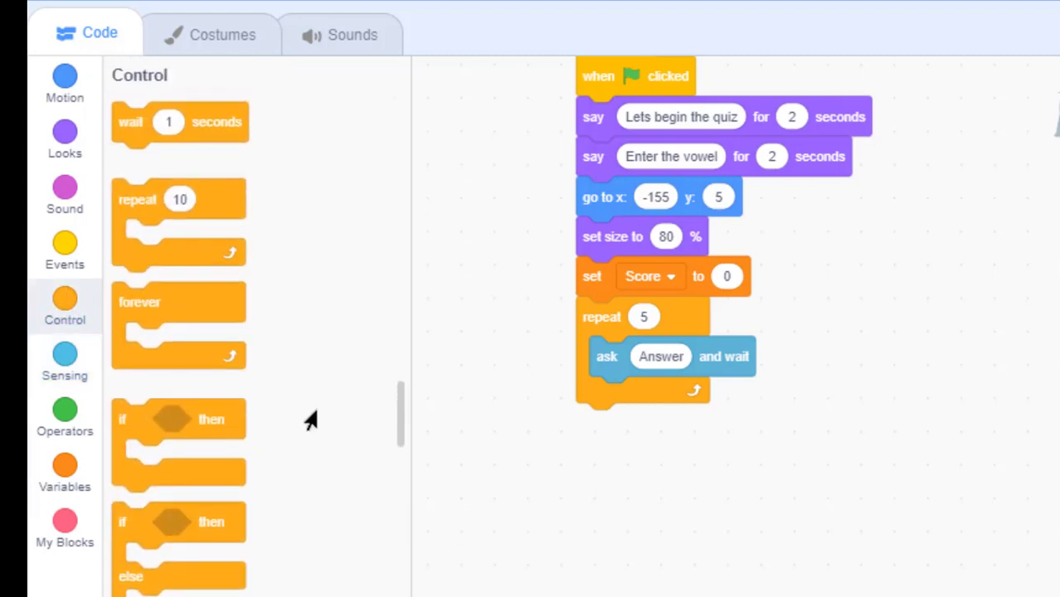
pyautogui.moveTo(129, 431)
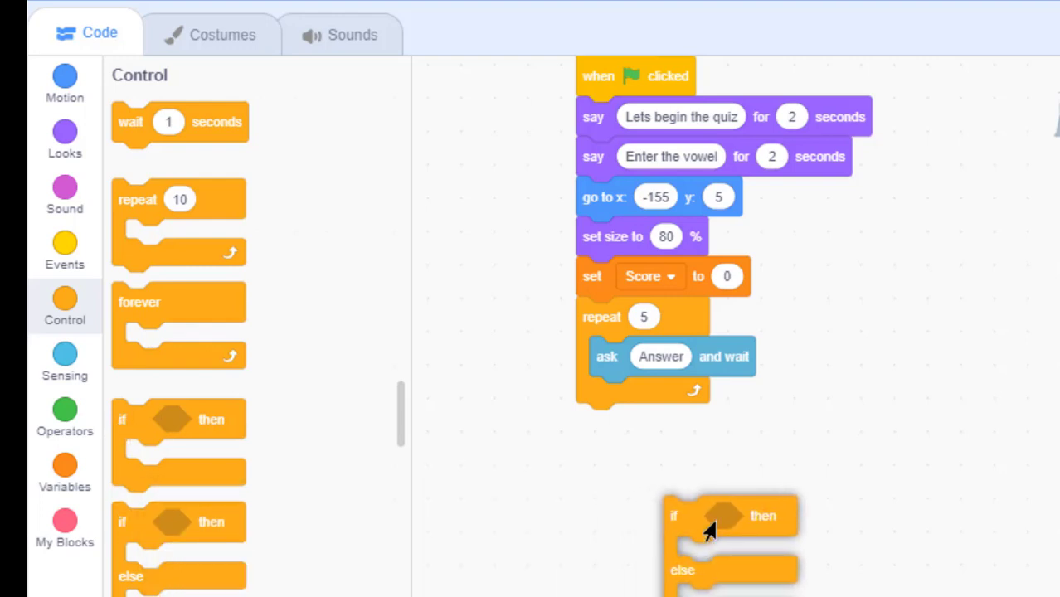
pyautogui.moveTo(730, 515); pyautogui.dragTo(605, 397)
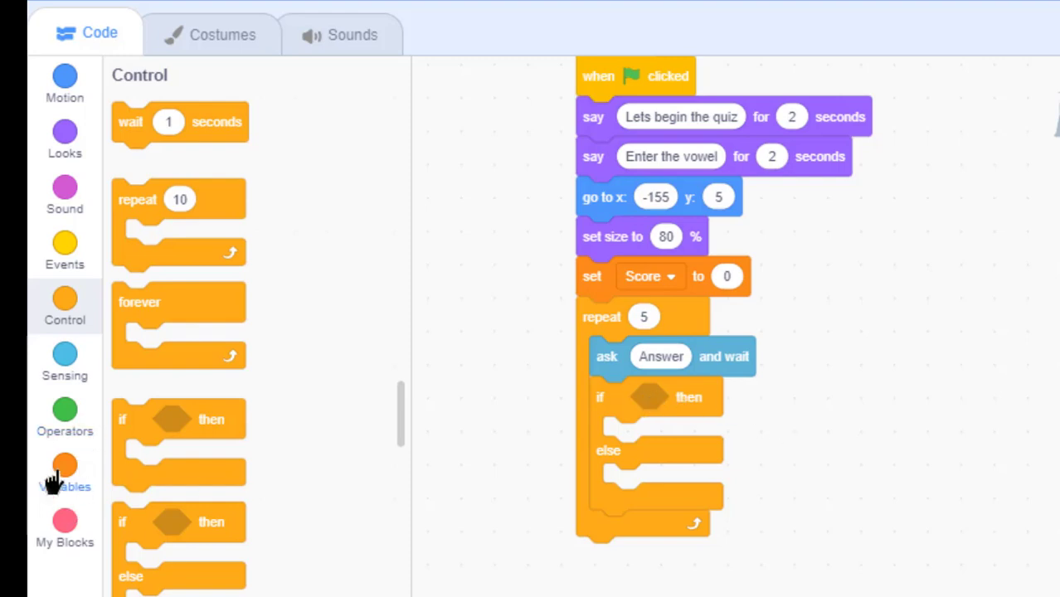
# - Set the if condition to the 'Vowels contains thing?' block from Variables
pyautogui.click(63, 473)
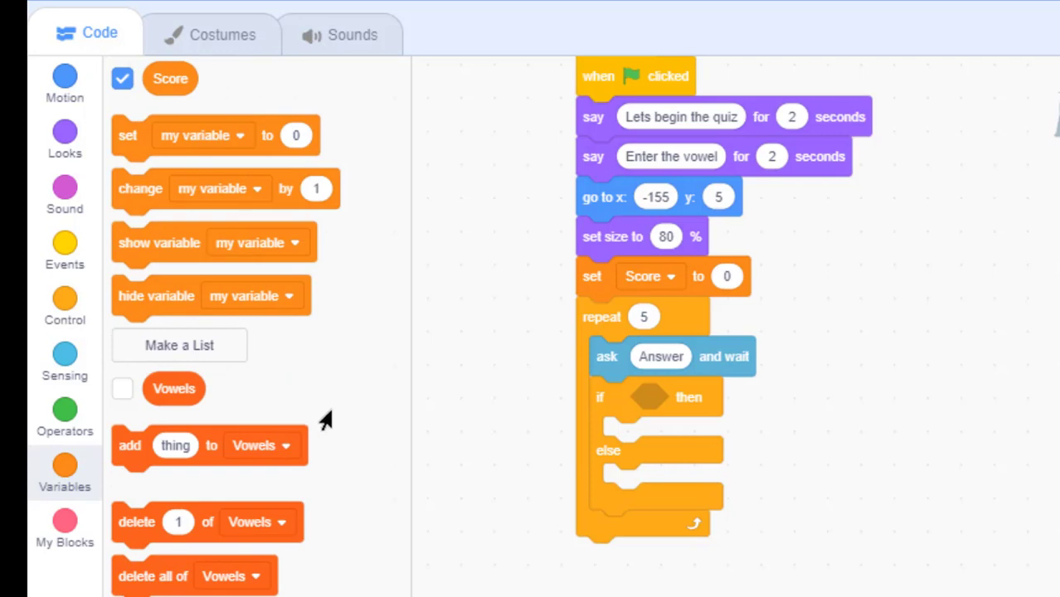
pyautogui.scroll(-3)
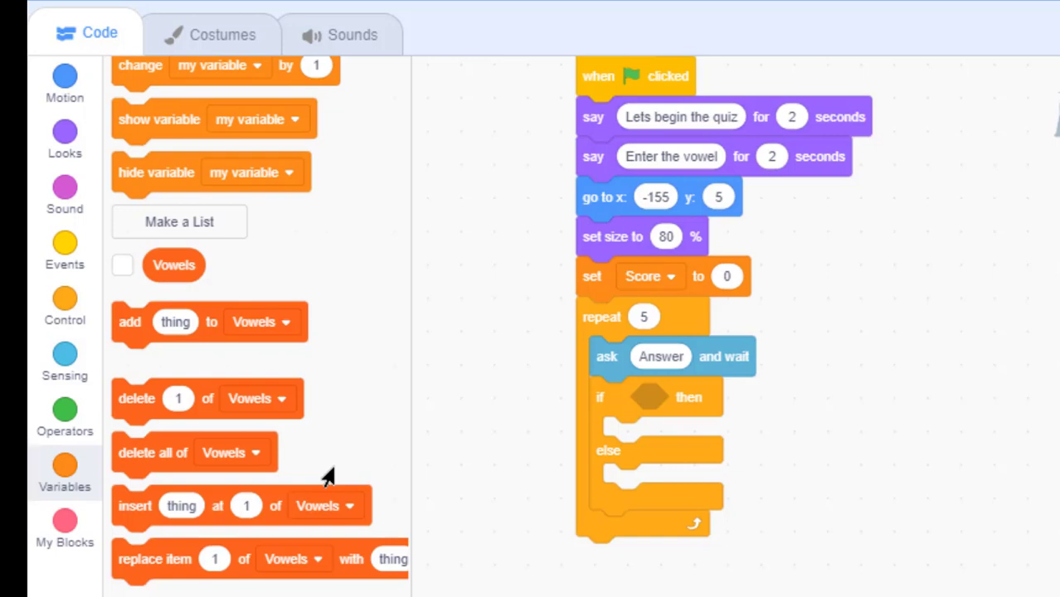
pyautogui.moveTo(329, 477)
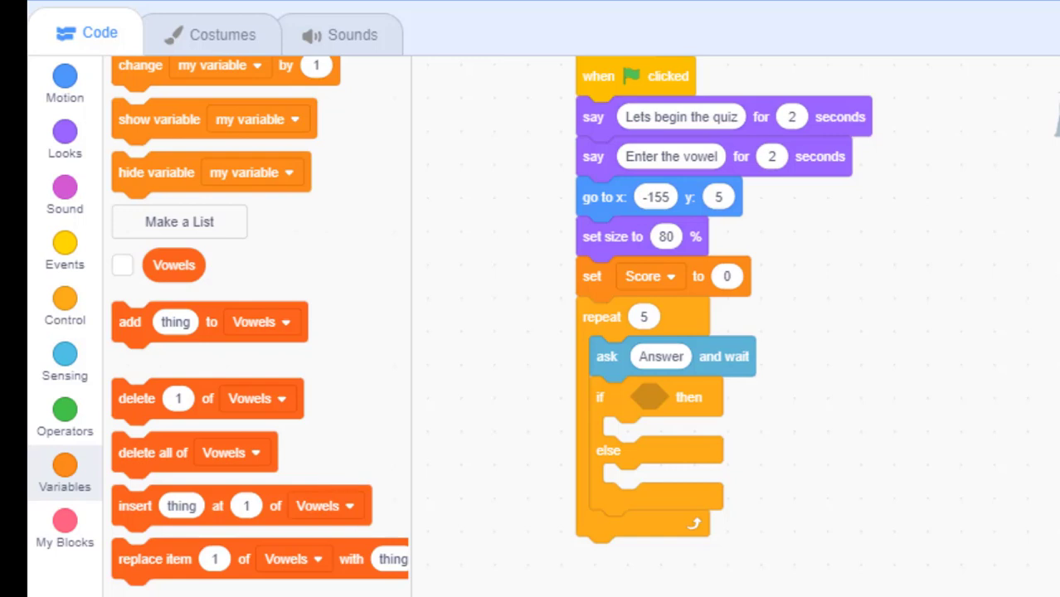
pyautogui.scroll(-3)
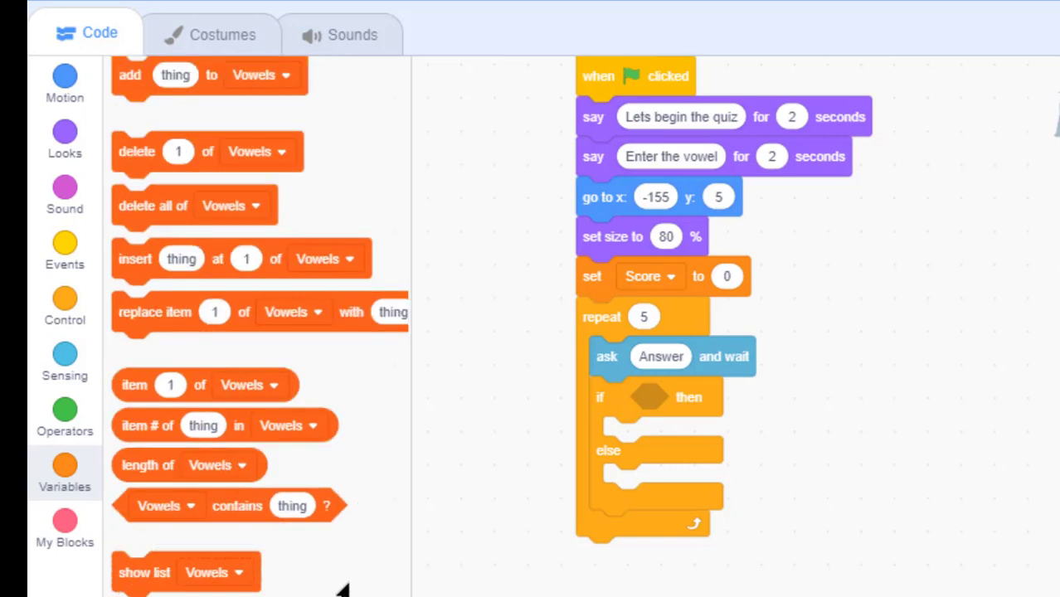
pyautogui.moveTo(225, 508)
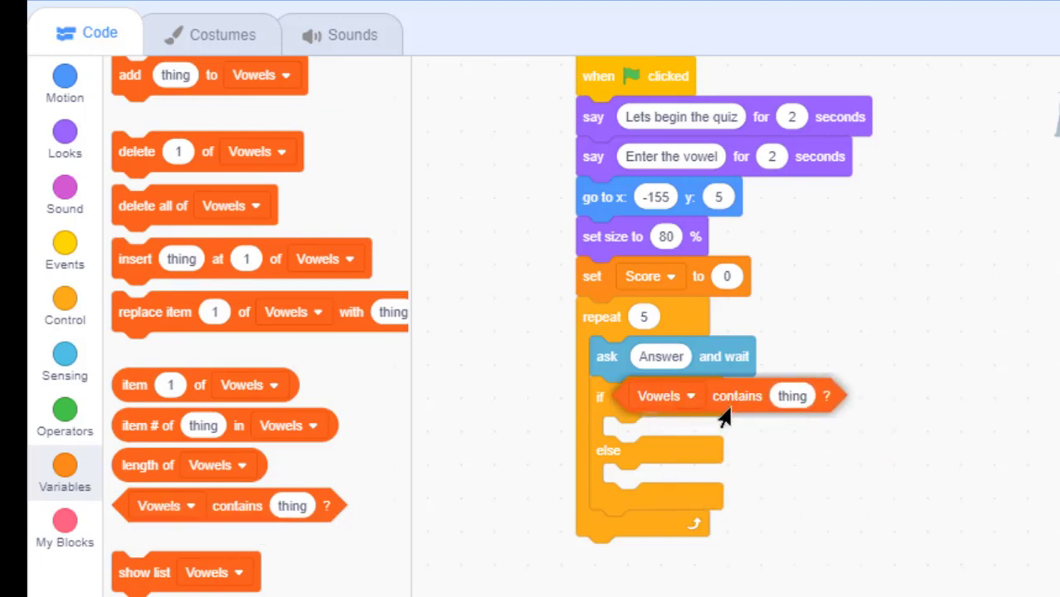
pyautogui.moveTo(721, 395); pyautogui.dragTo(689, 396)
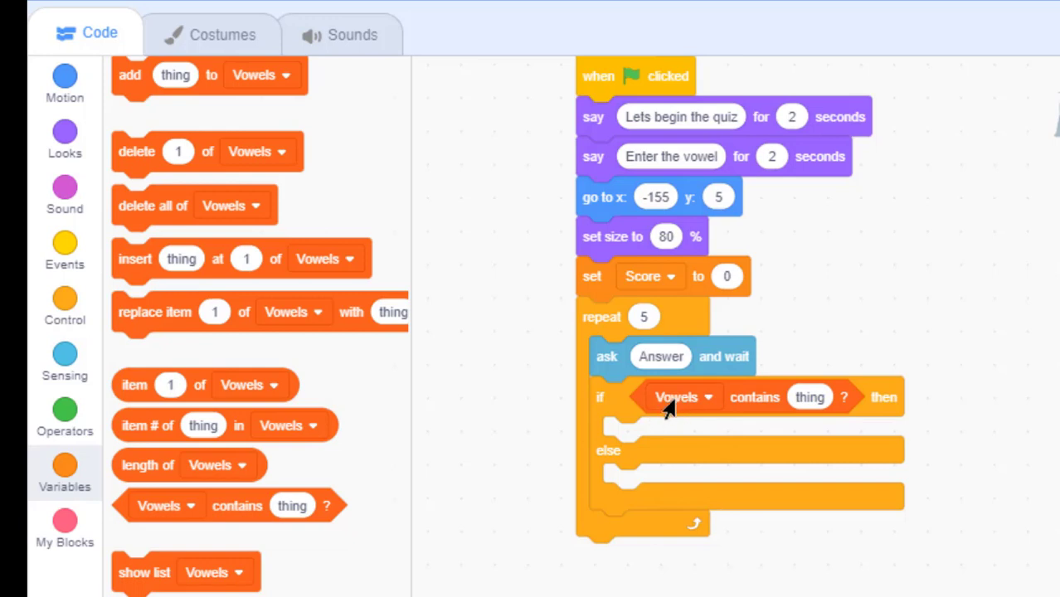
pyautogui.moveTo(759, 407)
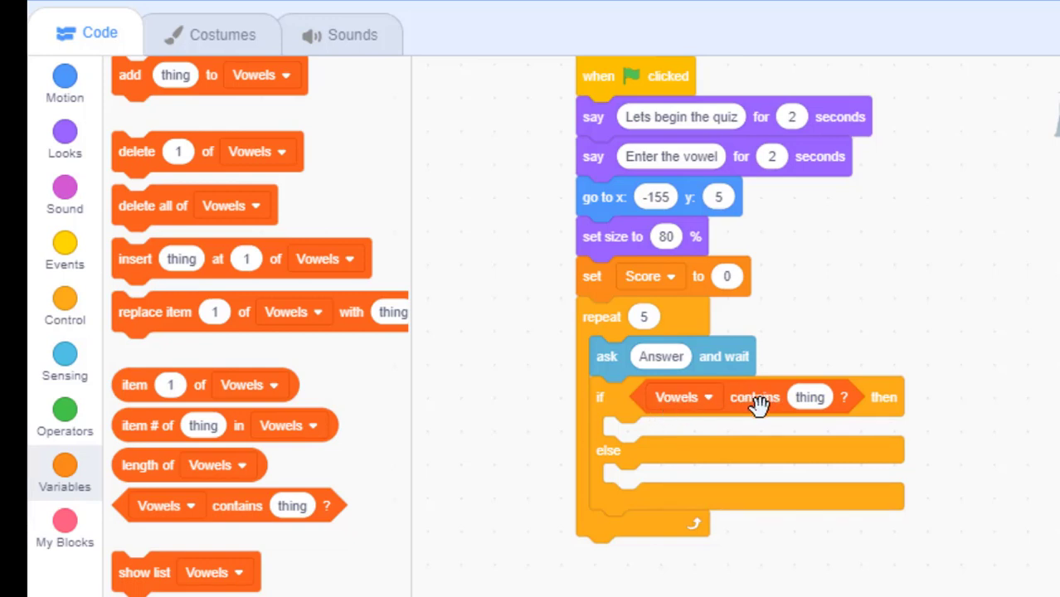
pyautogui.moveTo(660, 355)
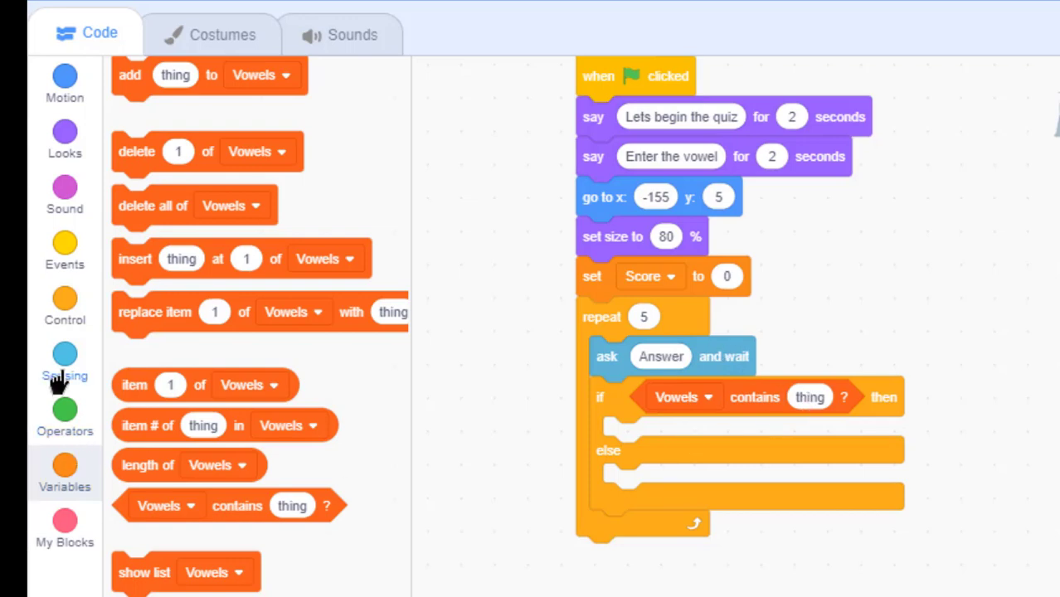
# - Drop the 'answer' reporter into the condition so it tests whether Vowels contains answer
pyautogui.click(63, 365)
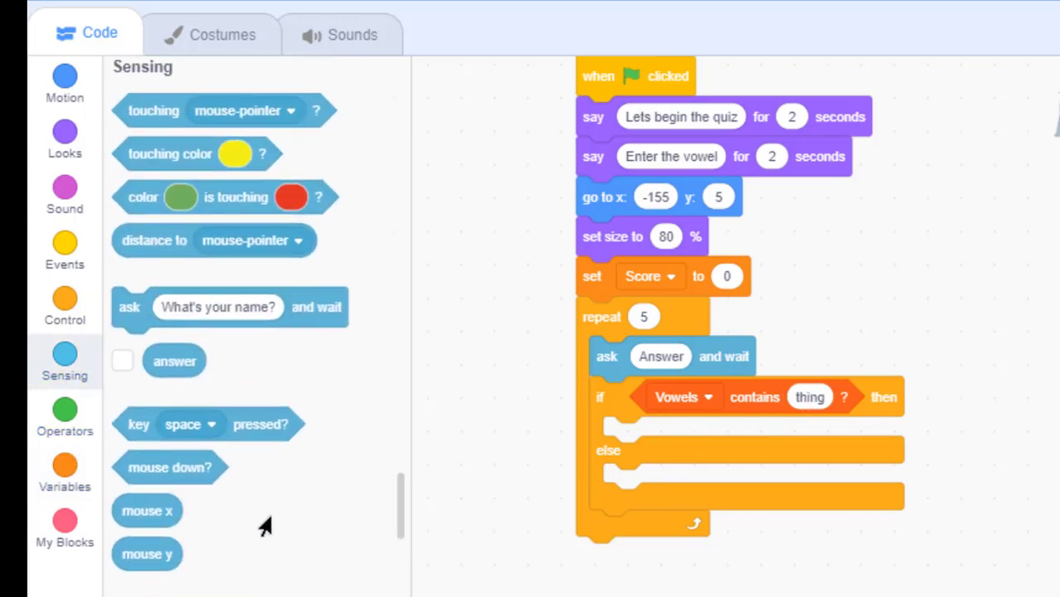
pyautogui.scroll(-3)
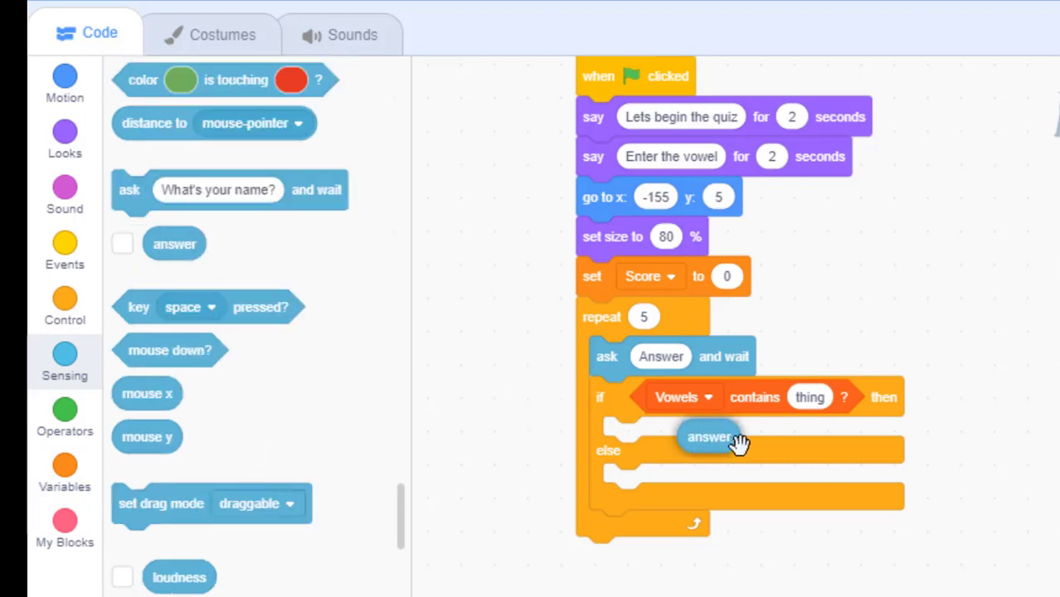
pyautogui.moveTo(710, 438); pyautogui.dragTo(816, 398)
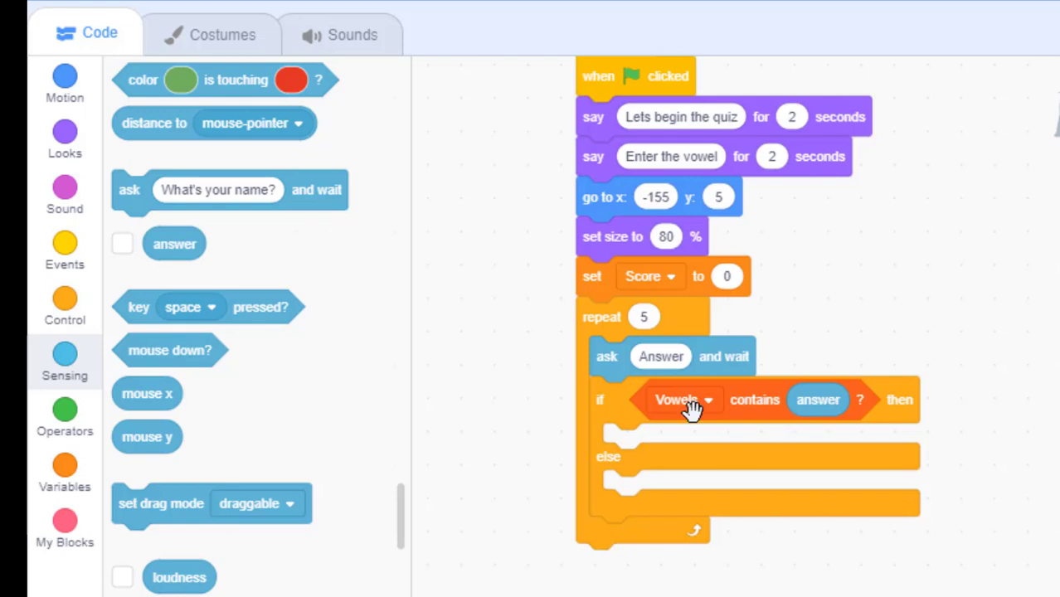
pyautogui.moveTo(684, 418)
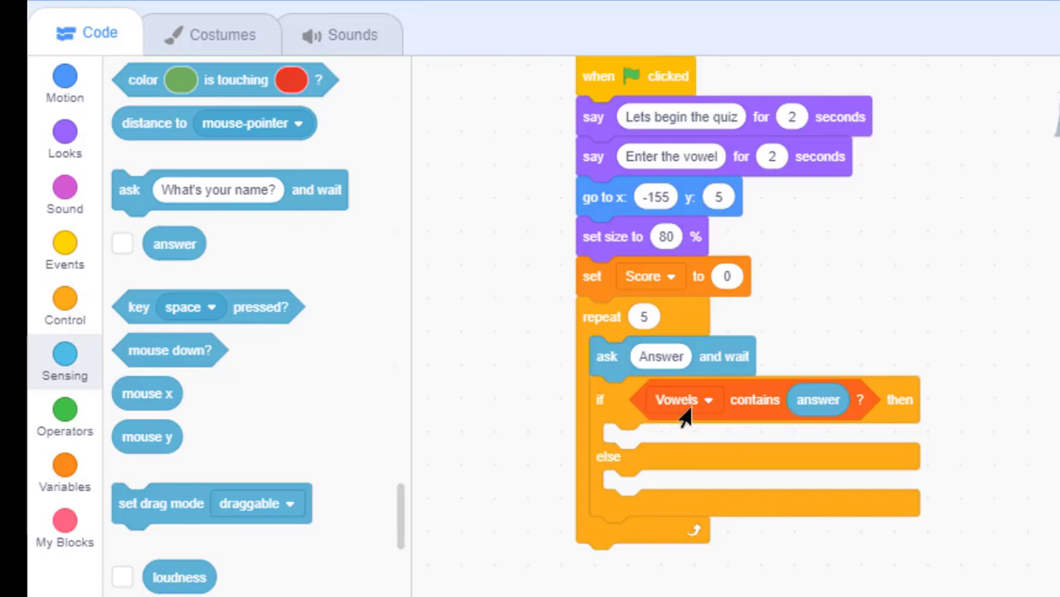
pyautogui.moveTo(703, 414)
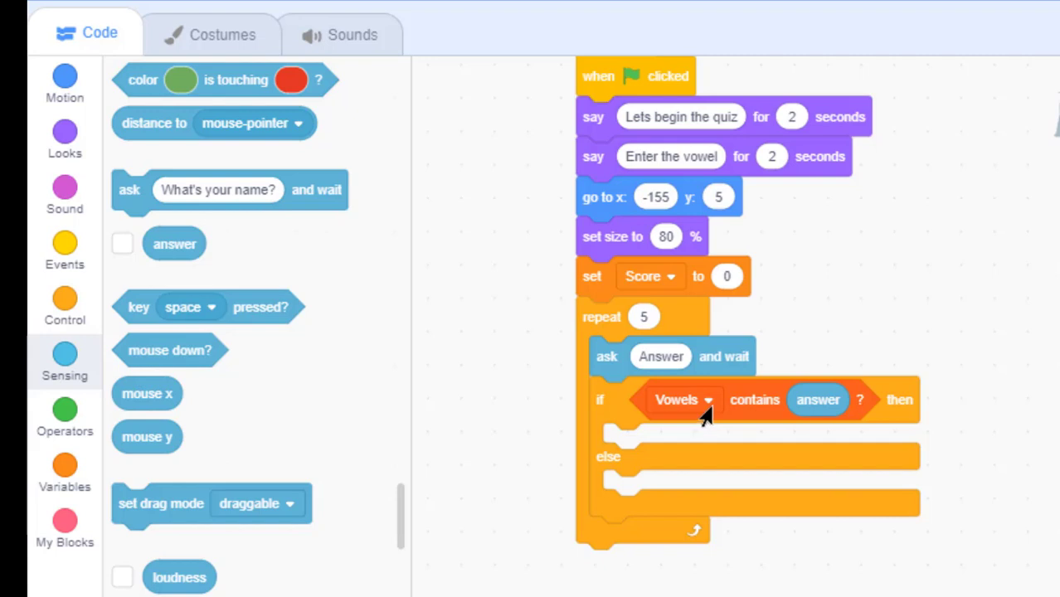
pyautogui.moveTo(816, 404)
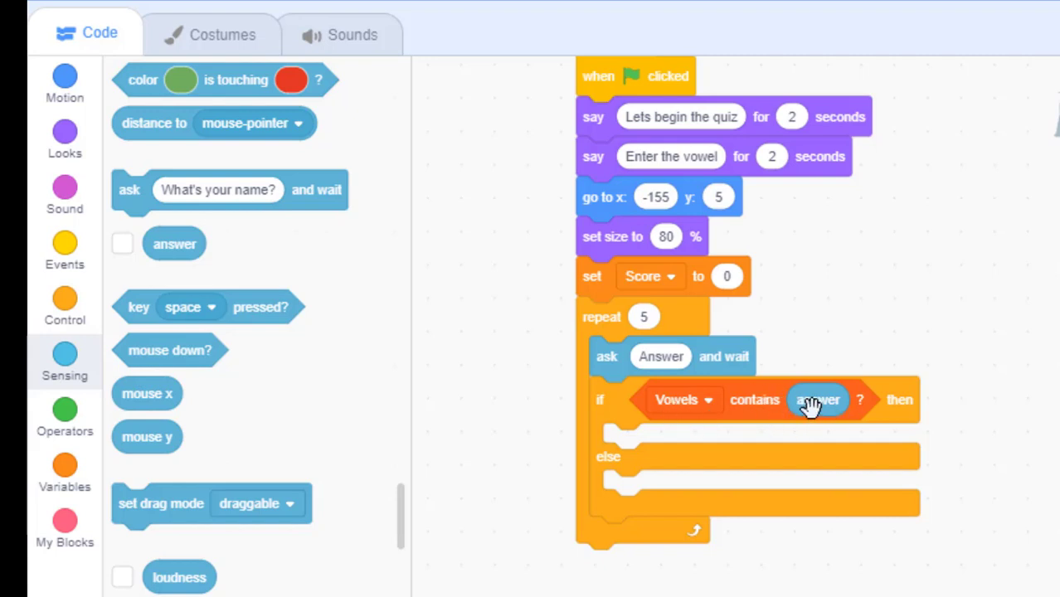
pyautogui.moveTo(683, 411)
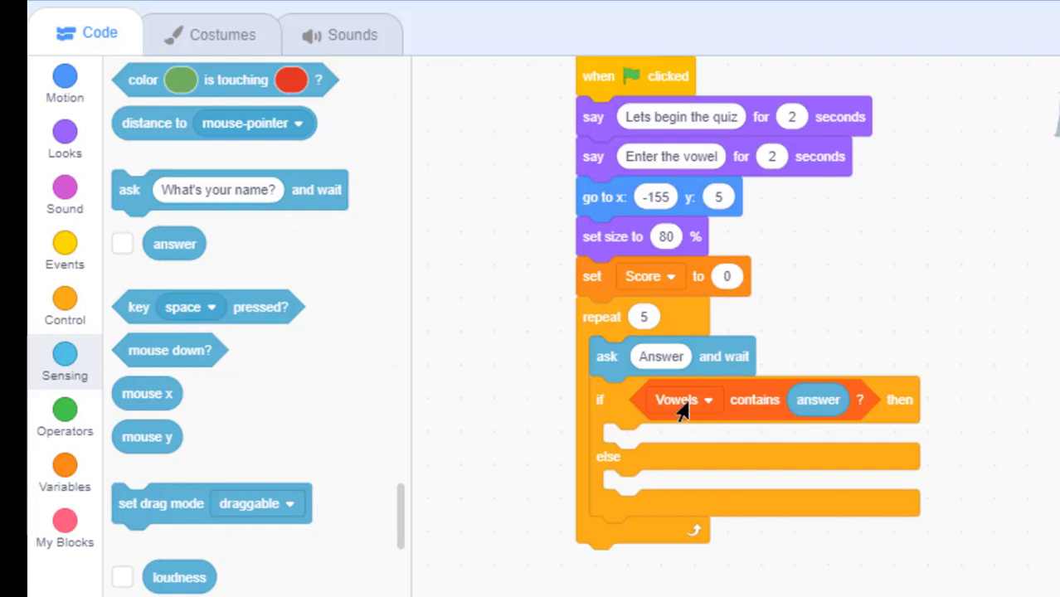
pyautogui.moveTo(676, 446)
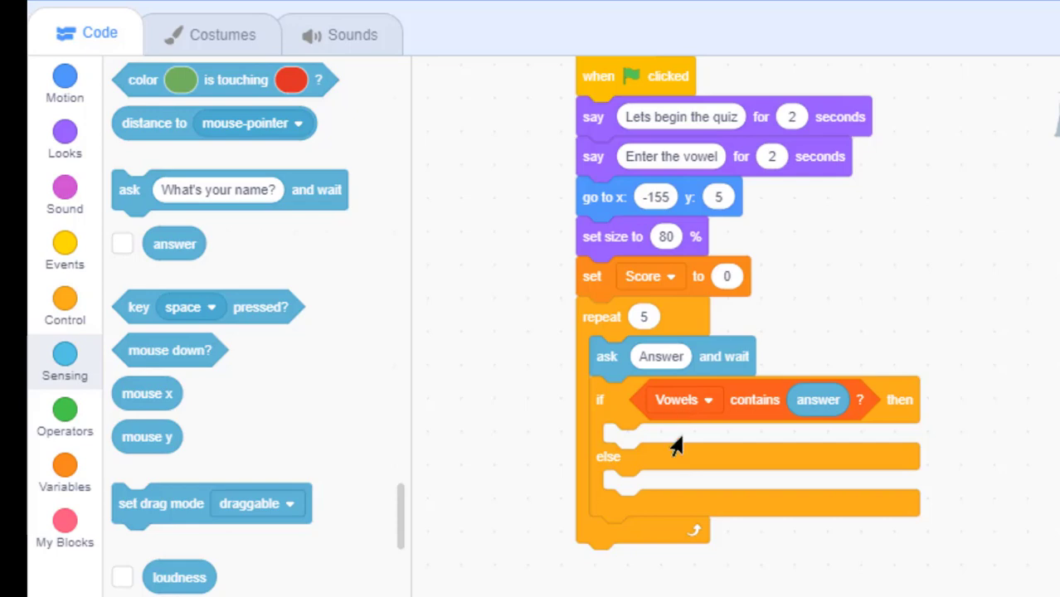
# - Add 'think Correct for 2 seconds' into the if branch from the Looks blocks
pyautogui.click(65, 136)
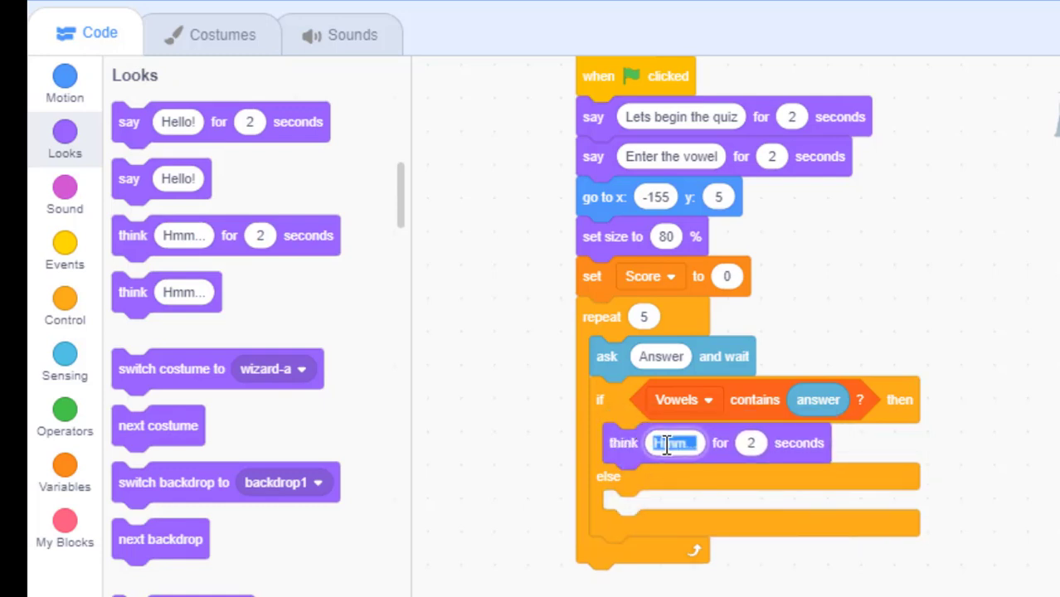
pyautogui.write('Correct')
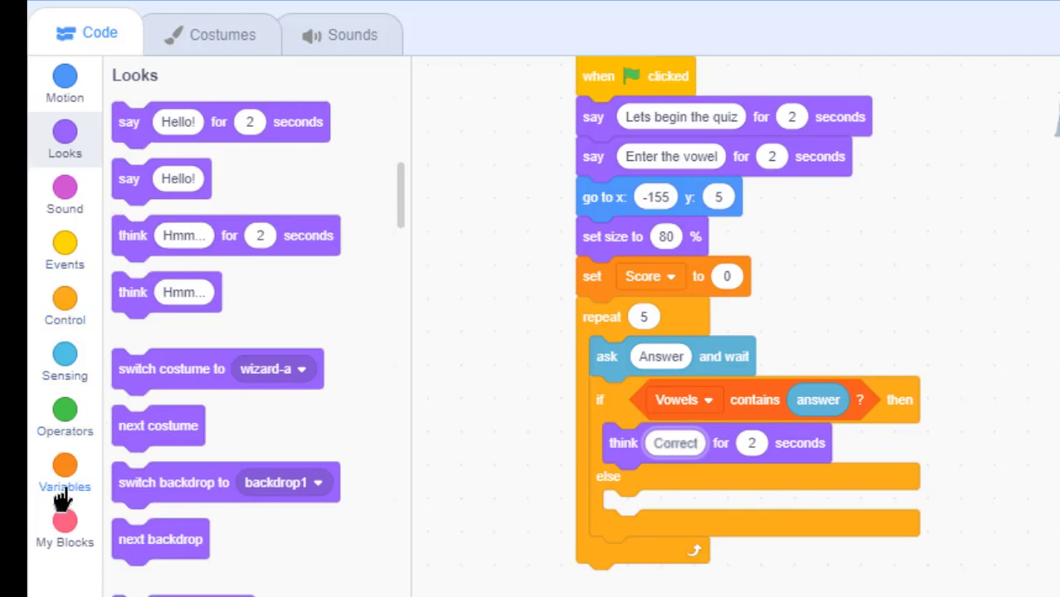
# - Show the Variables blocks to place 'change Score by 1' after think Correct
pyautogui.click(65, 473)
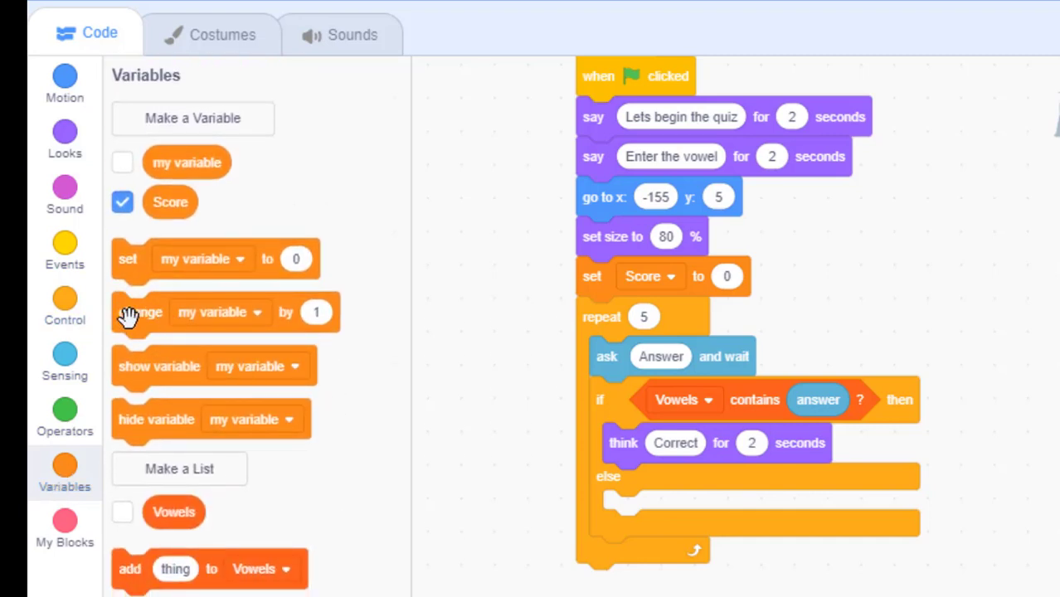
pyautogui.moveTo(323, 454)
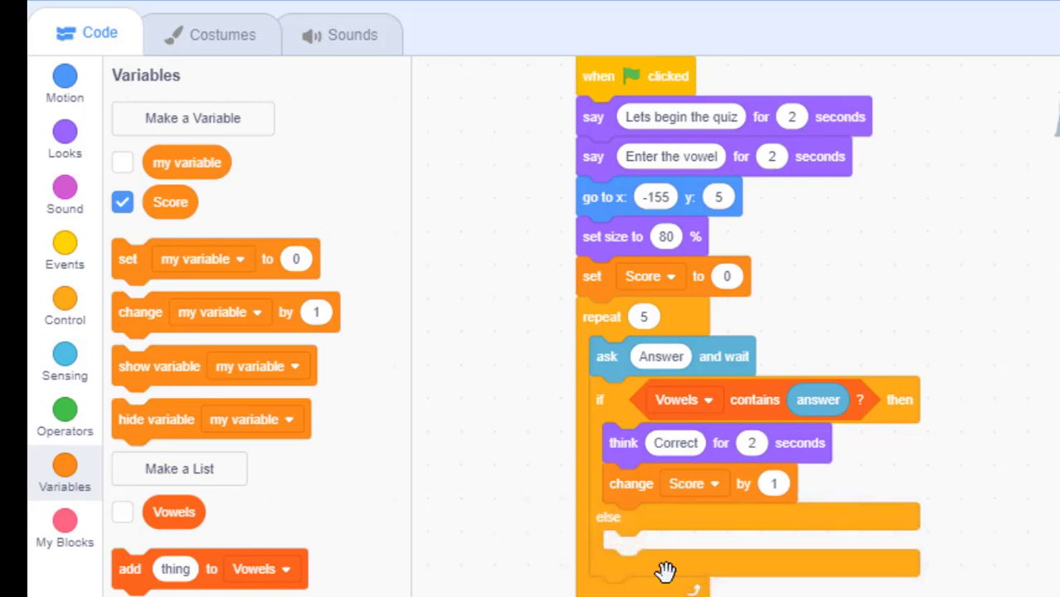
pyautogui.moveTo(809, 572)
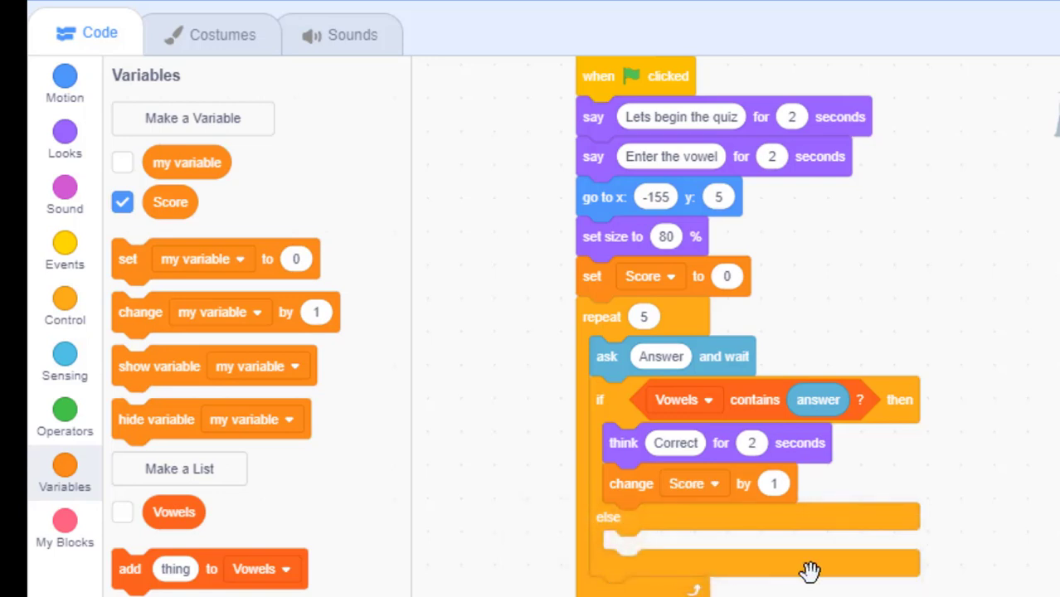
pyautogui.moveTo(519, 509)
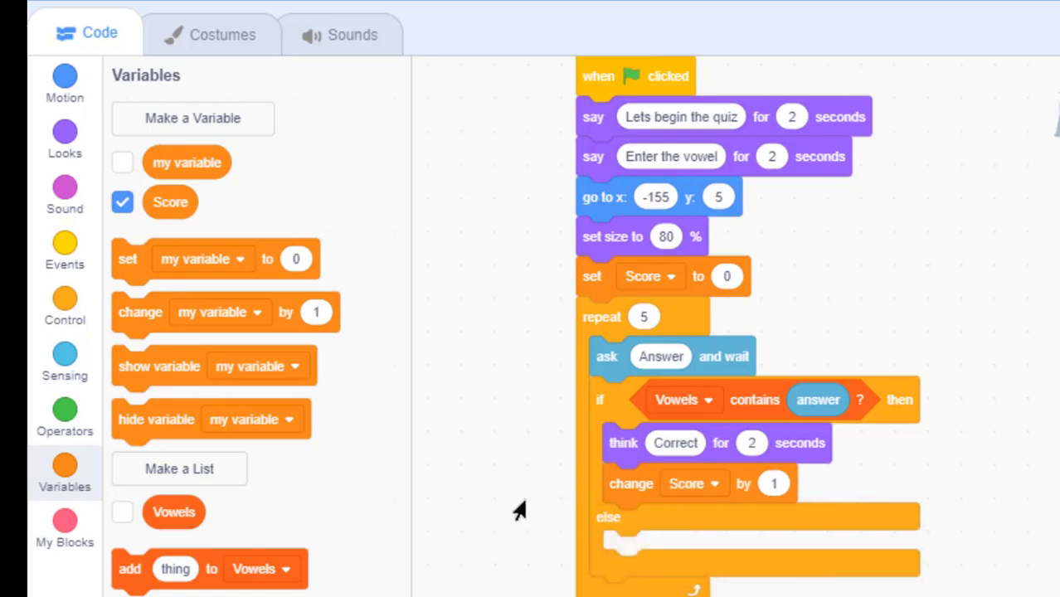
pyautogui.moveTo(506, 507)
pyautogui.write('S')
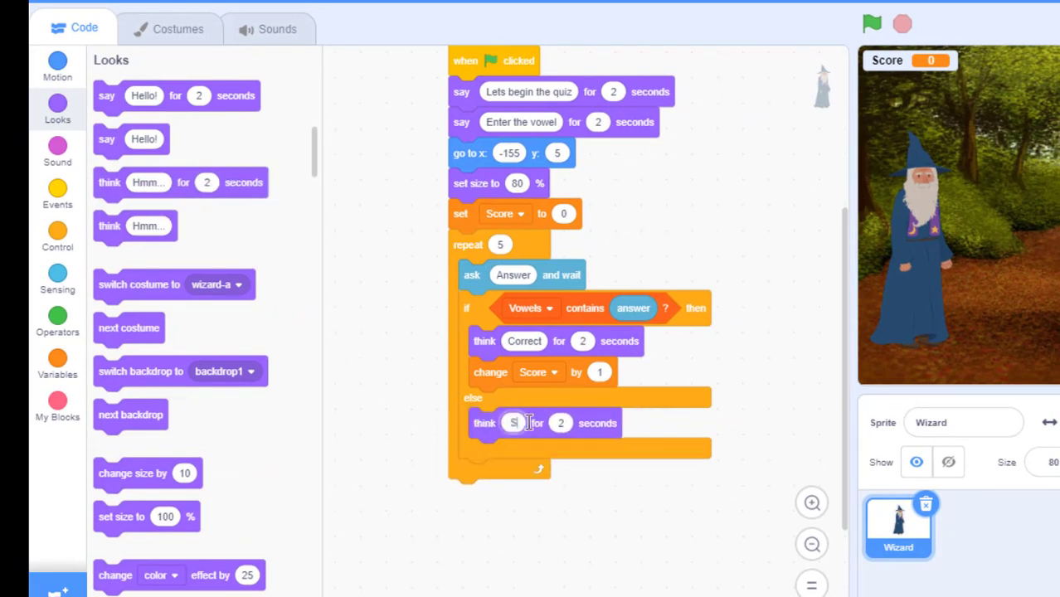
# - Fill the else-branch think block with the text 'Sorry, wrong answer'
pyautogui.write('orr')
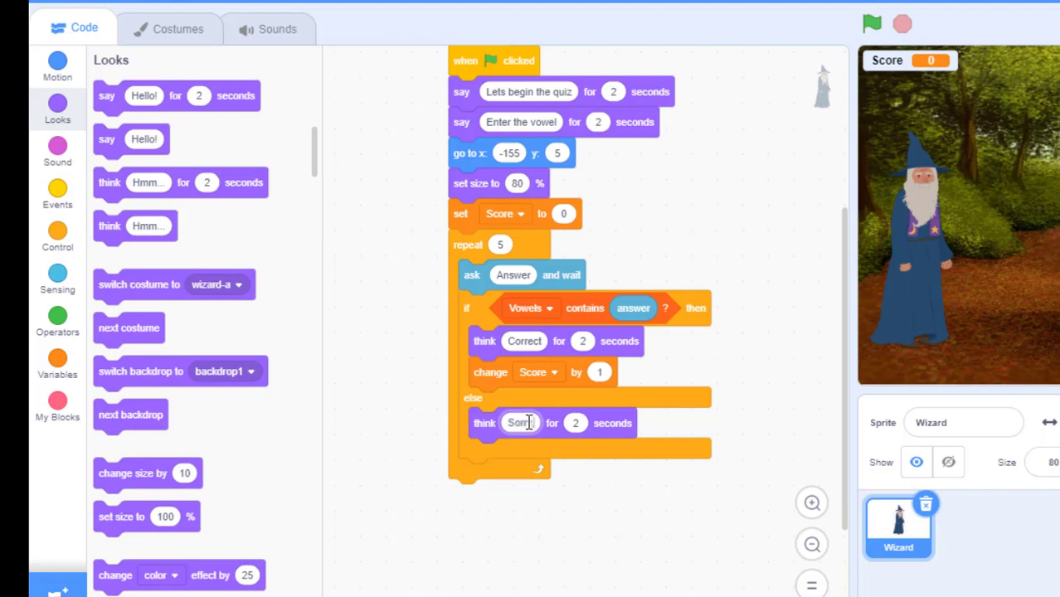
pyautogui.write('wrong')
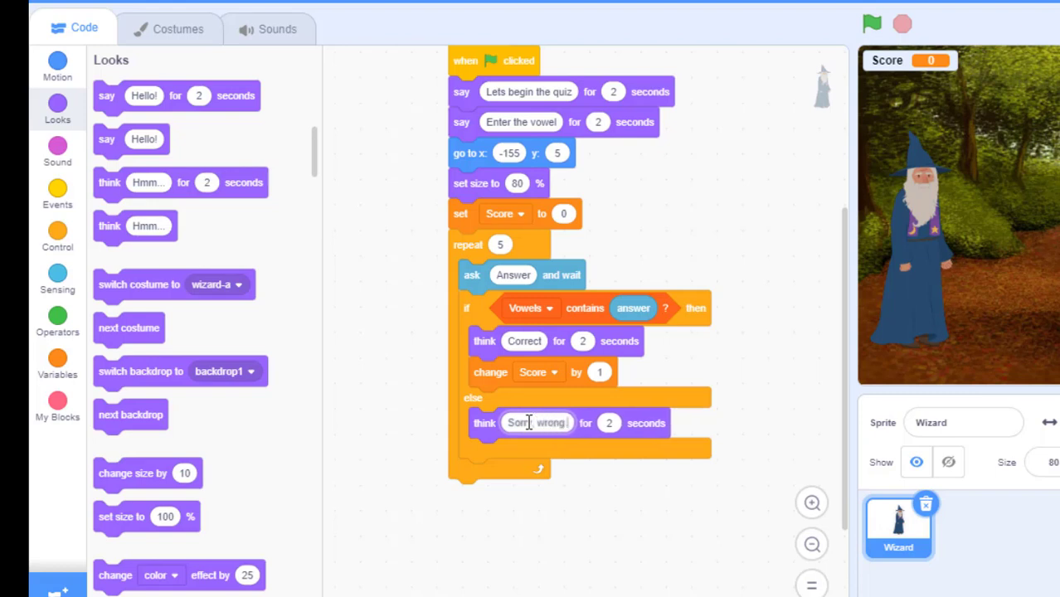
pyautogui.write('answer')
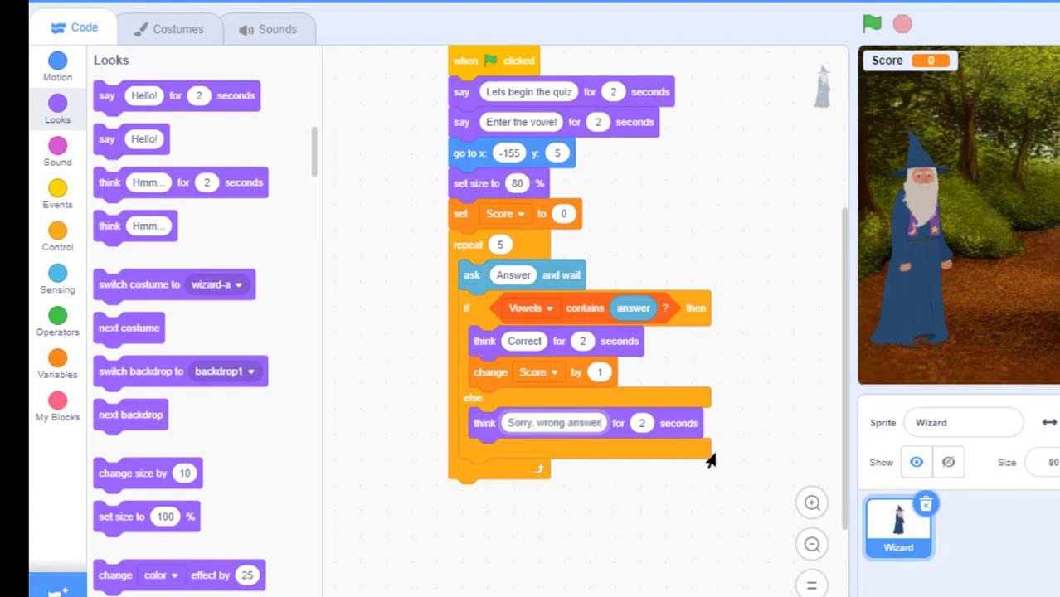
pyautogui.moveTo(672, 533)
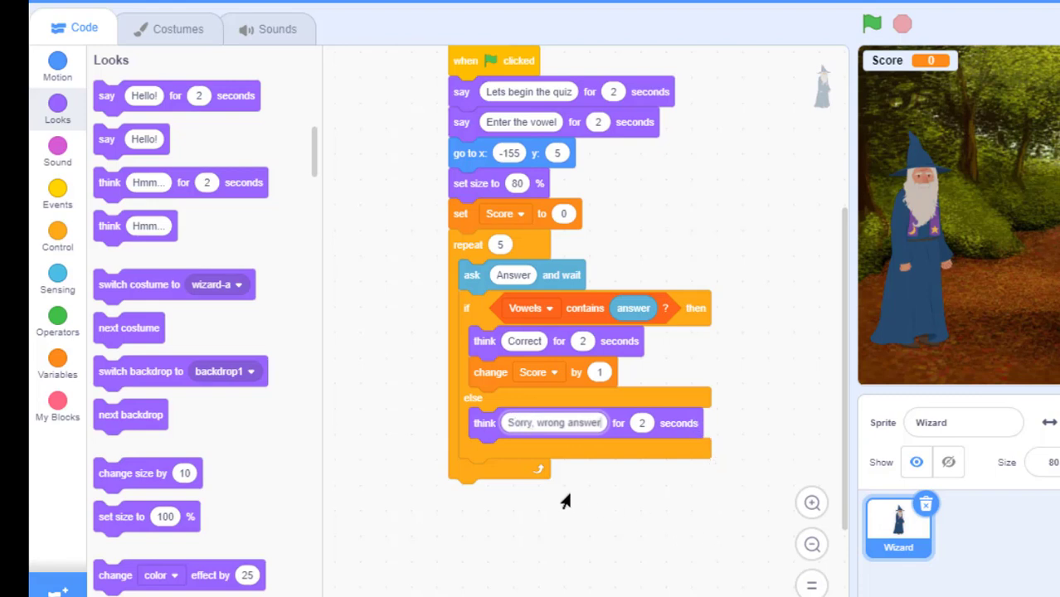
pyautogui.moveTo(57, 322)
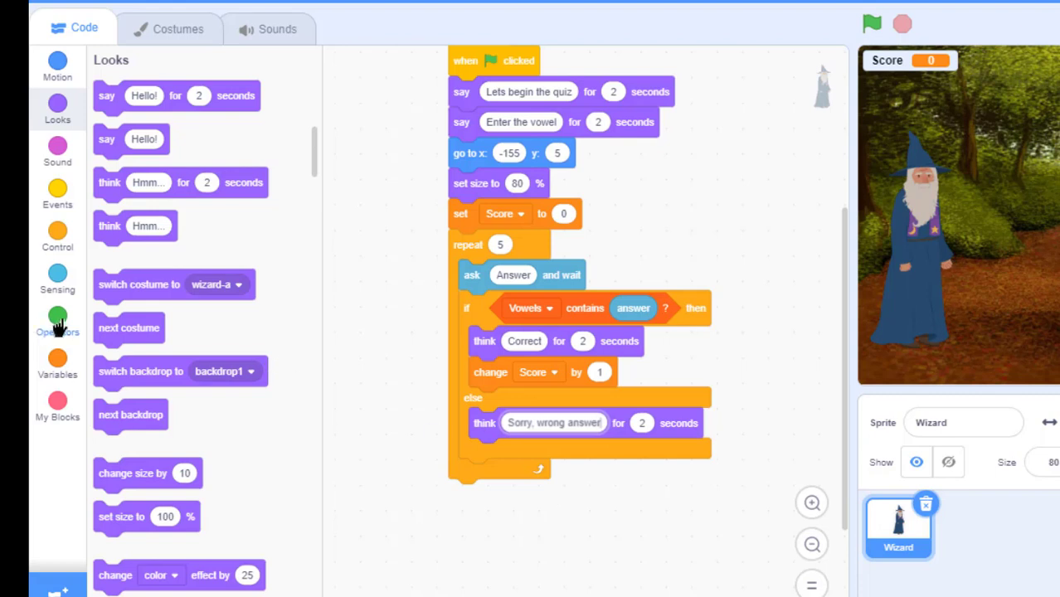
pyautogui.moveTo(102, 103)
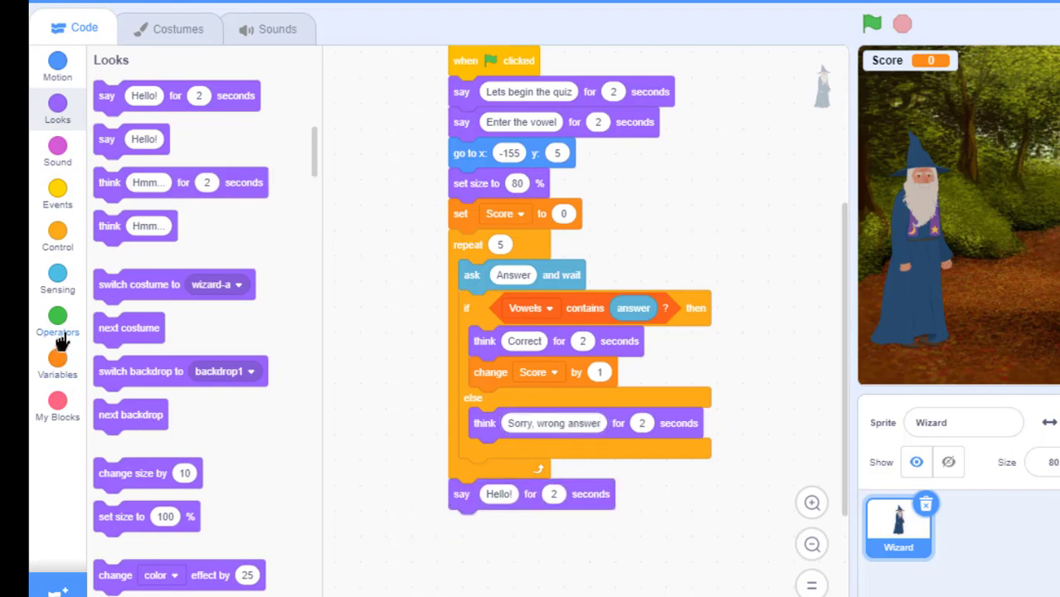
# - Build the final say block with a join of 'Total Score: ' and its second slot
pyautogui.click(56, 322)
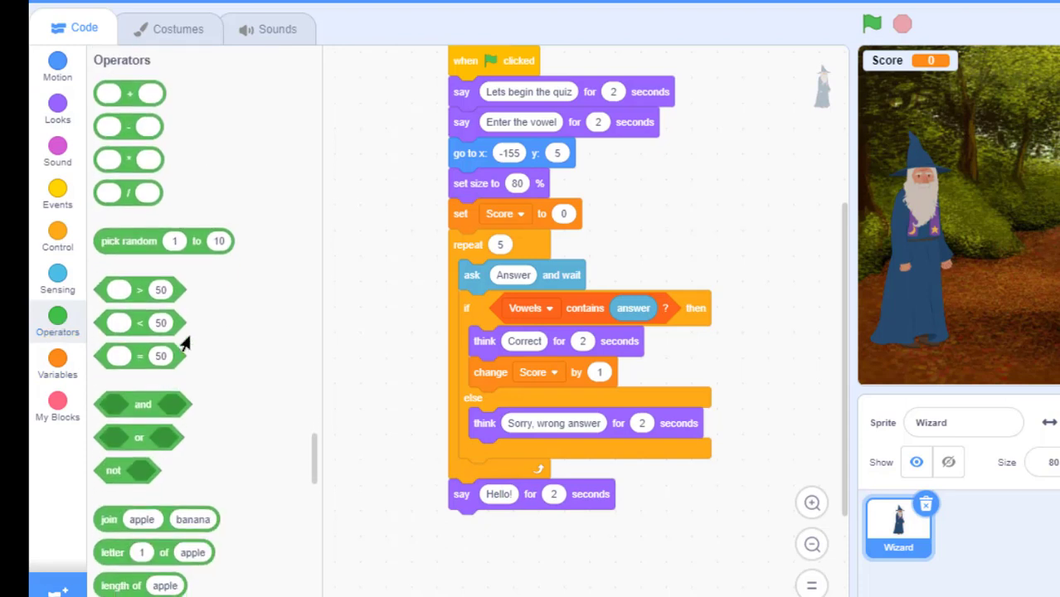
pyautogui.moveTo(141, 362)
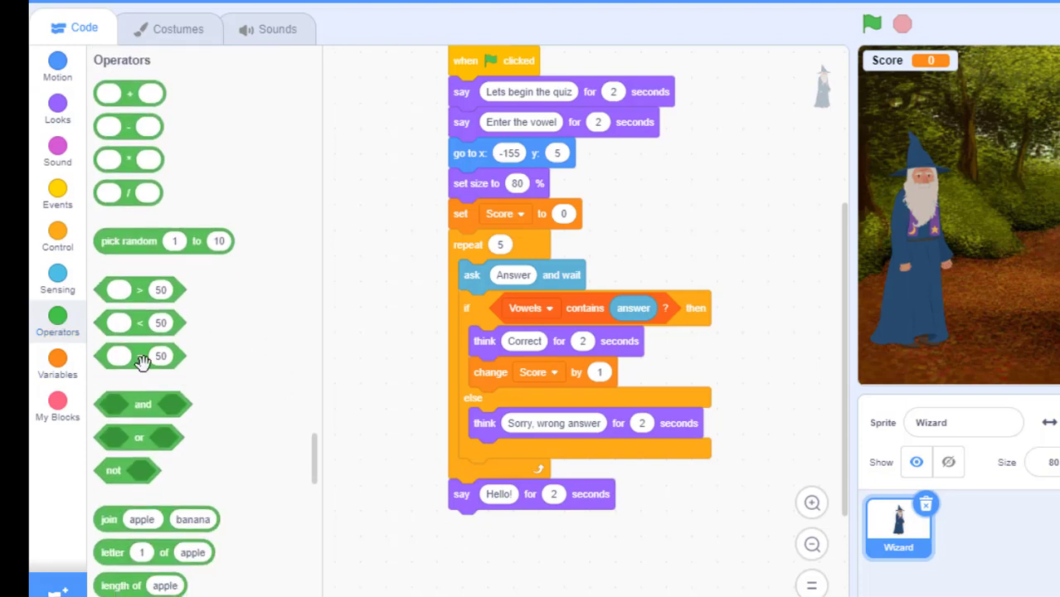
pyautogui.moveTo(141, 355); pyautogui.dragTo(539, 504)
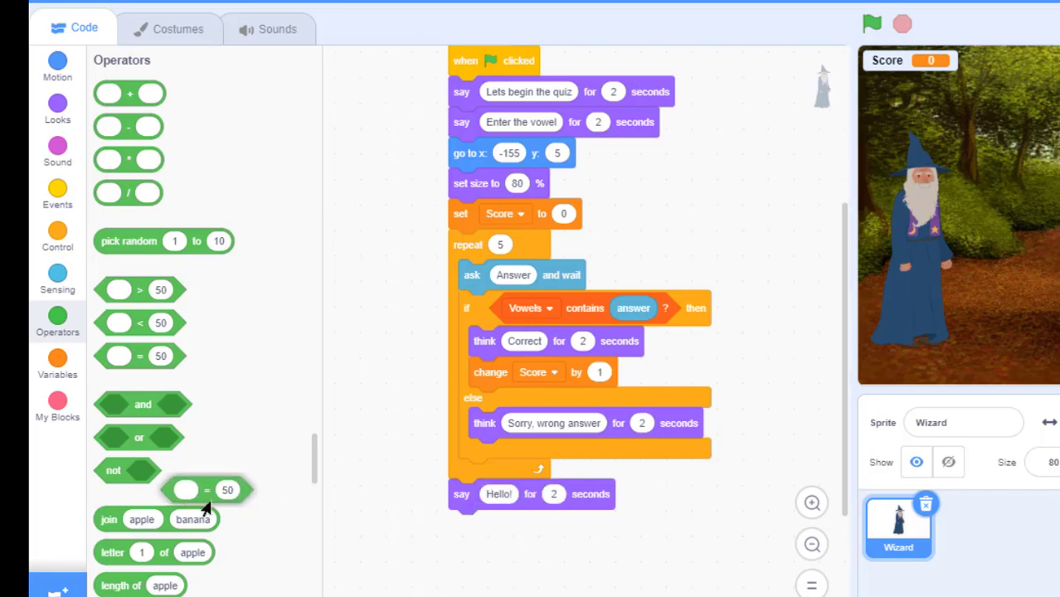
pyautogui.moveTo(129, 517); pyautogui.dragTo(438, 577)
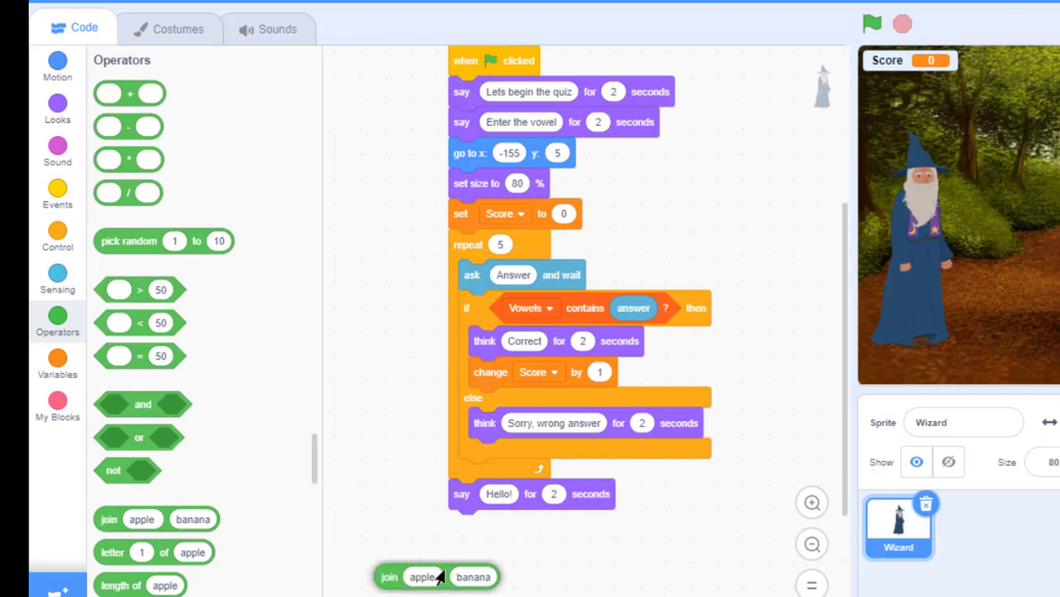
pyautogui.moveTo(438, 577); pyautogui.dragTo(498, 494)
pyautogui.write('Total Score:')
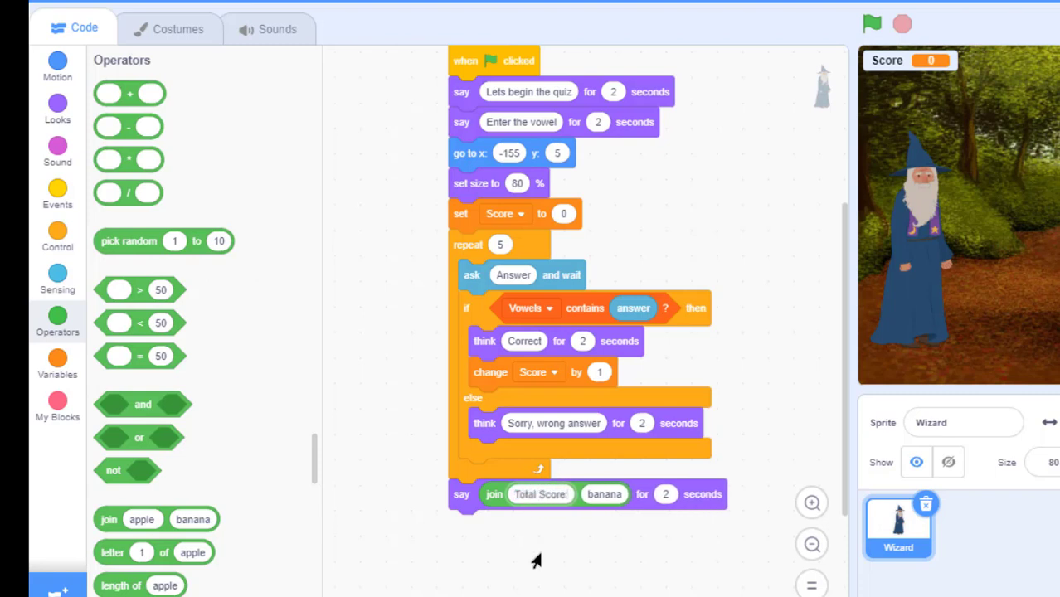
pyautogui.moveTo(56, 365)
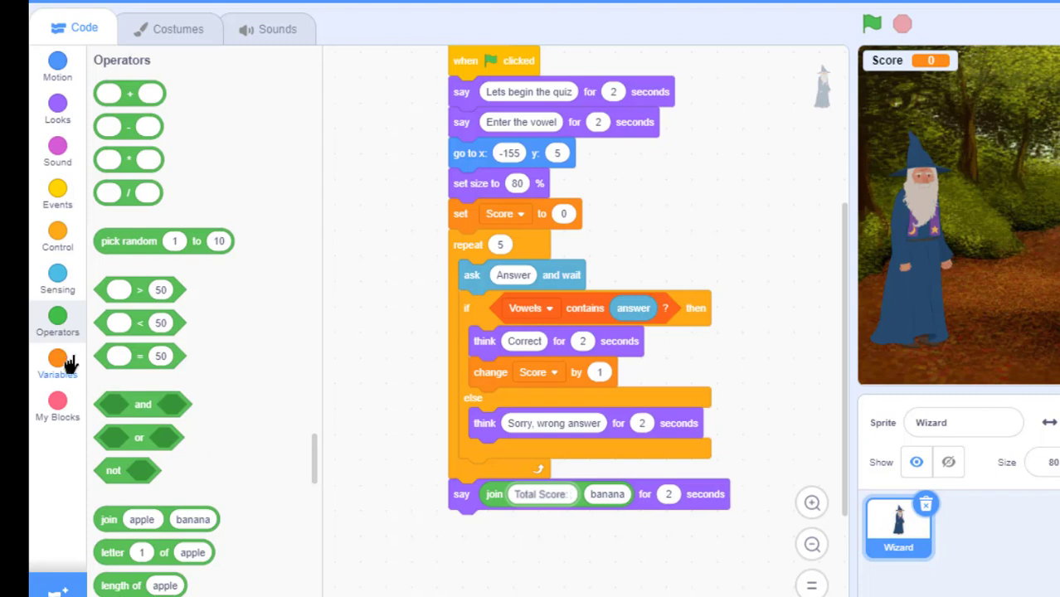
# - Add the Score variable to the join, hide Score on stage, and set the message to 5 seconds
pyautogui.click(57, 363)
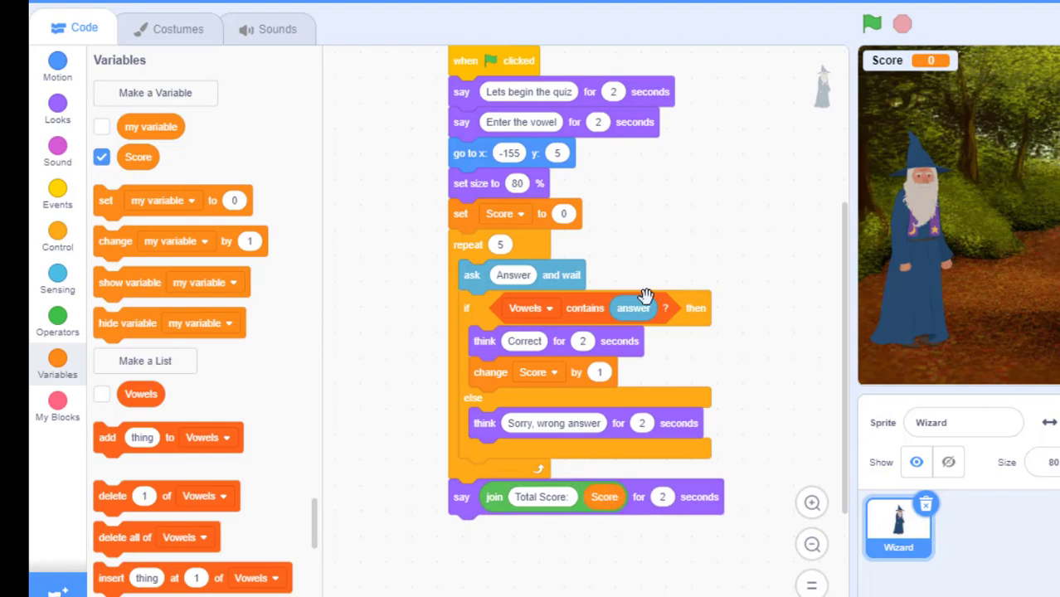
pyautogui.click(101, 156)
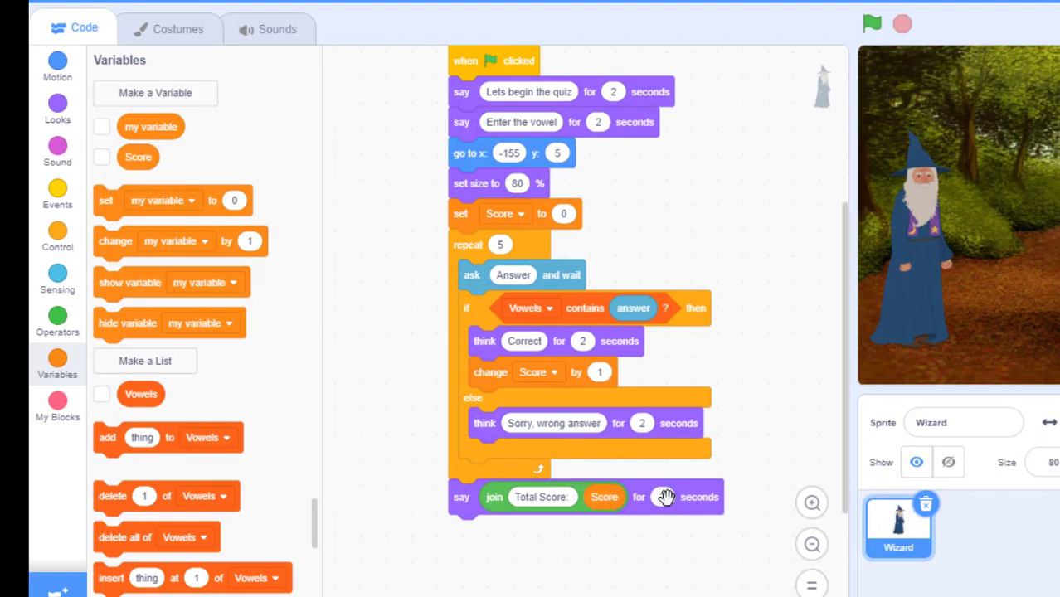
pyautogui.click(661, 498)
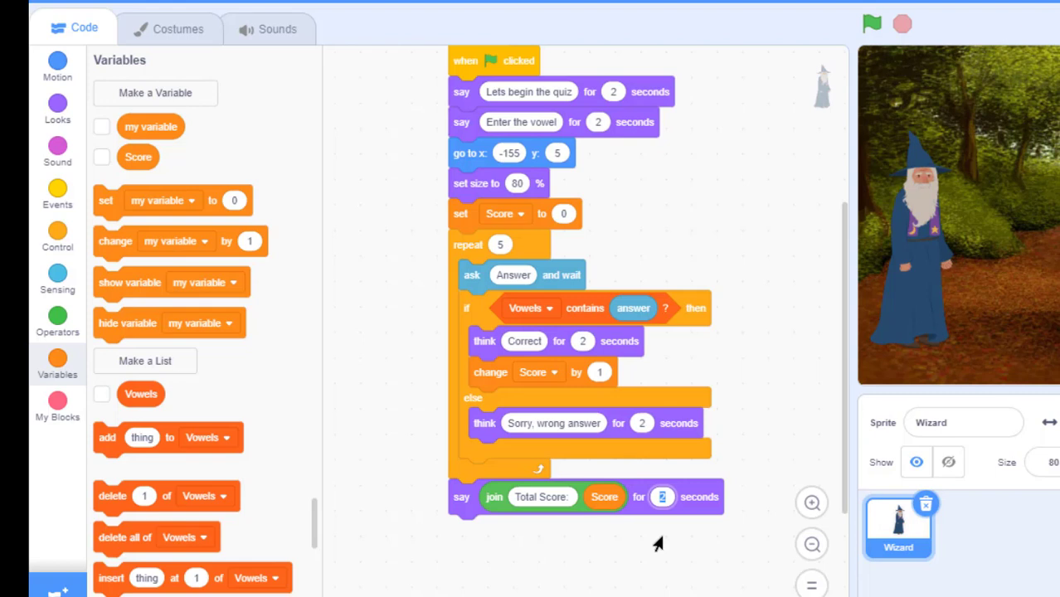
pyautogui.write('5')
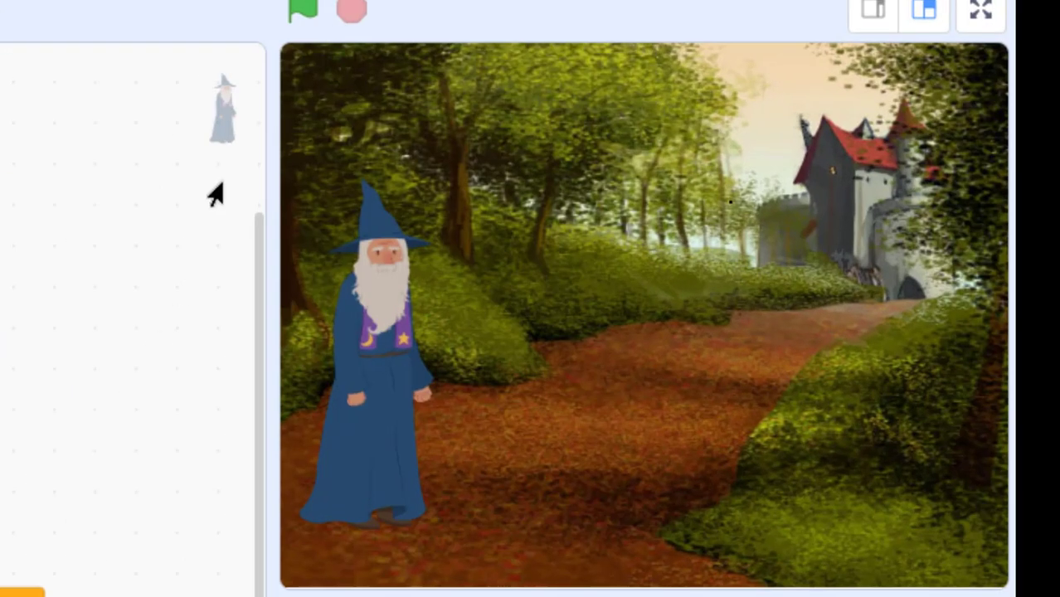
pyautogui.moveTo(305, 10)
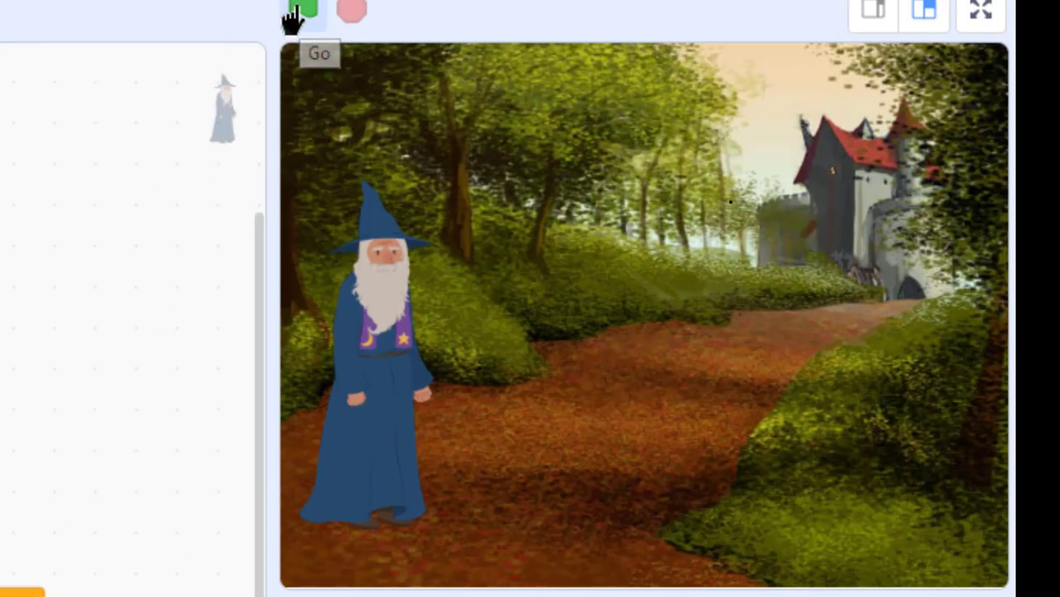
# - Run the quiz with the green flag, answer each vowel prompt, and end on 'Total Score: 4'
pyautogui.click(305, 10)
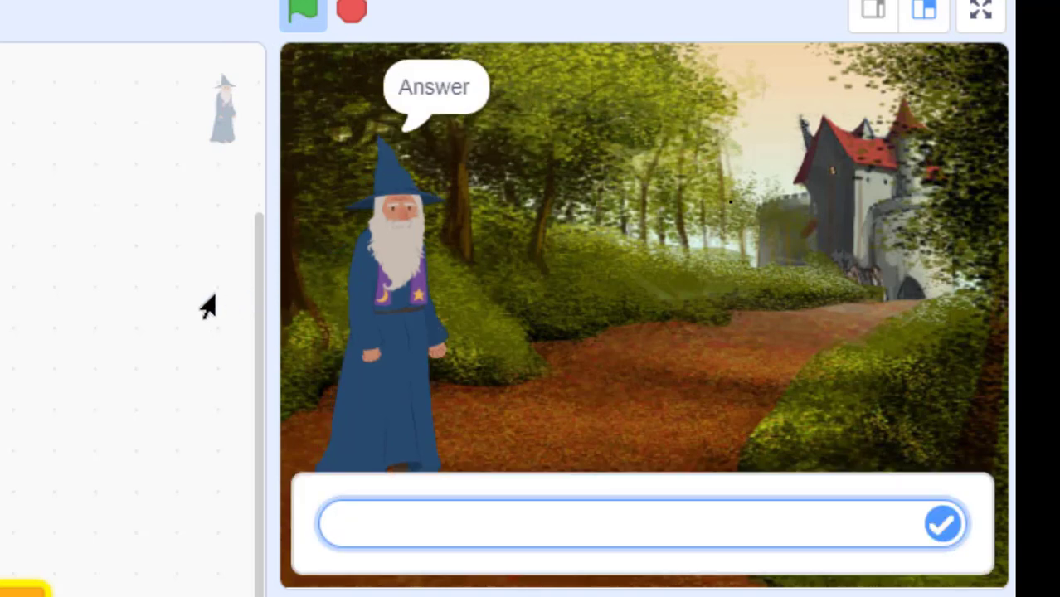
pyautogui.write('a')
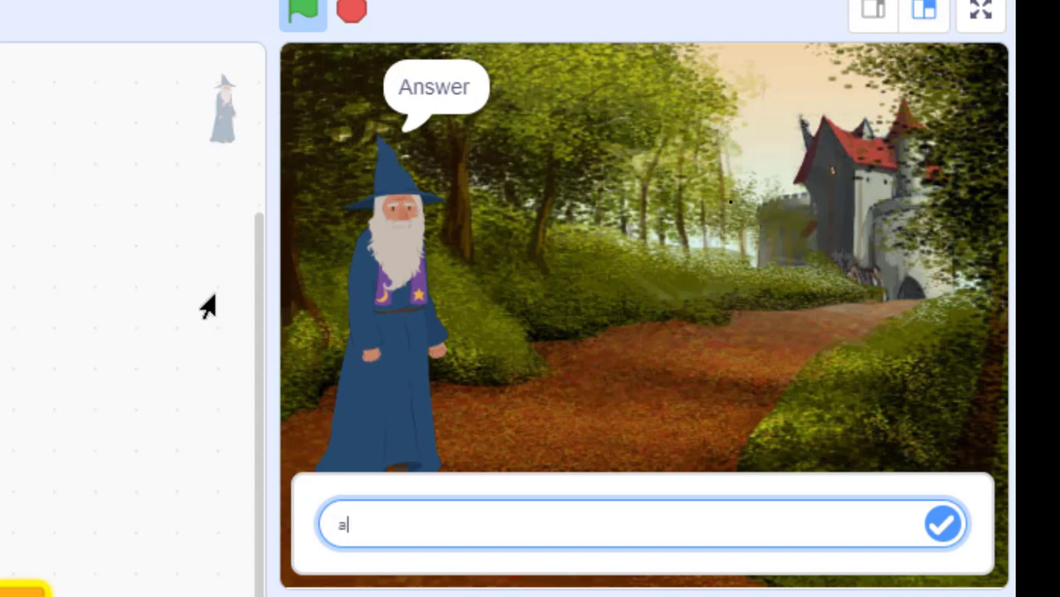
pyautogui.click(942, 524)
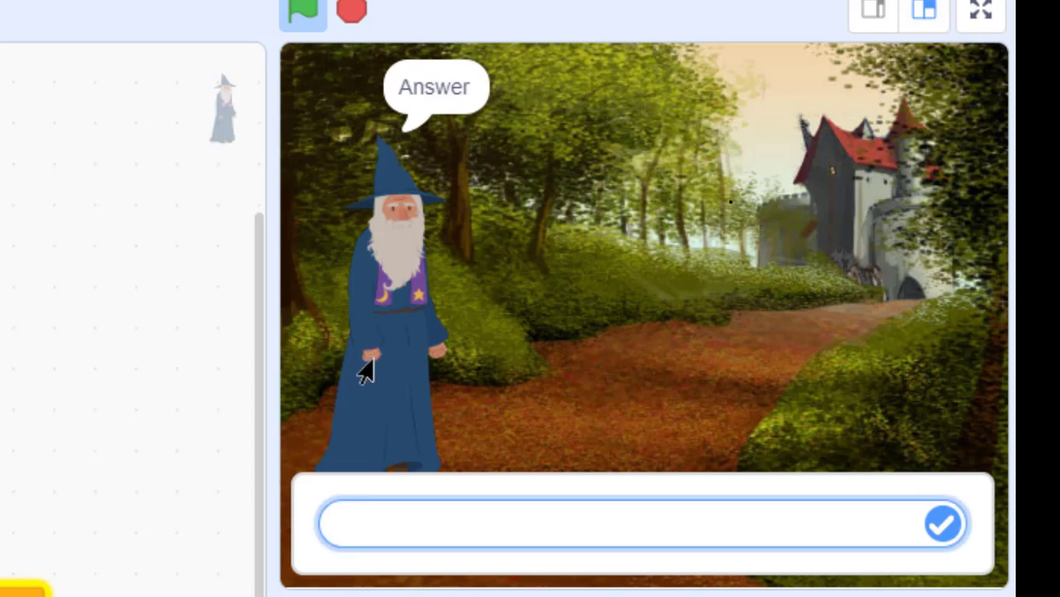
pyautogui.moveTo(331, 418)
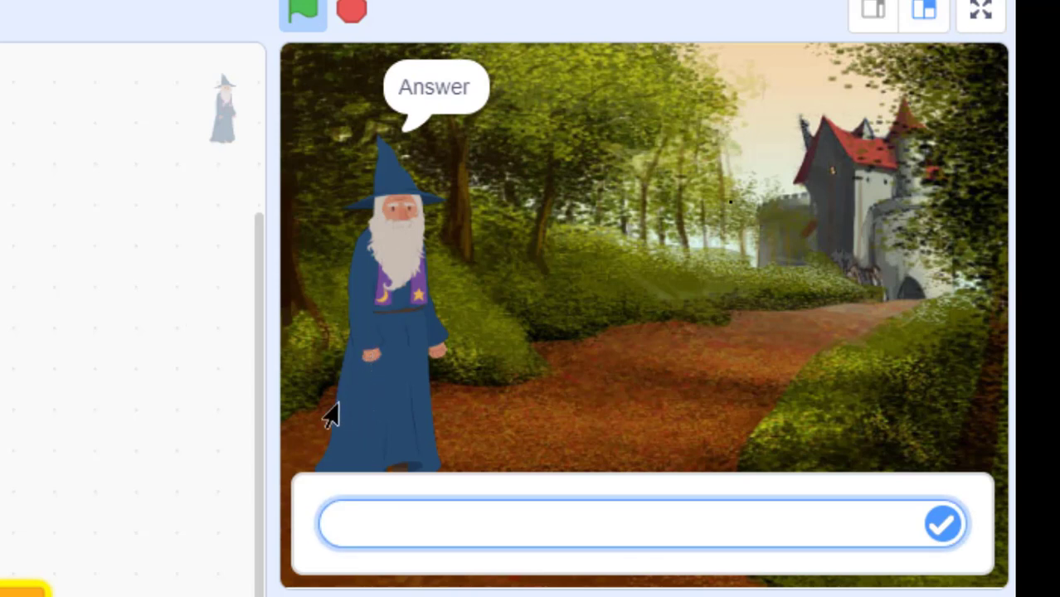
pyautogui.click(942, 524)
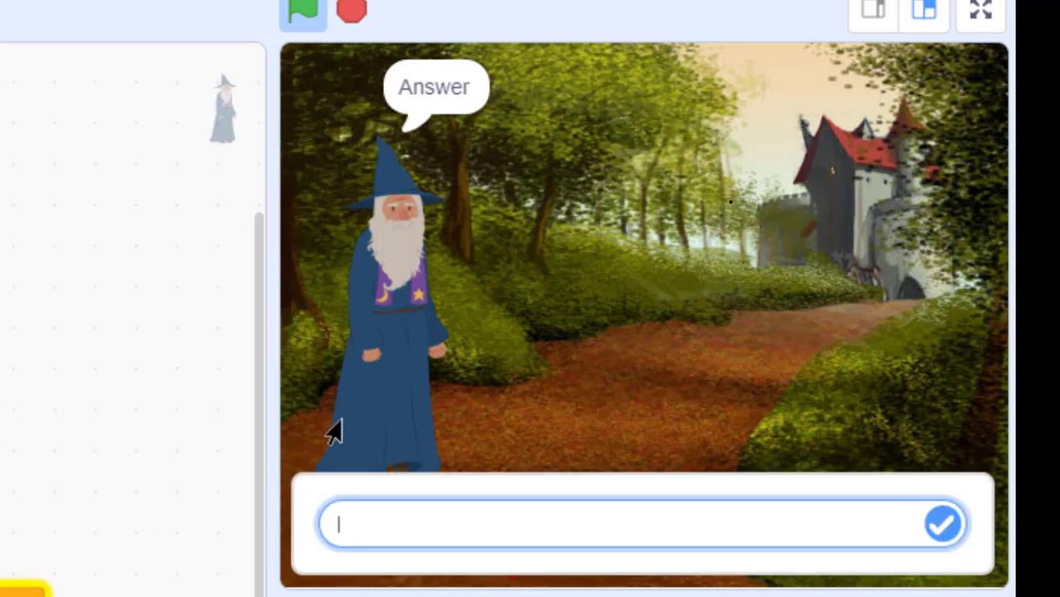
pyautogui.click(942, 524)
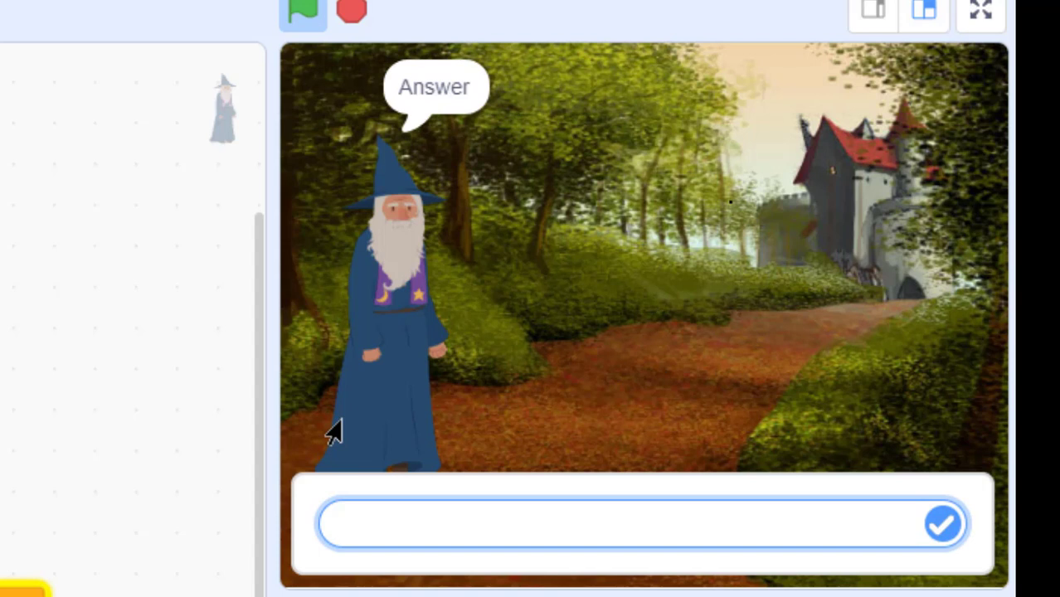
pyautogui.click(942, 524)
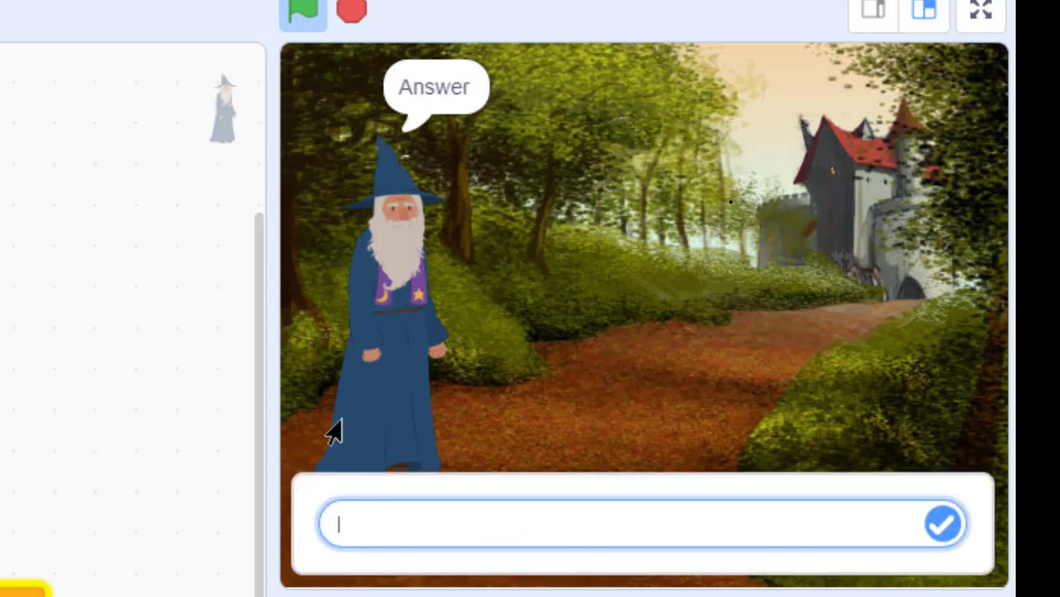
pyautogui.click(942, 524)
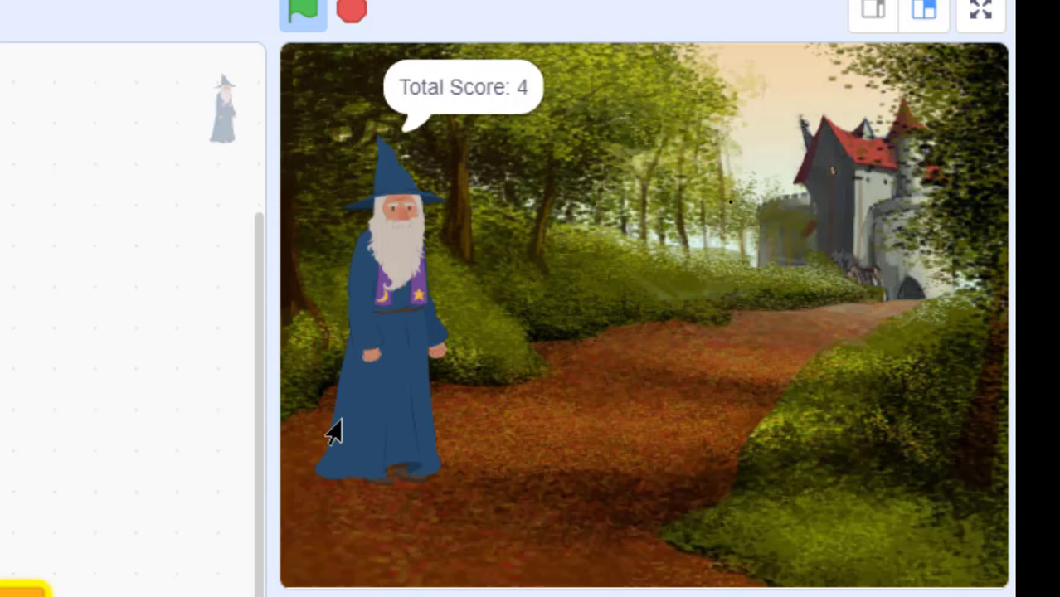
pyautogui.moveTo(376, 357)
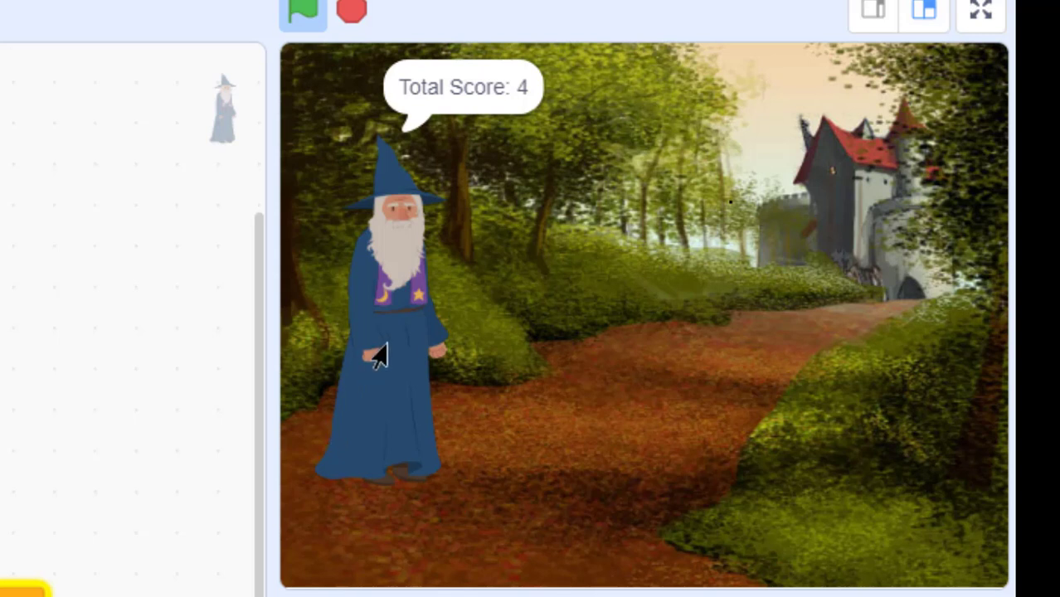
pyautogui.moveTo(494, 346)
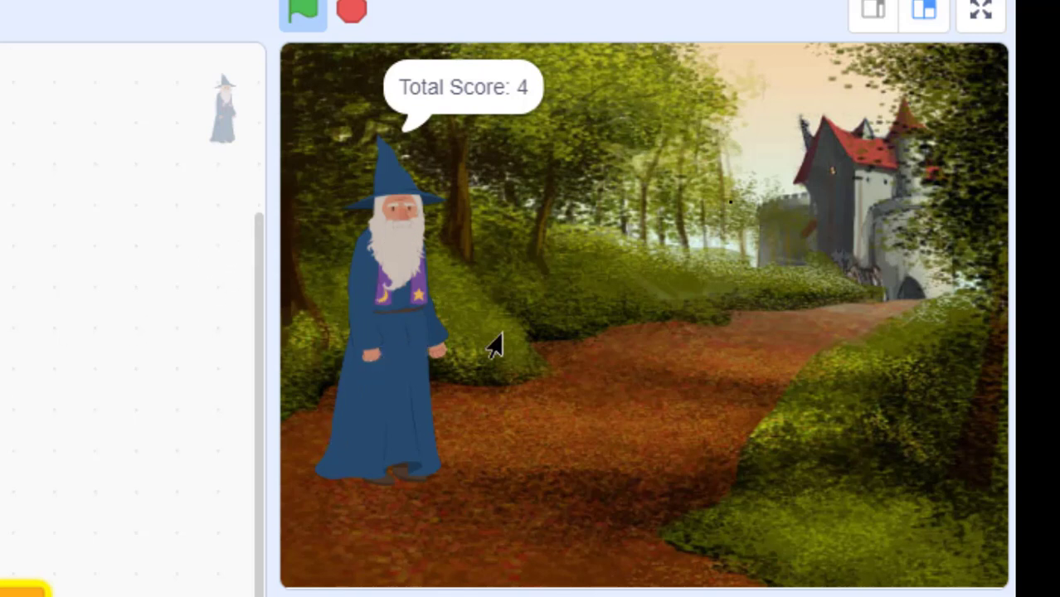
pyautogui.click(351, 10)
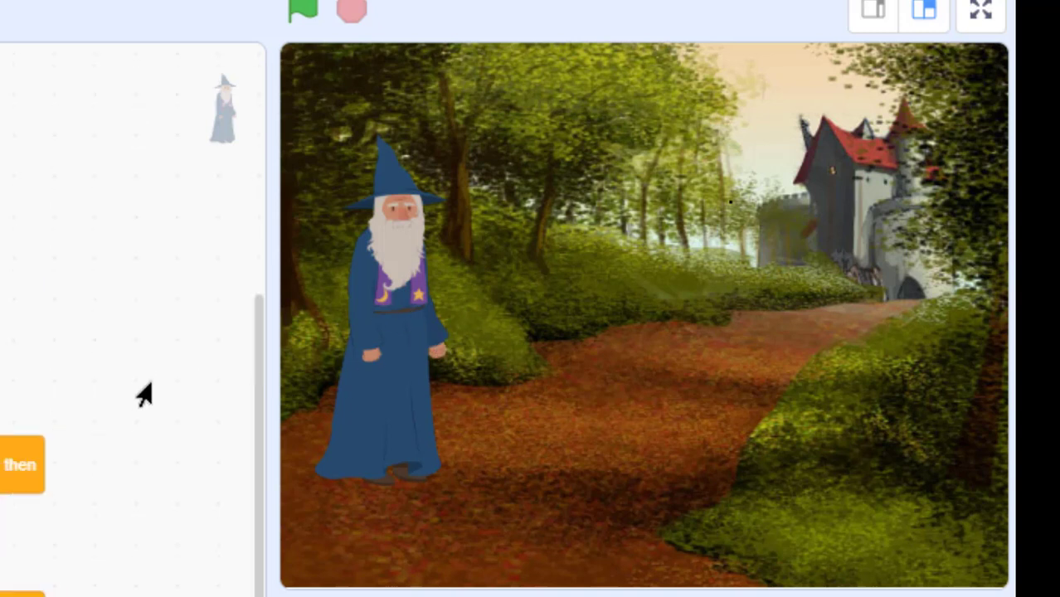
pyautogui.moveTo(146, 403)
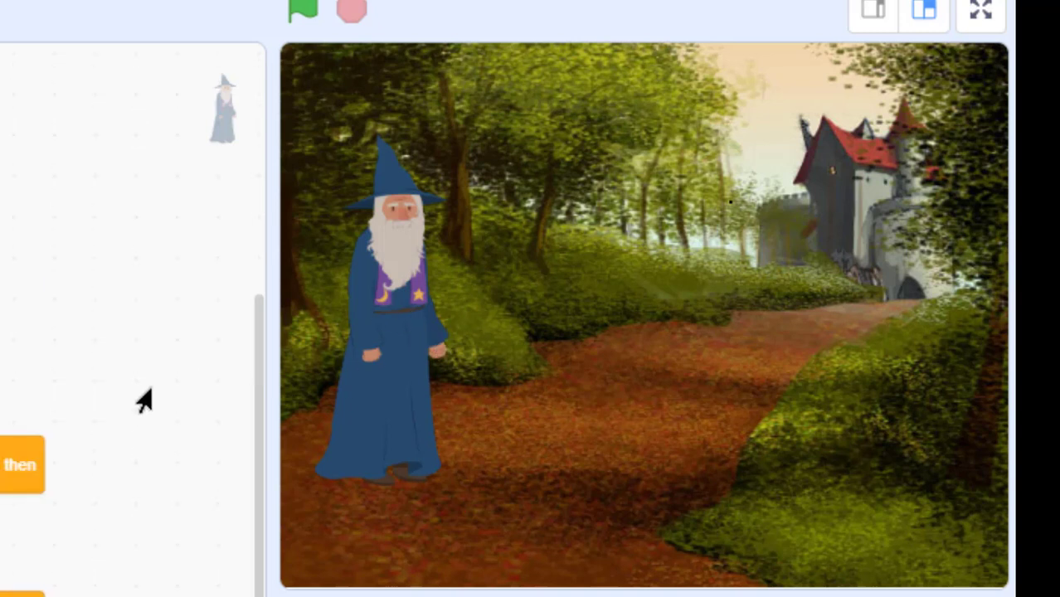
pyautogui.moveTo(59, 398)
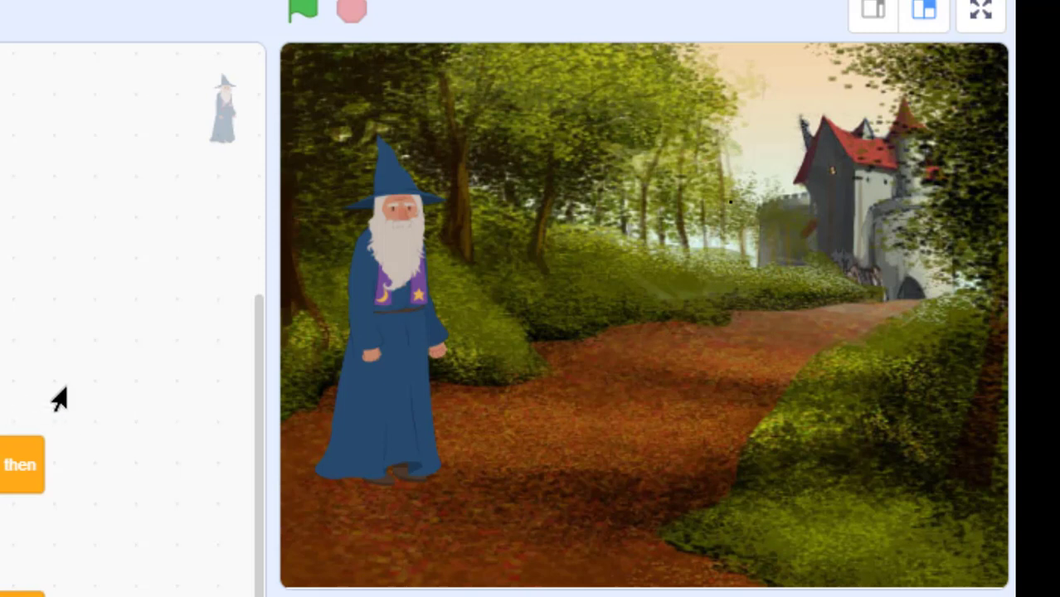
pyautogui.moveTo(153, 434)
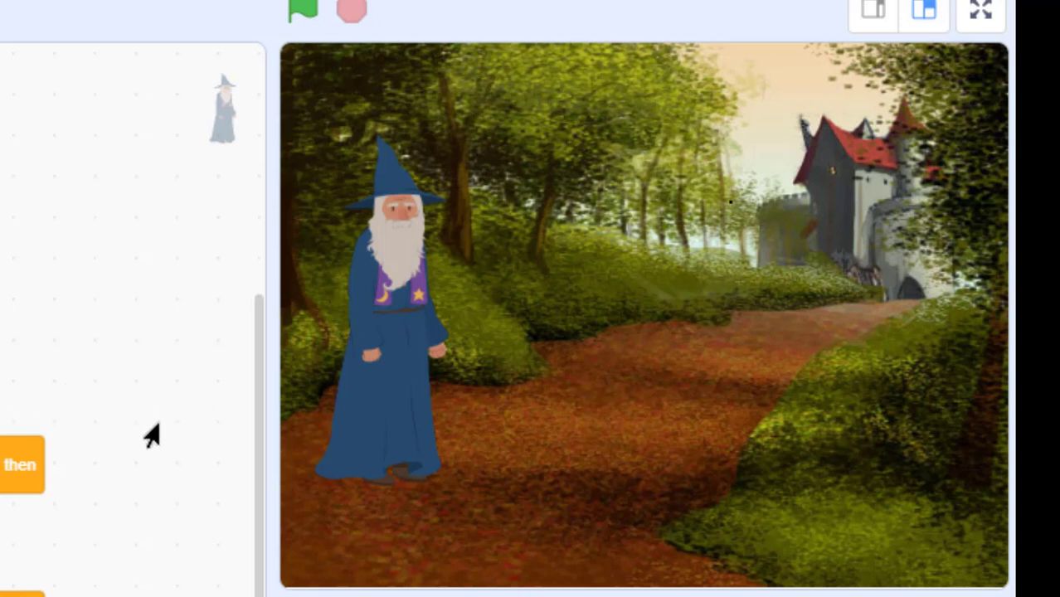
pyautogui.moveTo(149, 417)
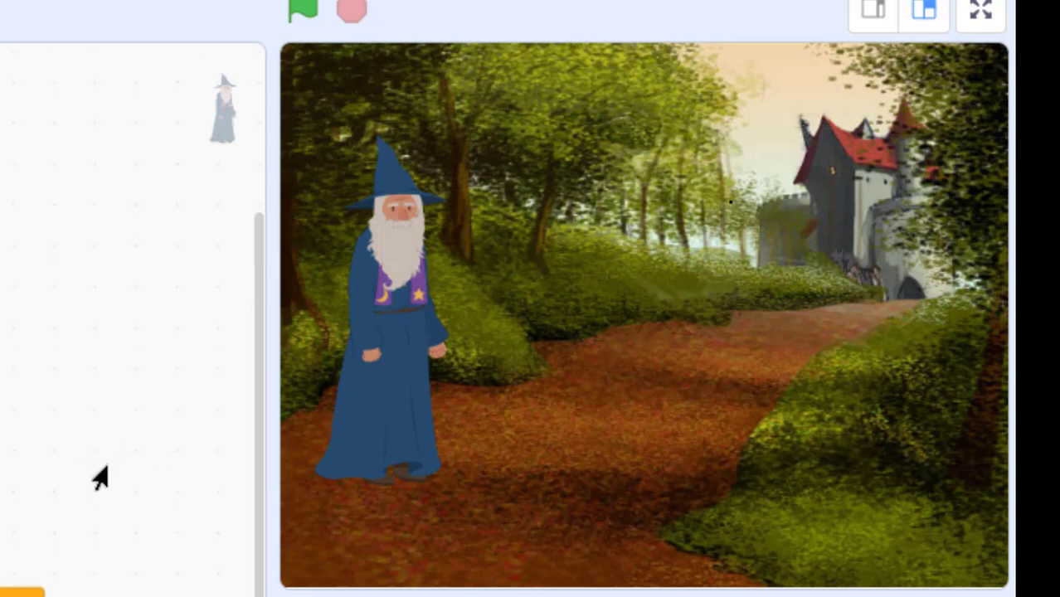
pyautogui.moveTo(139, 481)
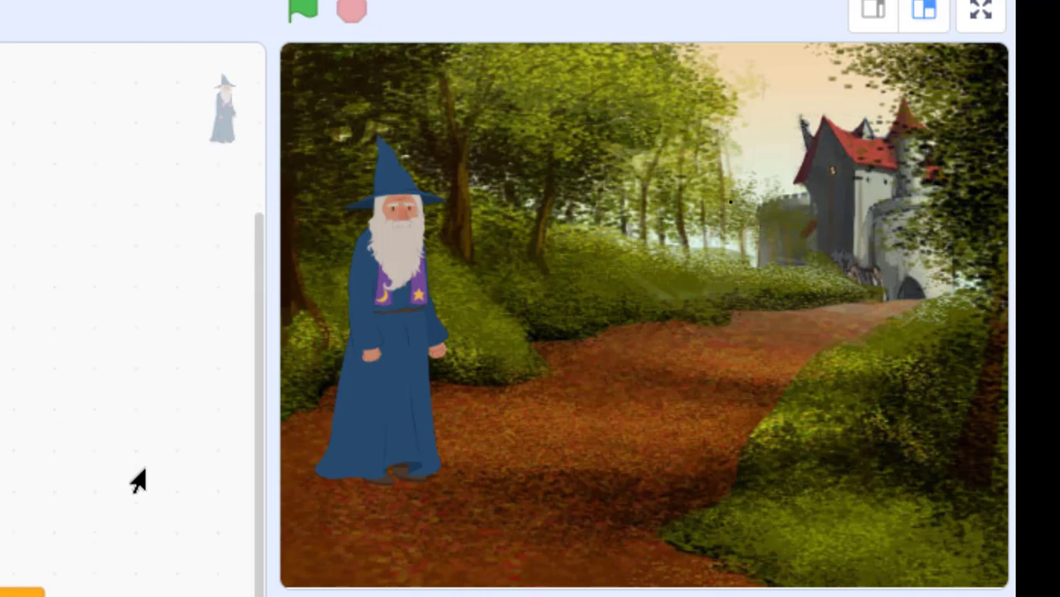